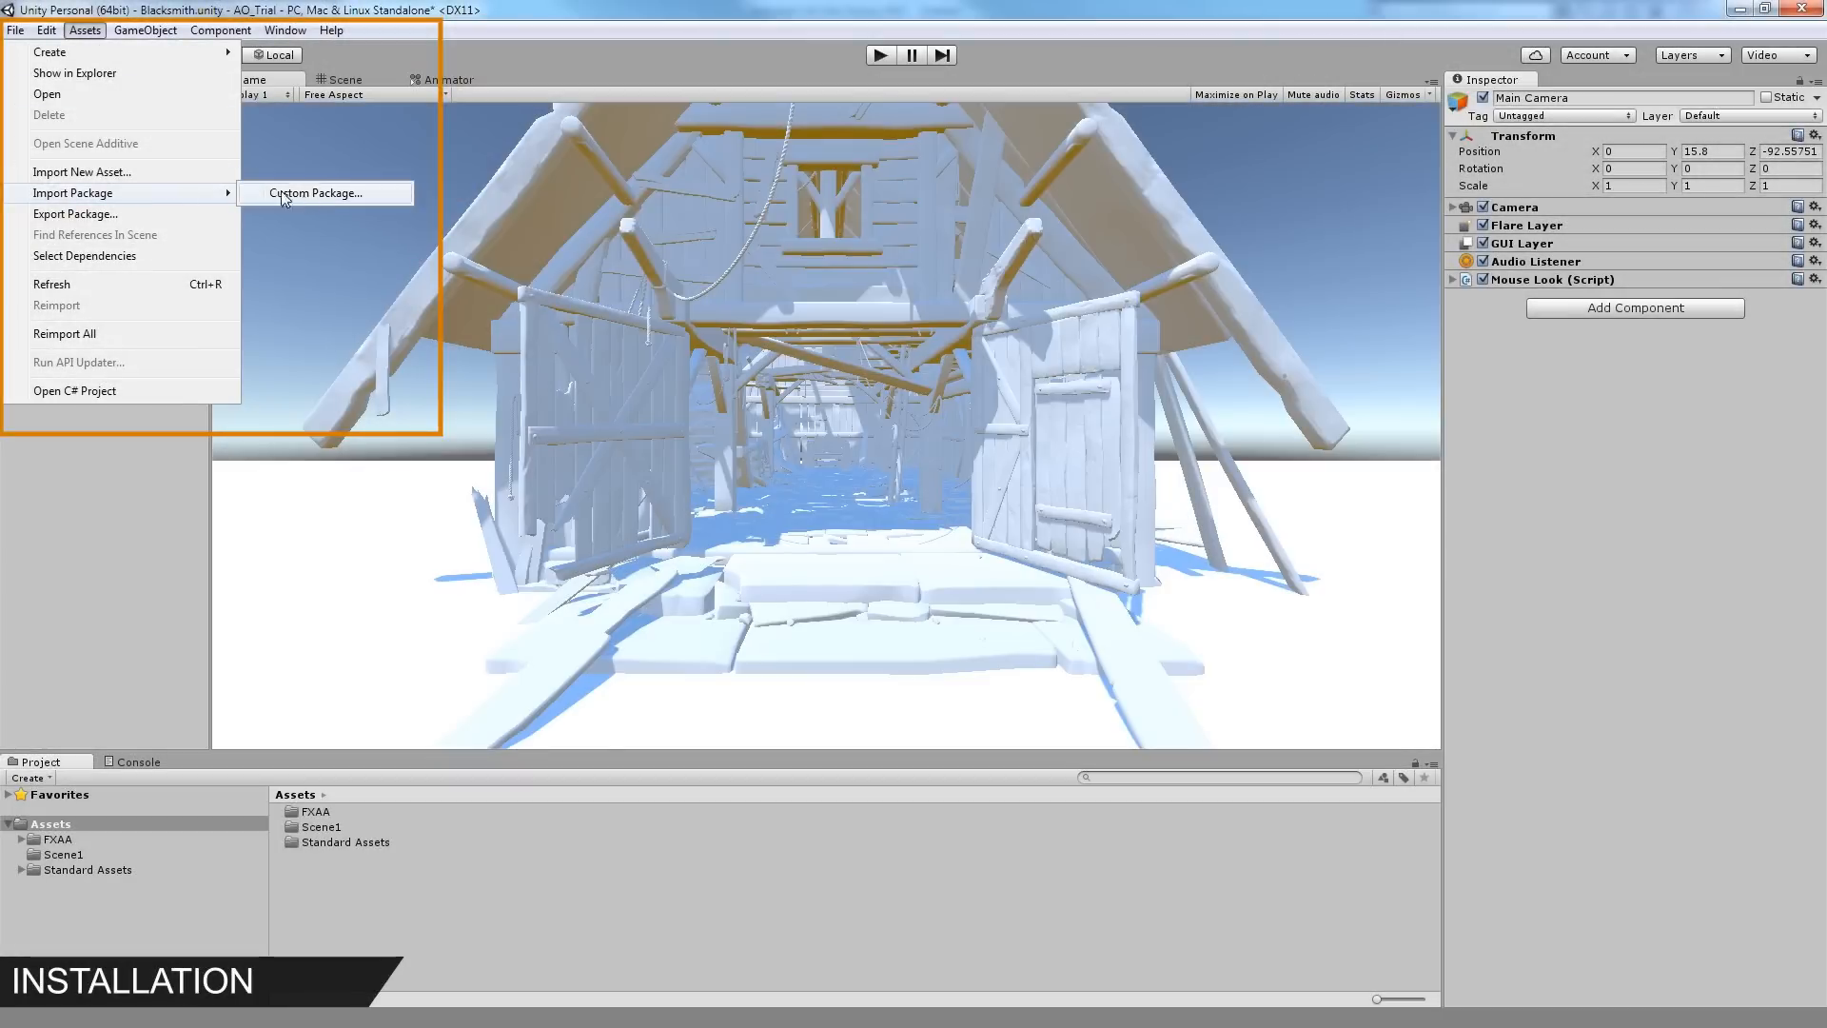
# - Import AmplifyOcclusion.unitypackage as a custom package and select Main Camera in the Hierarchy
pyautogui.click(318, 194)
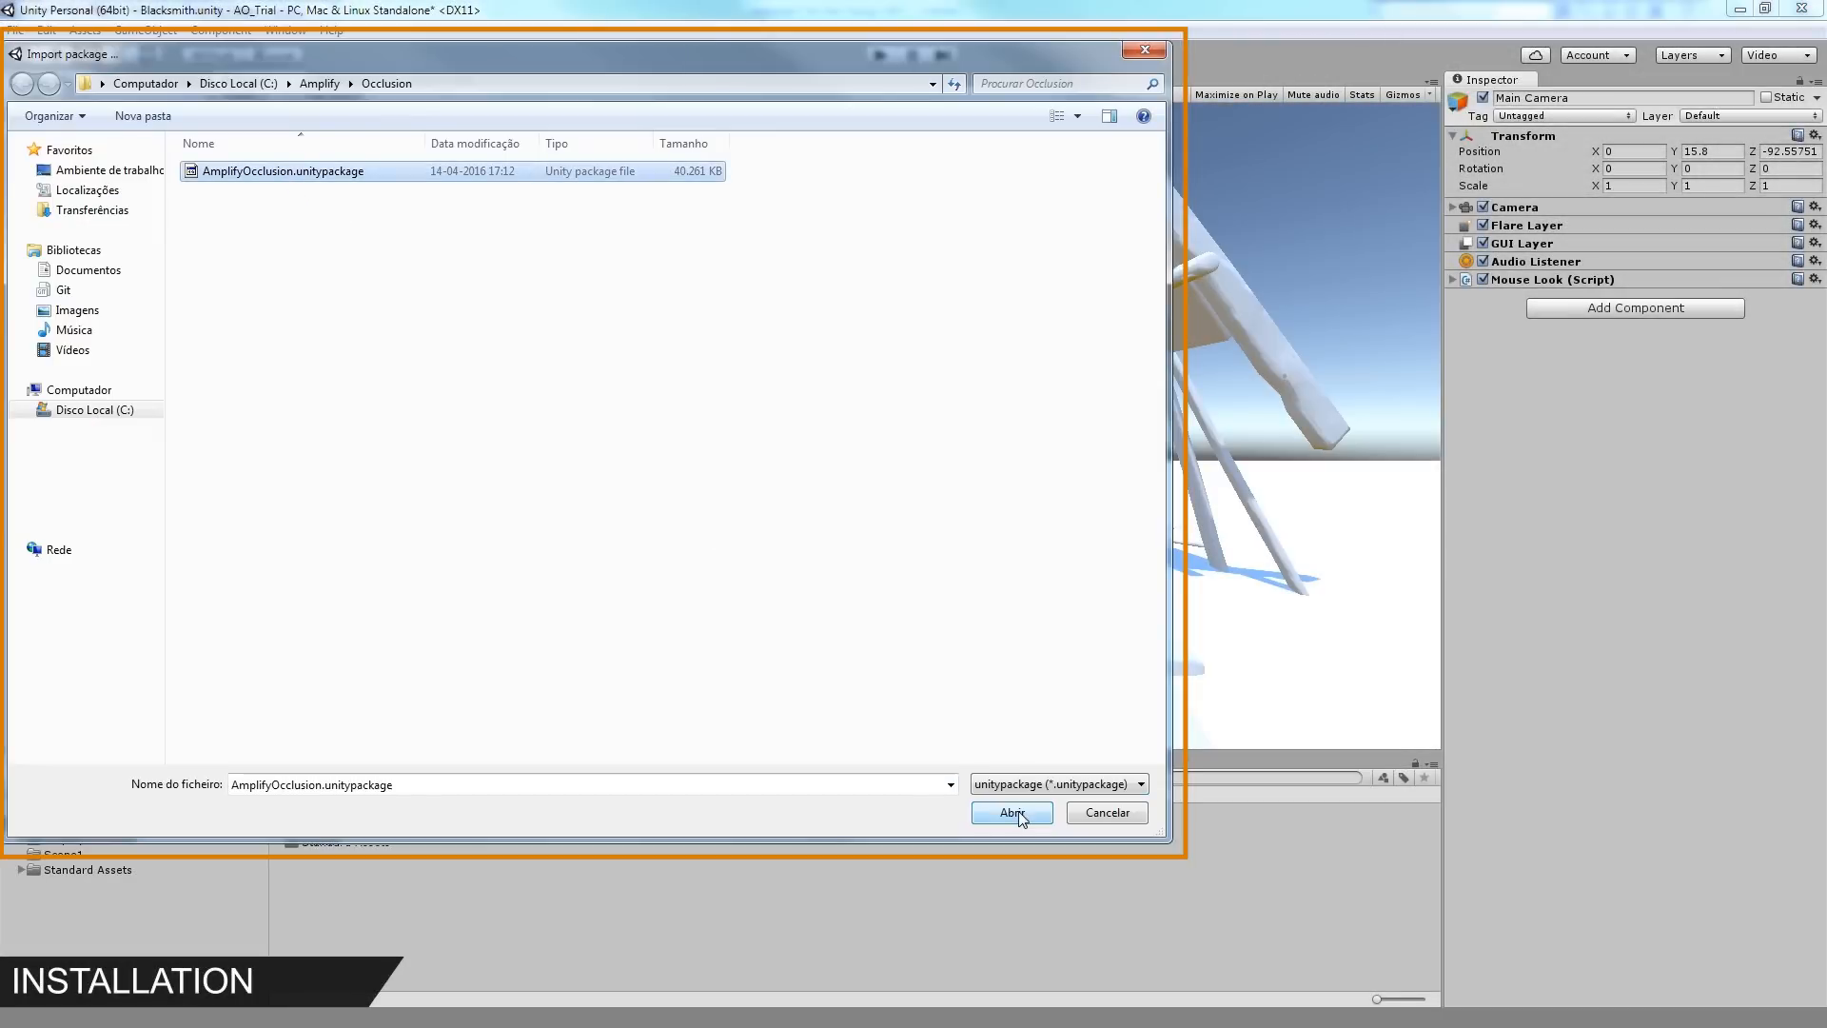
pyautogui.click(1013, 813)
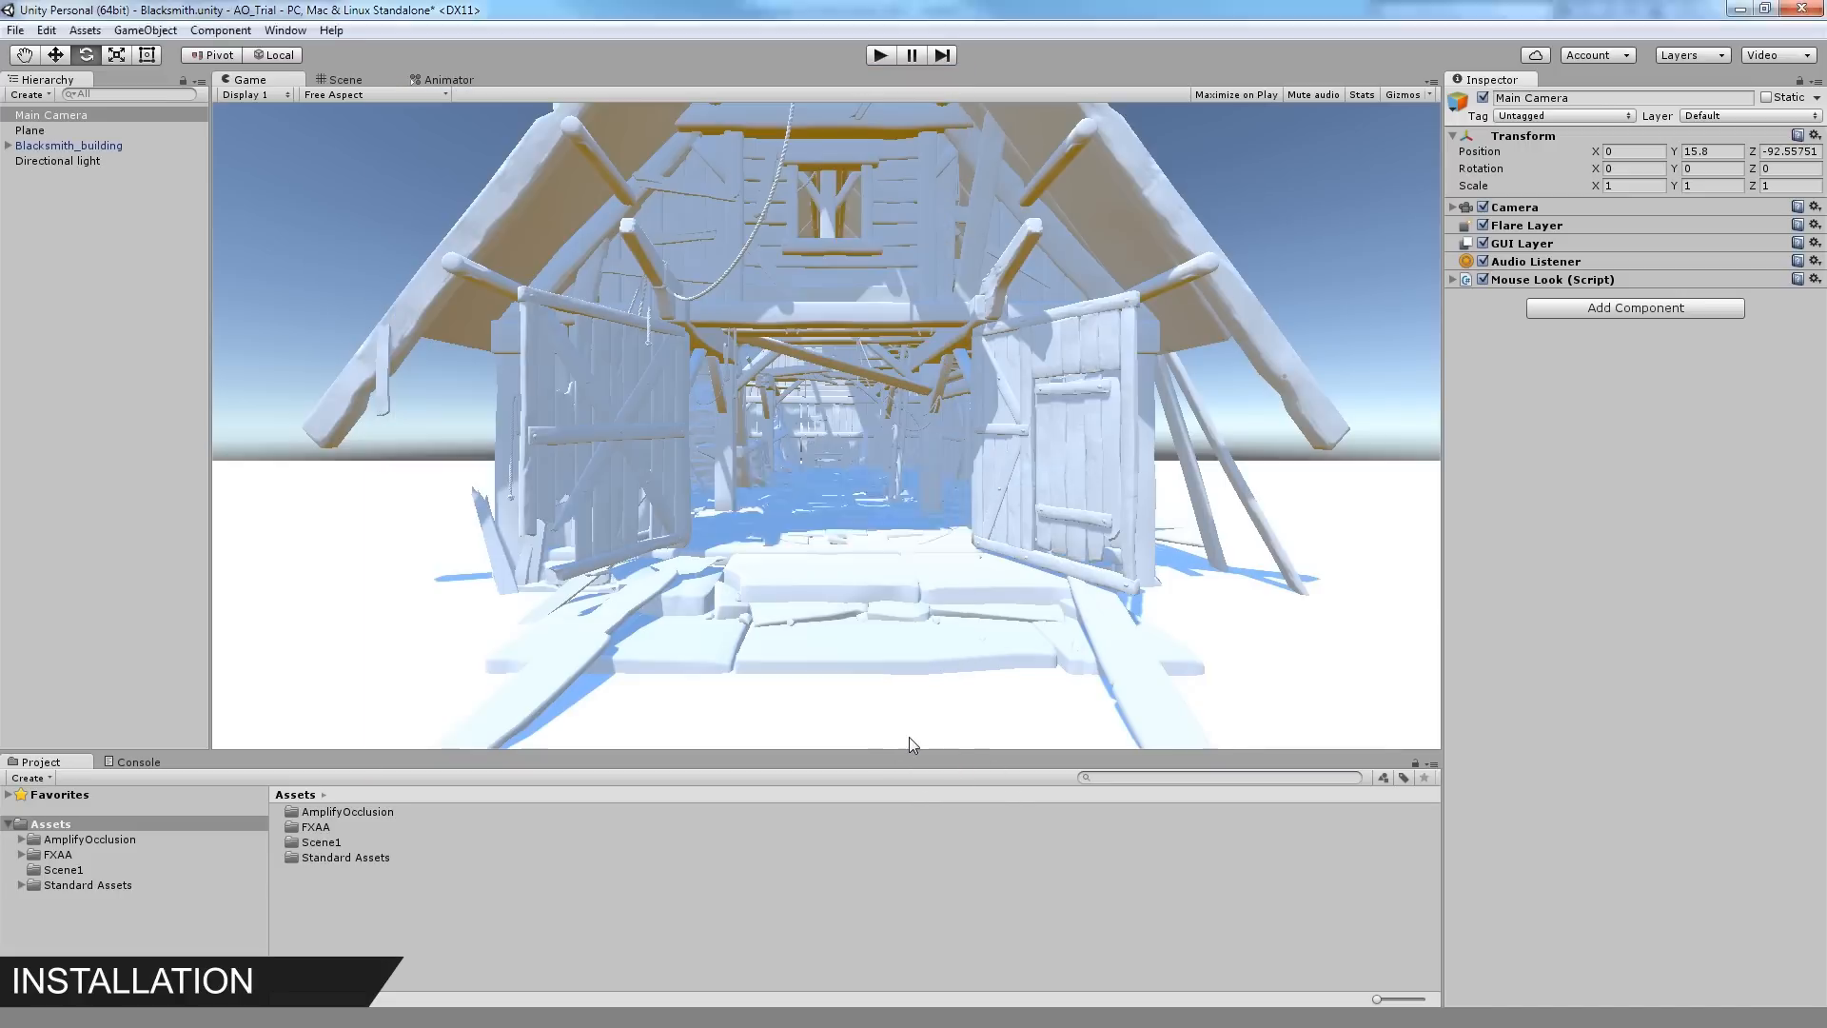
pyautogui.click(220, 30)
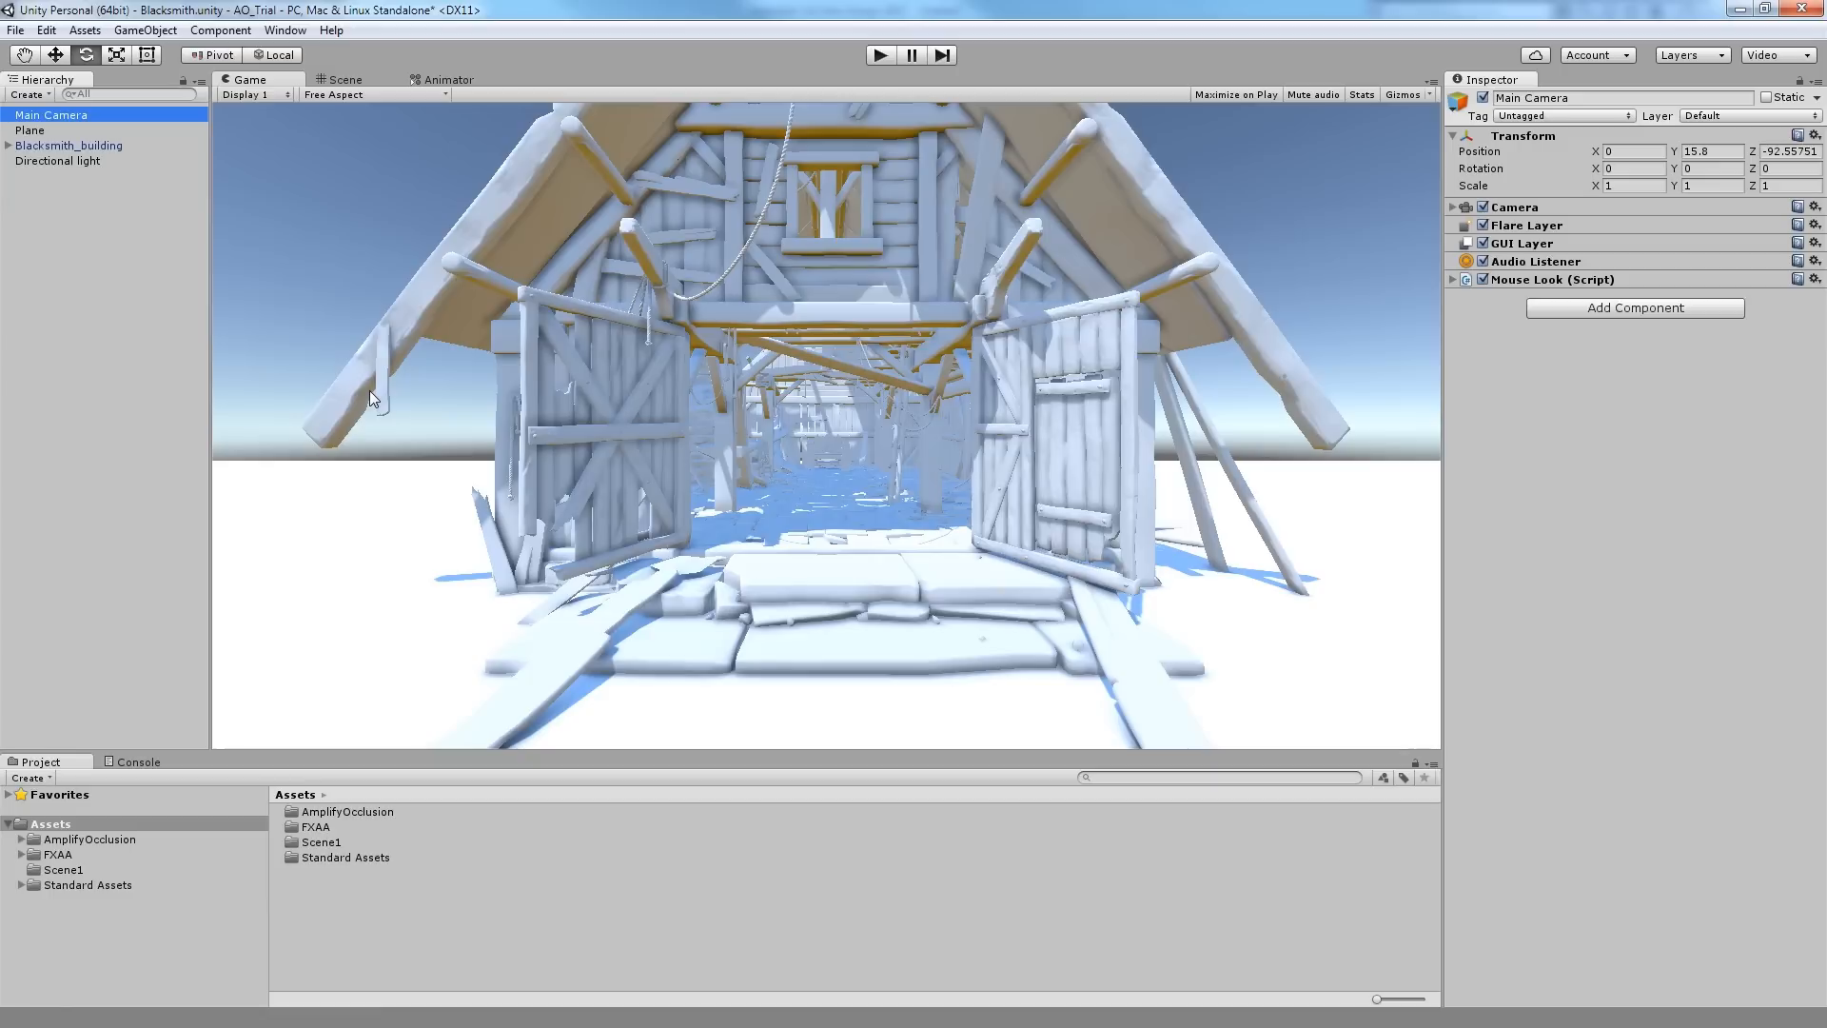
# - Add the Amplify Occlusion Effect component to Main Camera and try the Deferred and Debug apply methods
pyautogui.click(1637, 310)
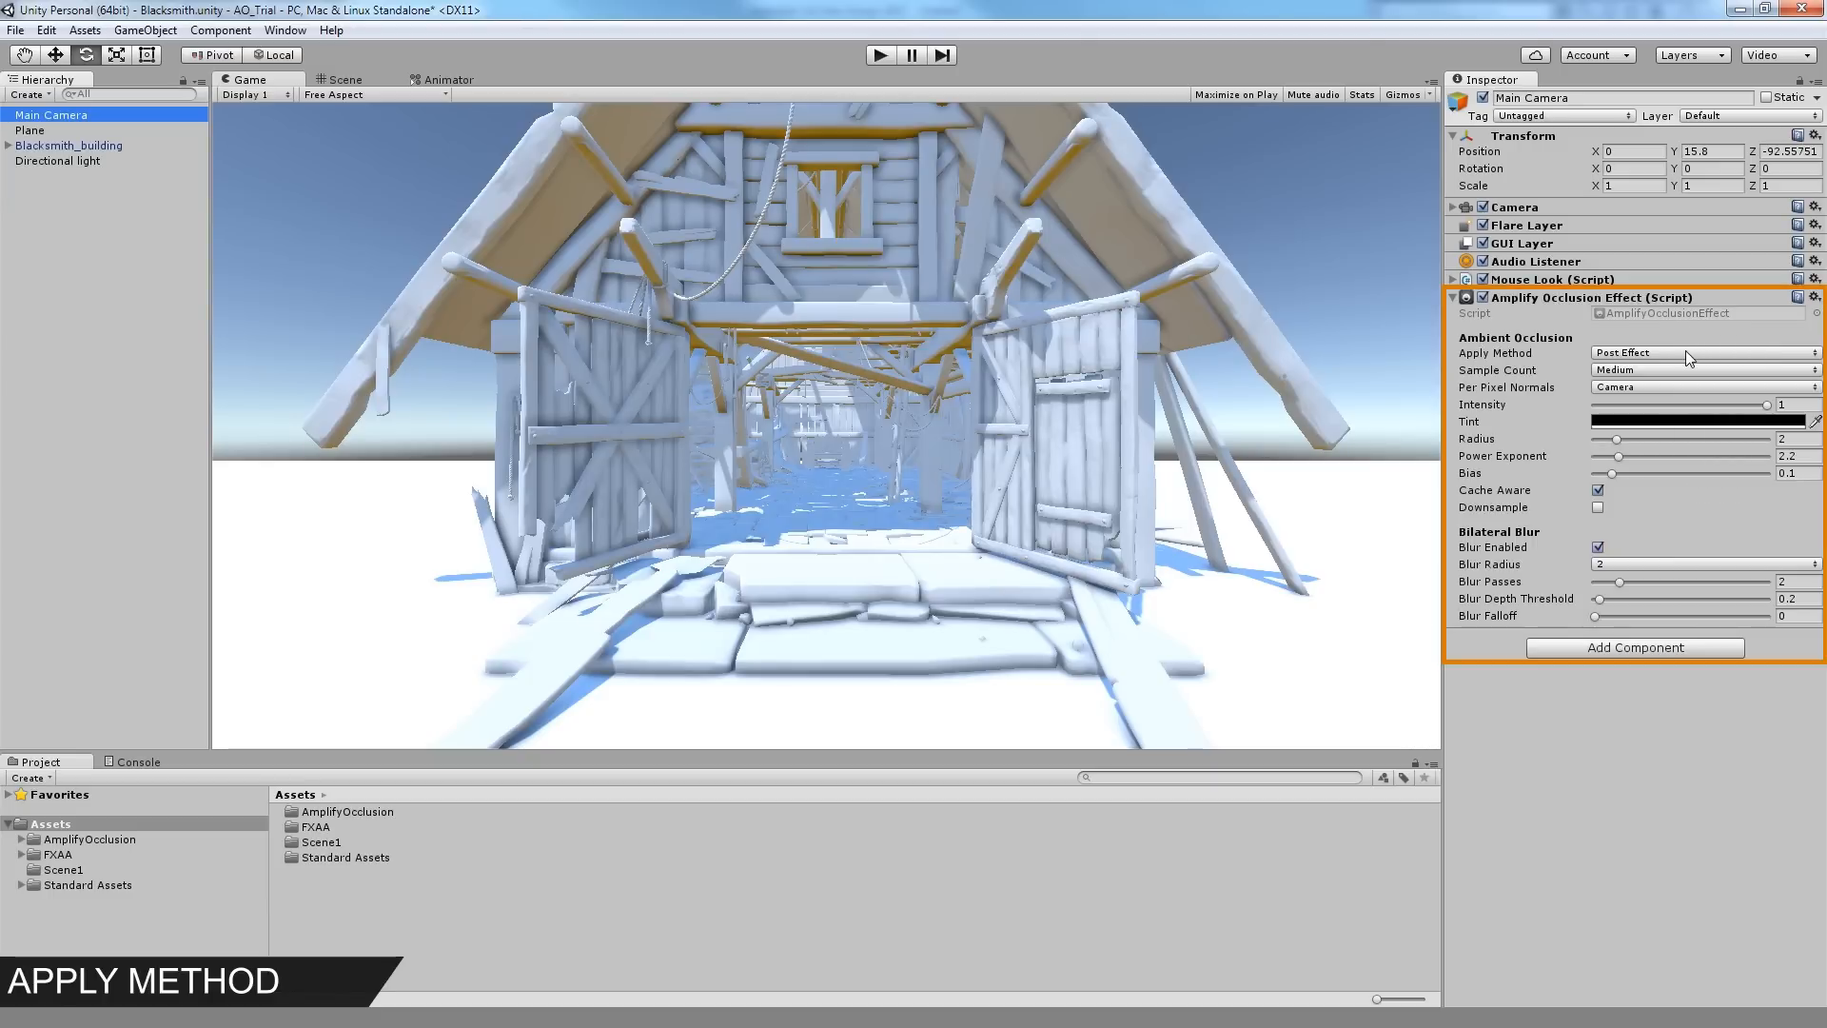
pyautogui.click(1702, 354)
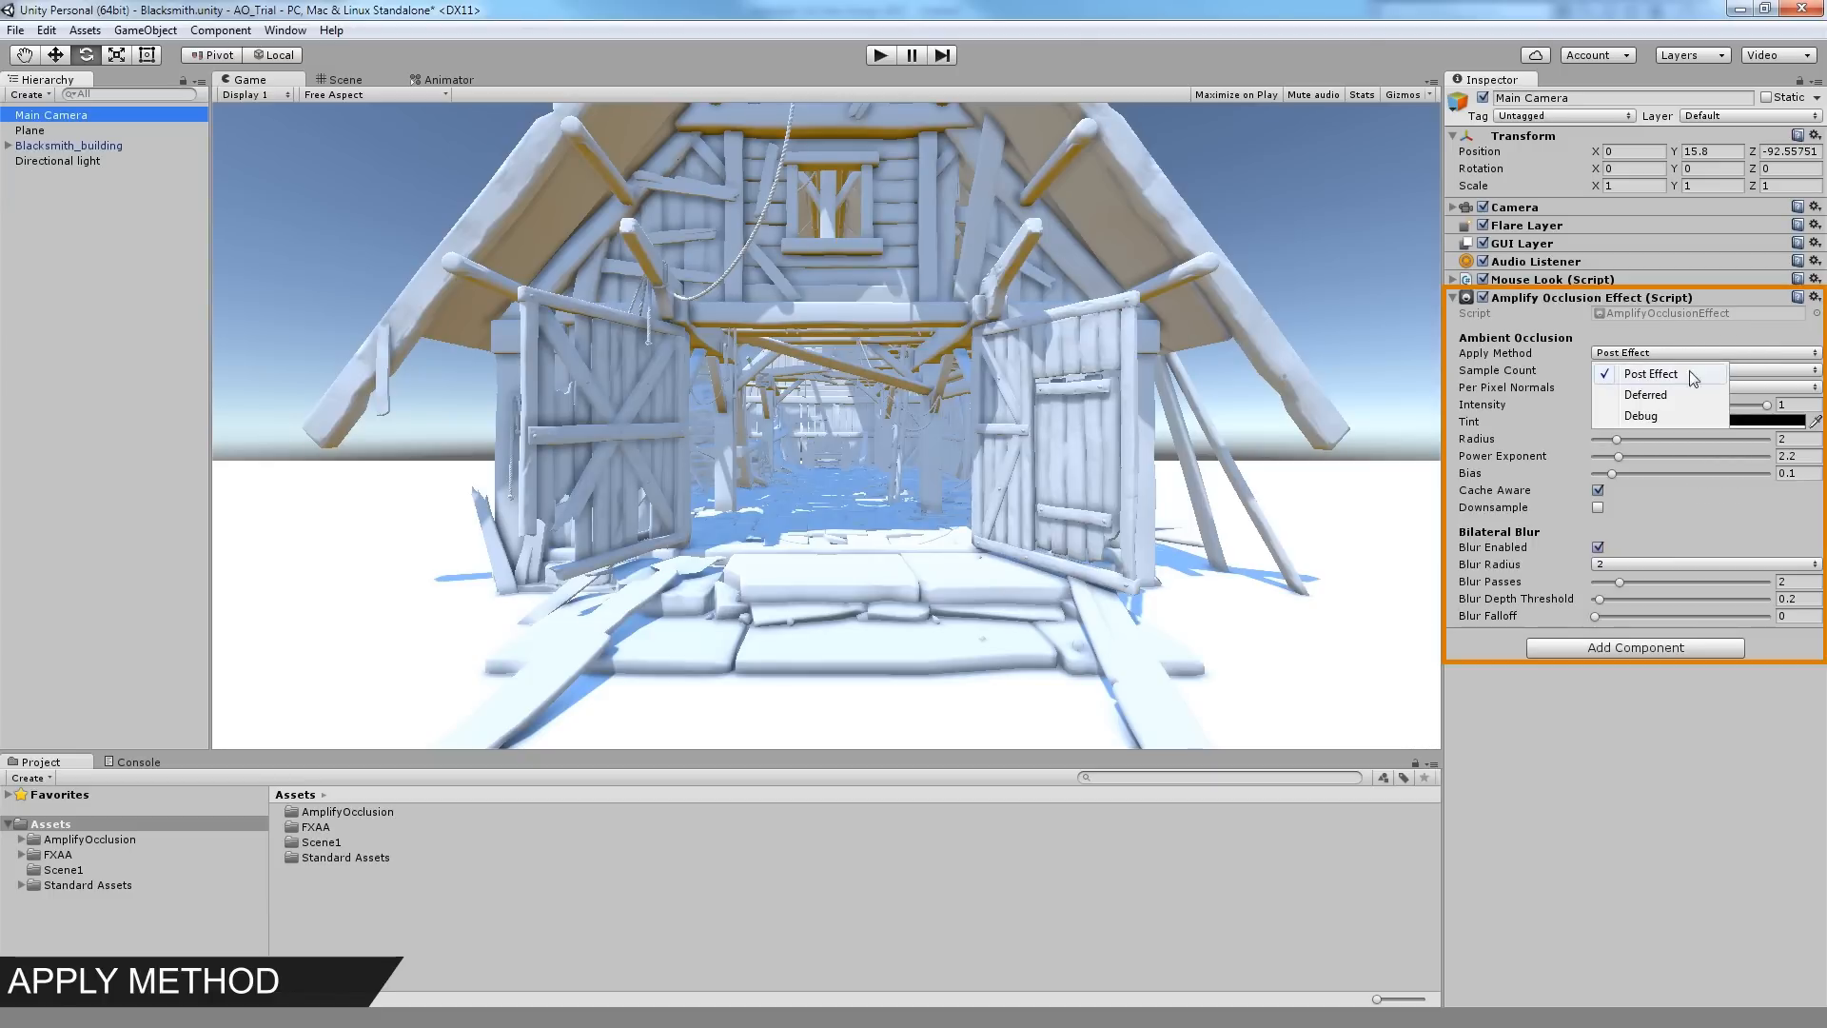
pyautogui.click(1645, 394)
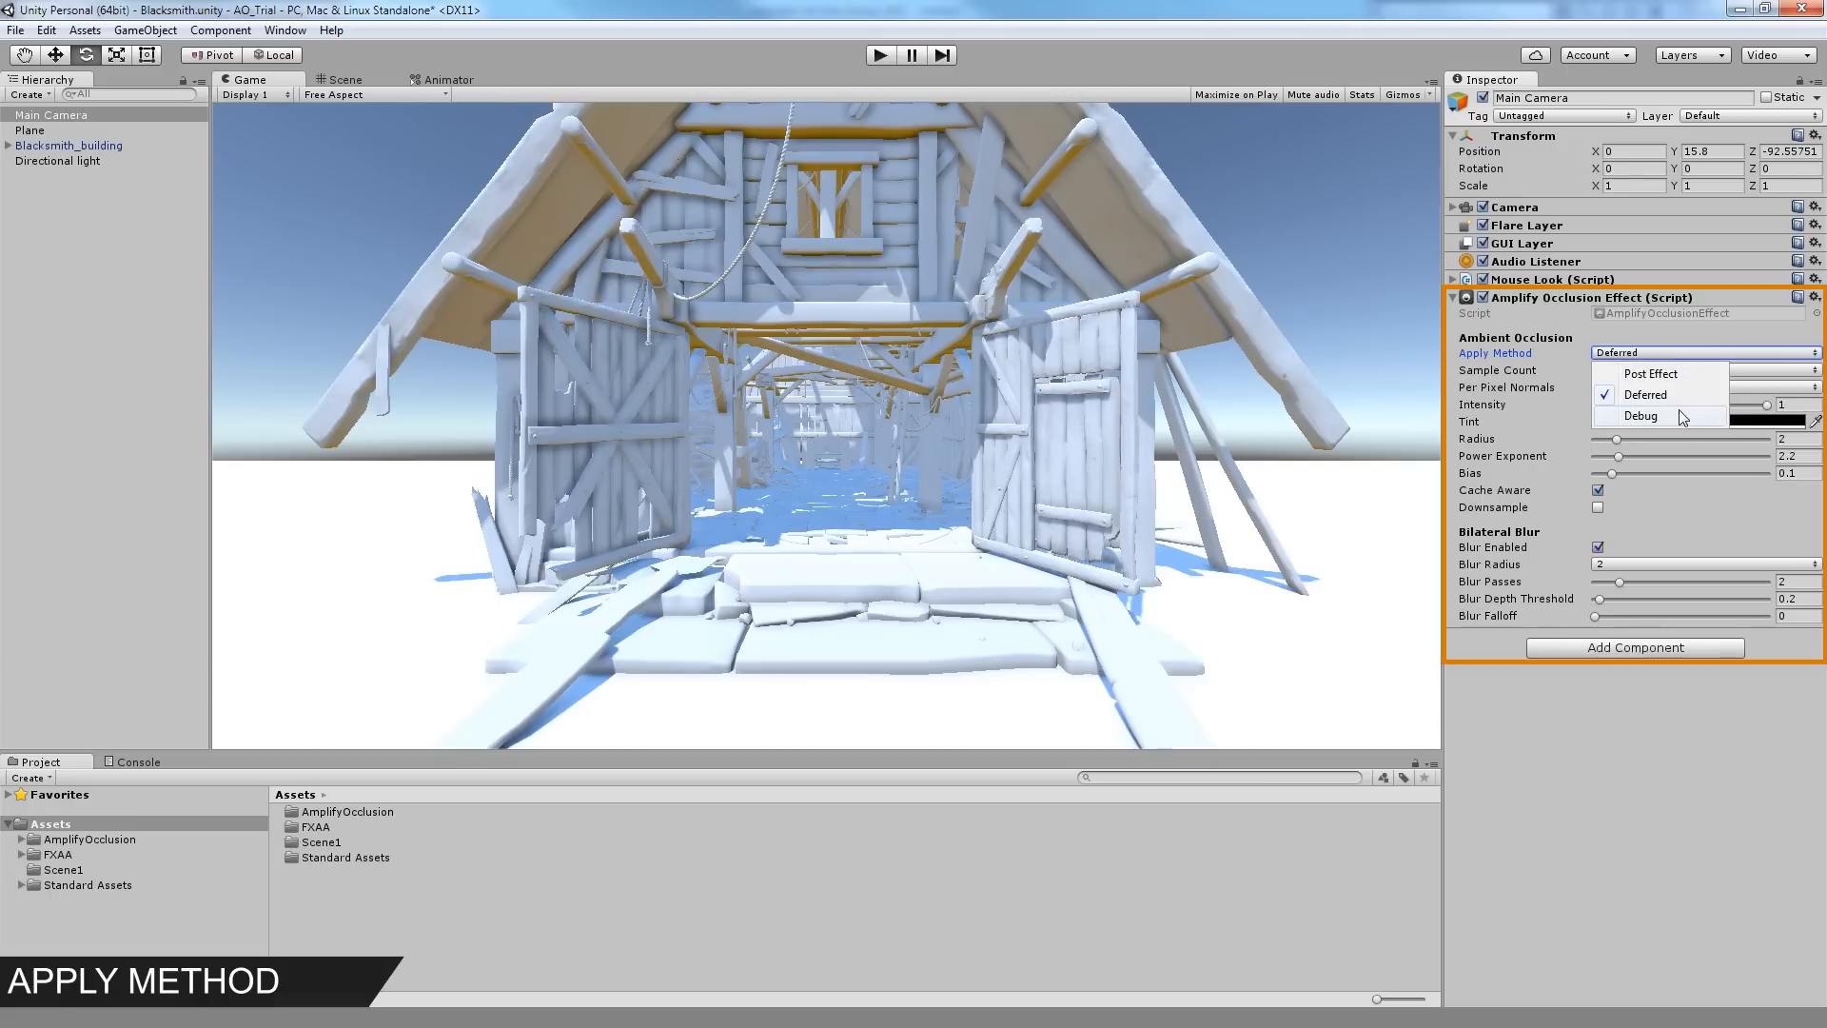
pyautogui.click(1650, 373)
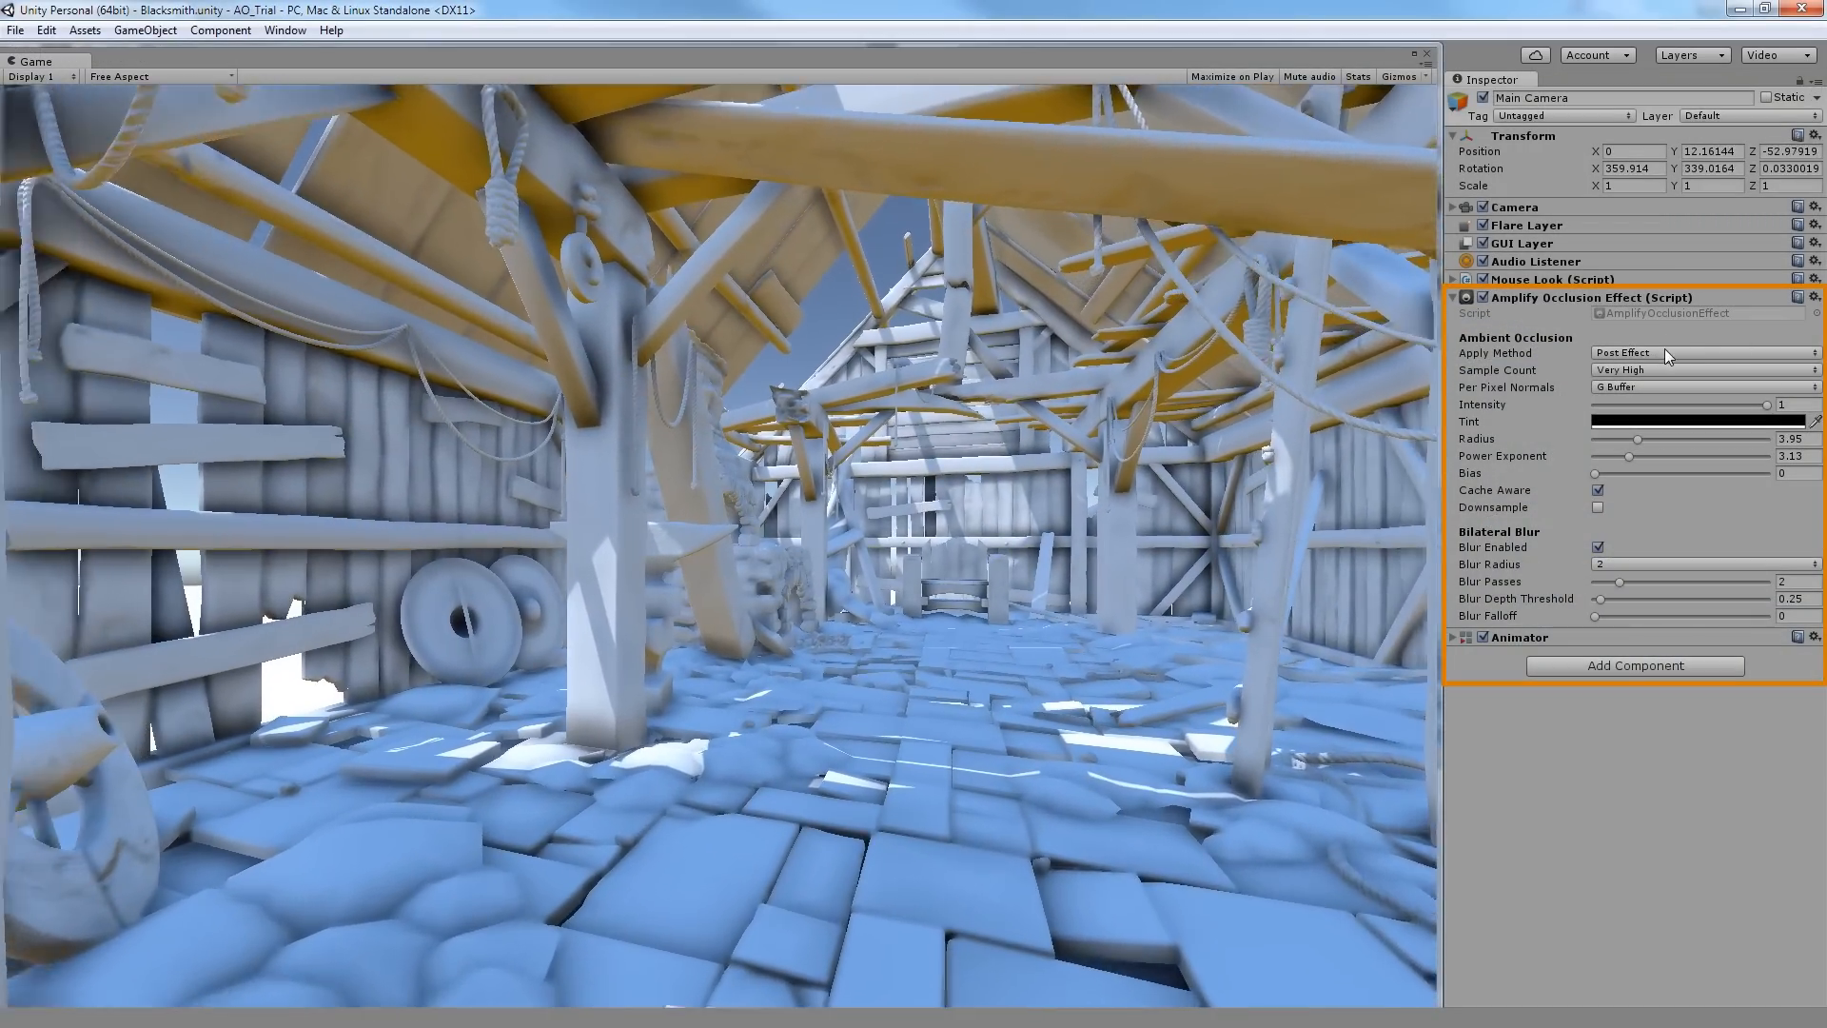
# - Switch the apply method to Debug to show the occlusion pass alone and adjust a slider value
pyautogui.click(1703, 353)
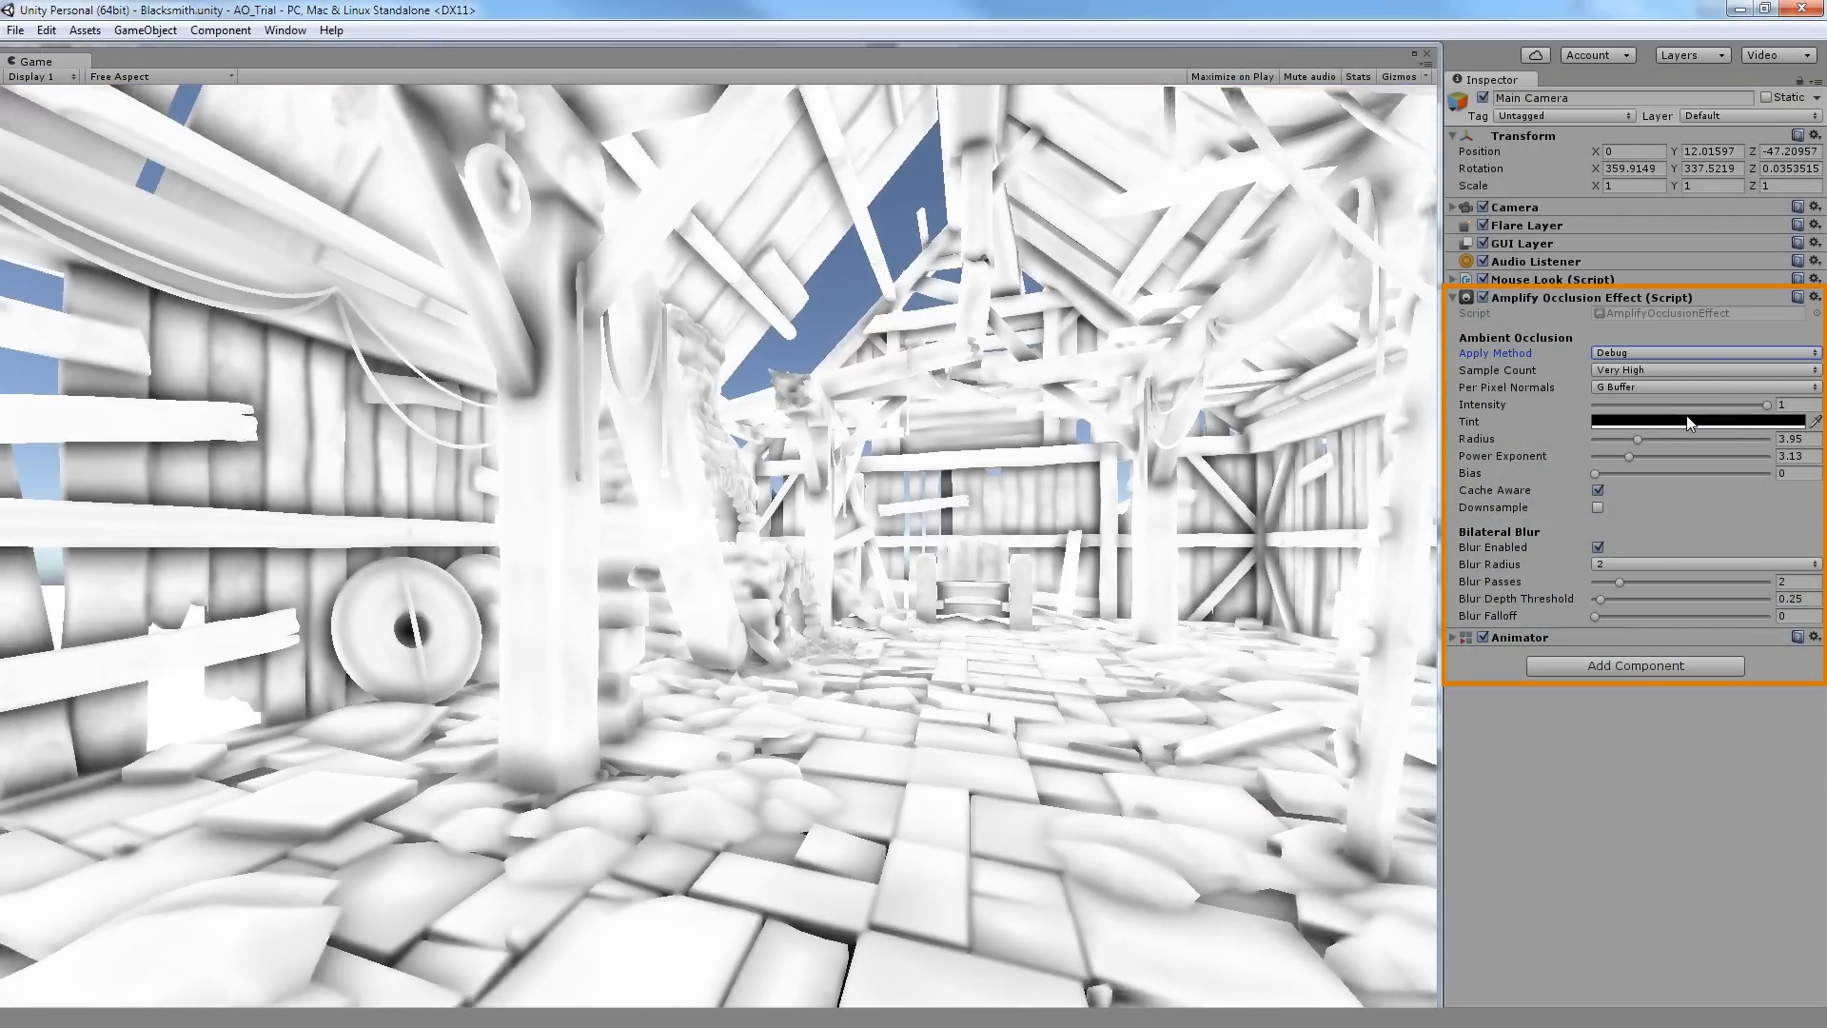
pyautogui.moveTo(1637, 455); pyautogui.dragTo(1660, 455)
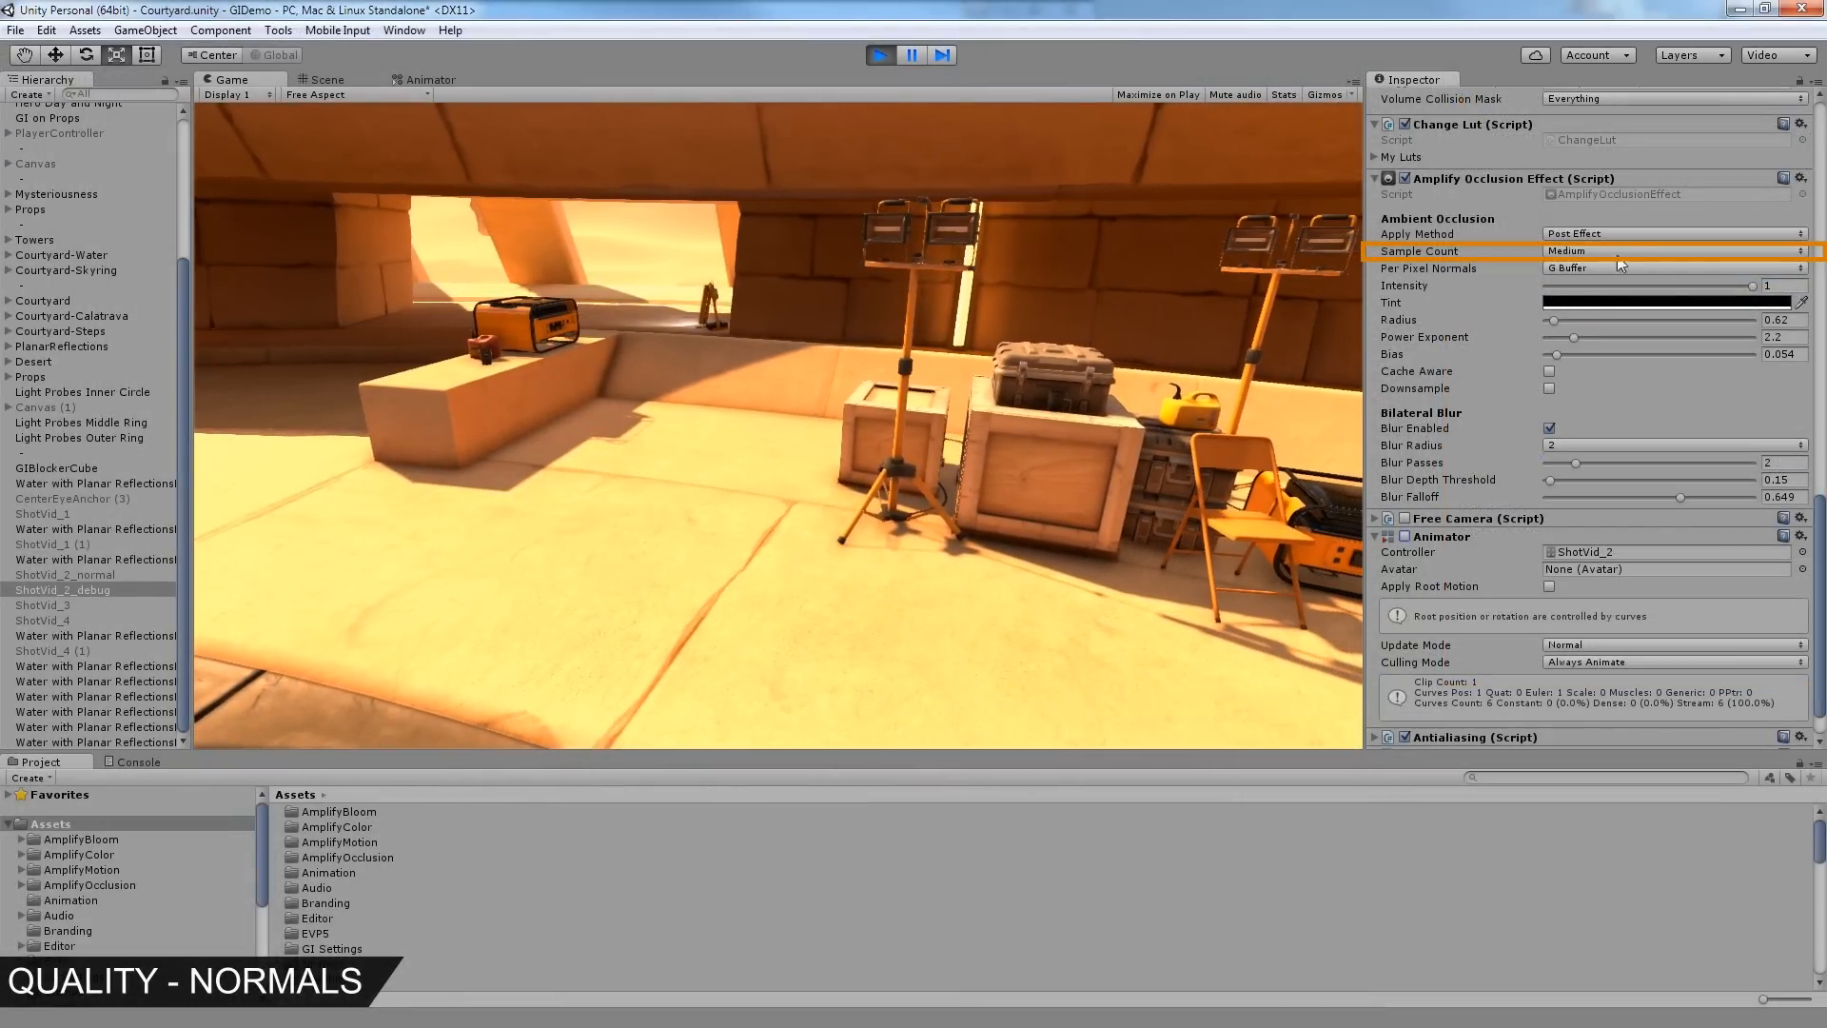
# - Compare Very High and High sample counts in the courtyard Debug view, then select the ShotVid_4 (1) camera
pyautogui.click(1675, 251)
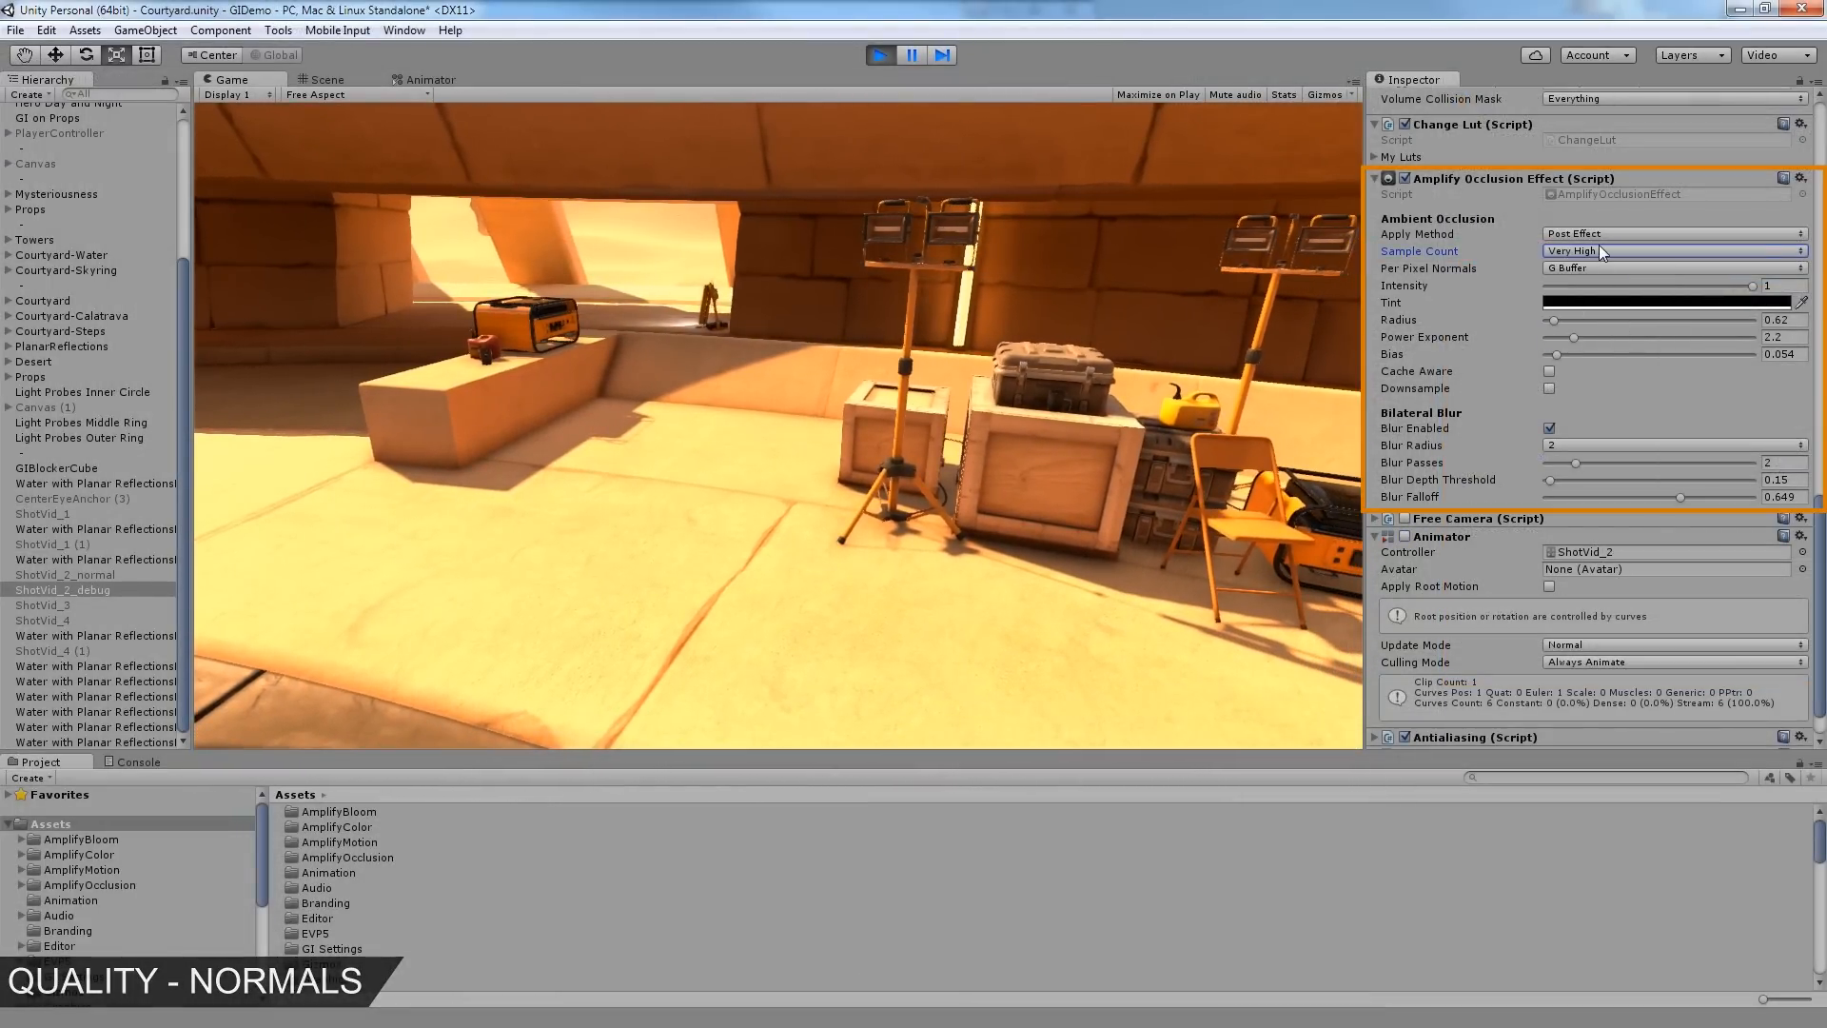
pyautogui.click(1672, 234)
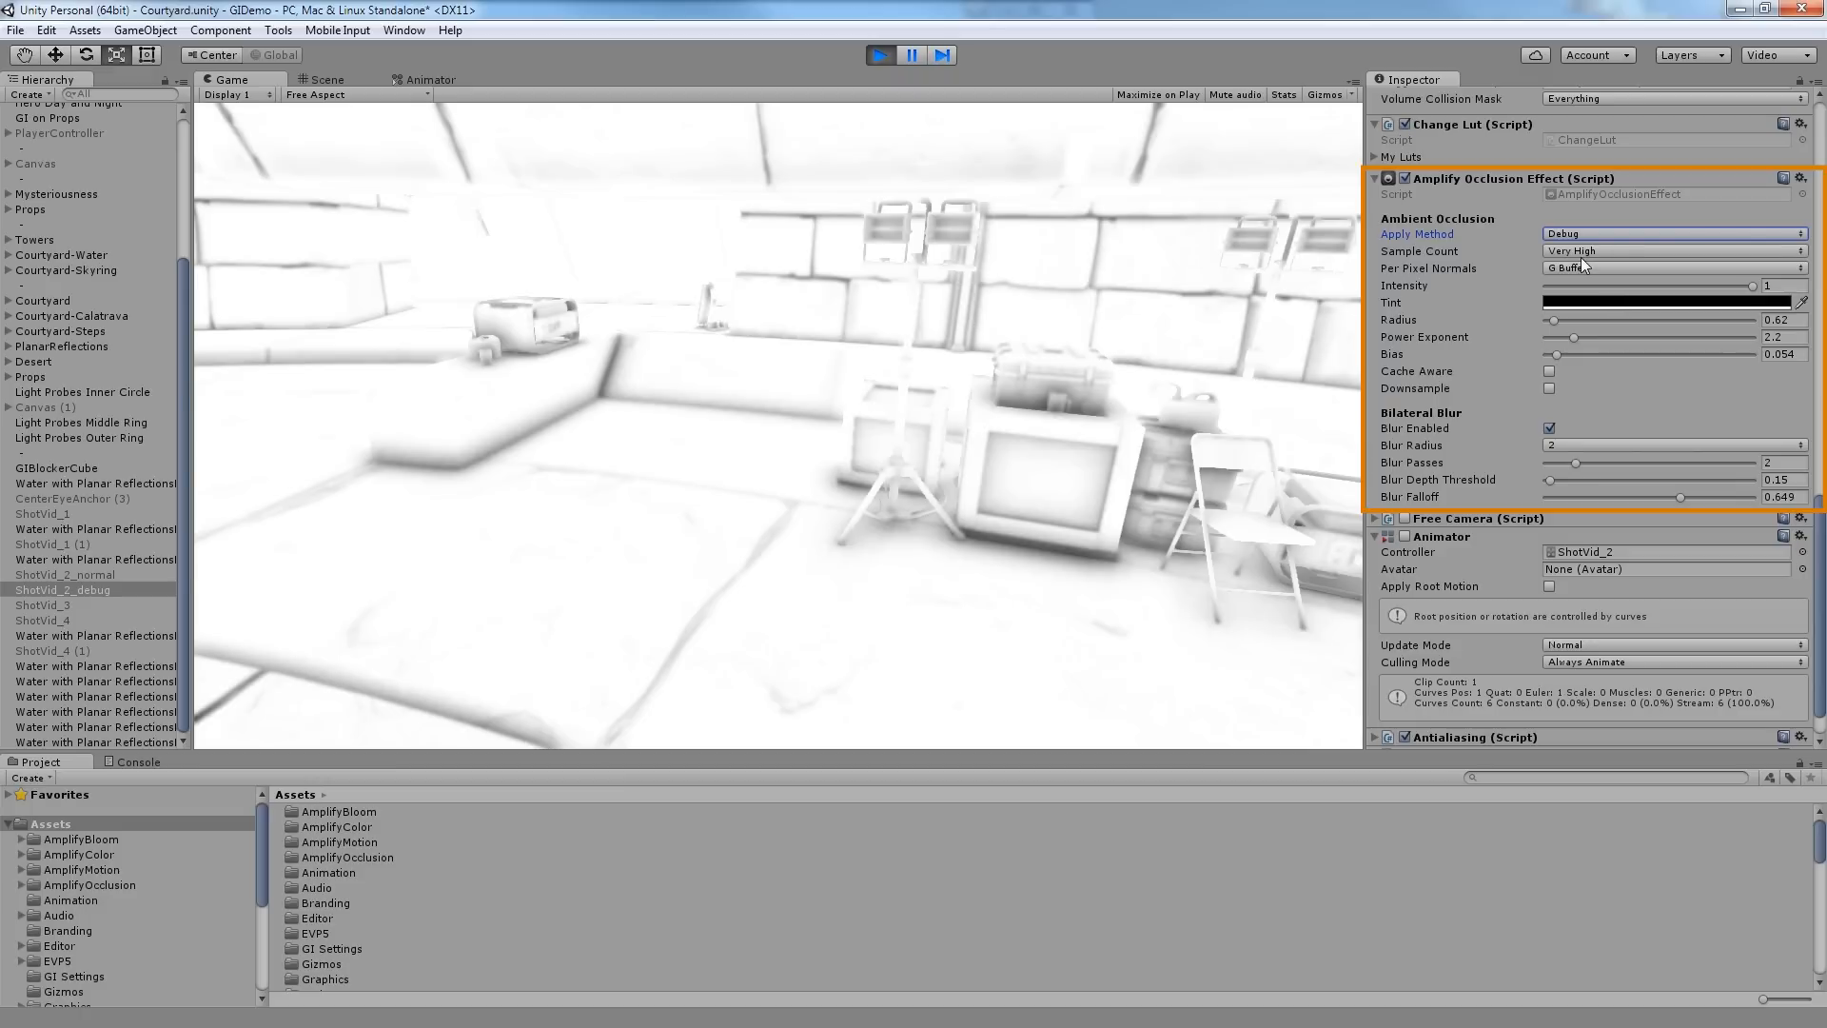
pyautogui.click(1671, 251)
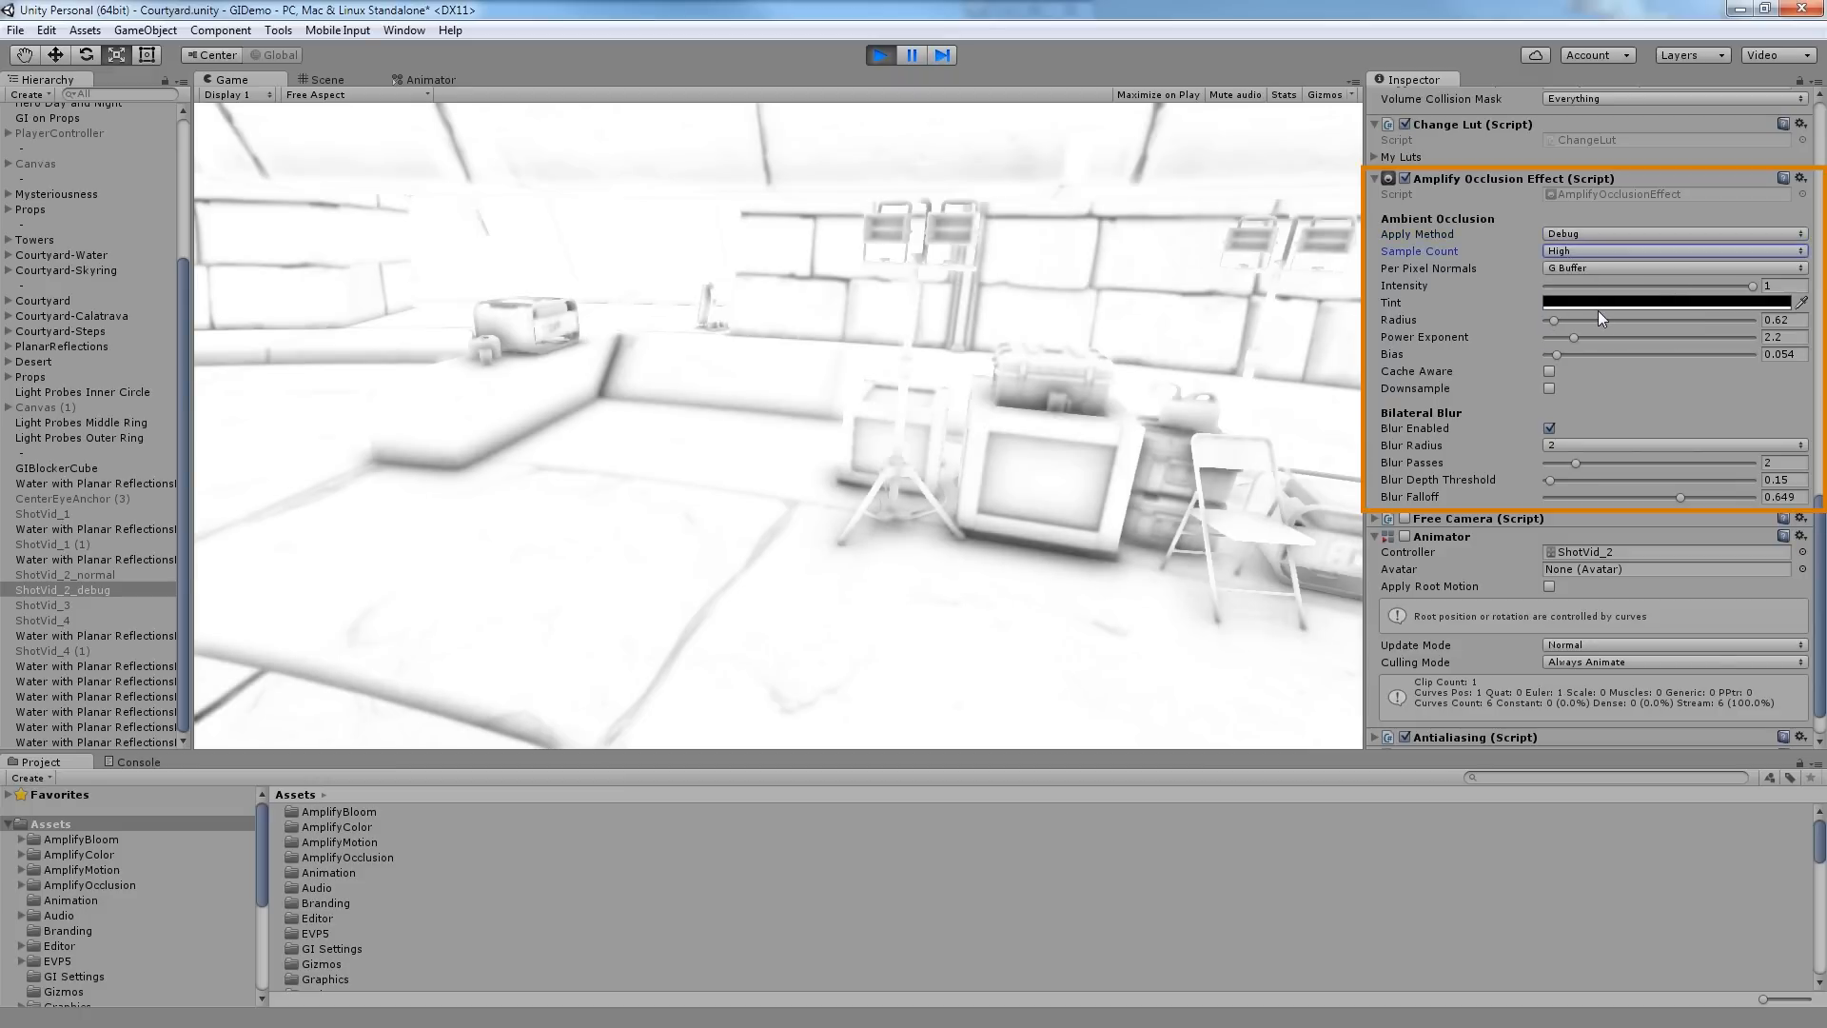
pyautogui.click(1675, 251)
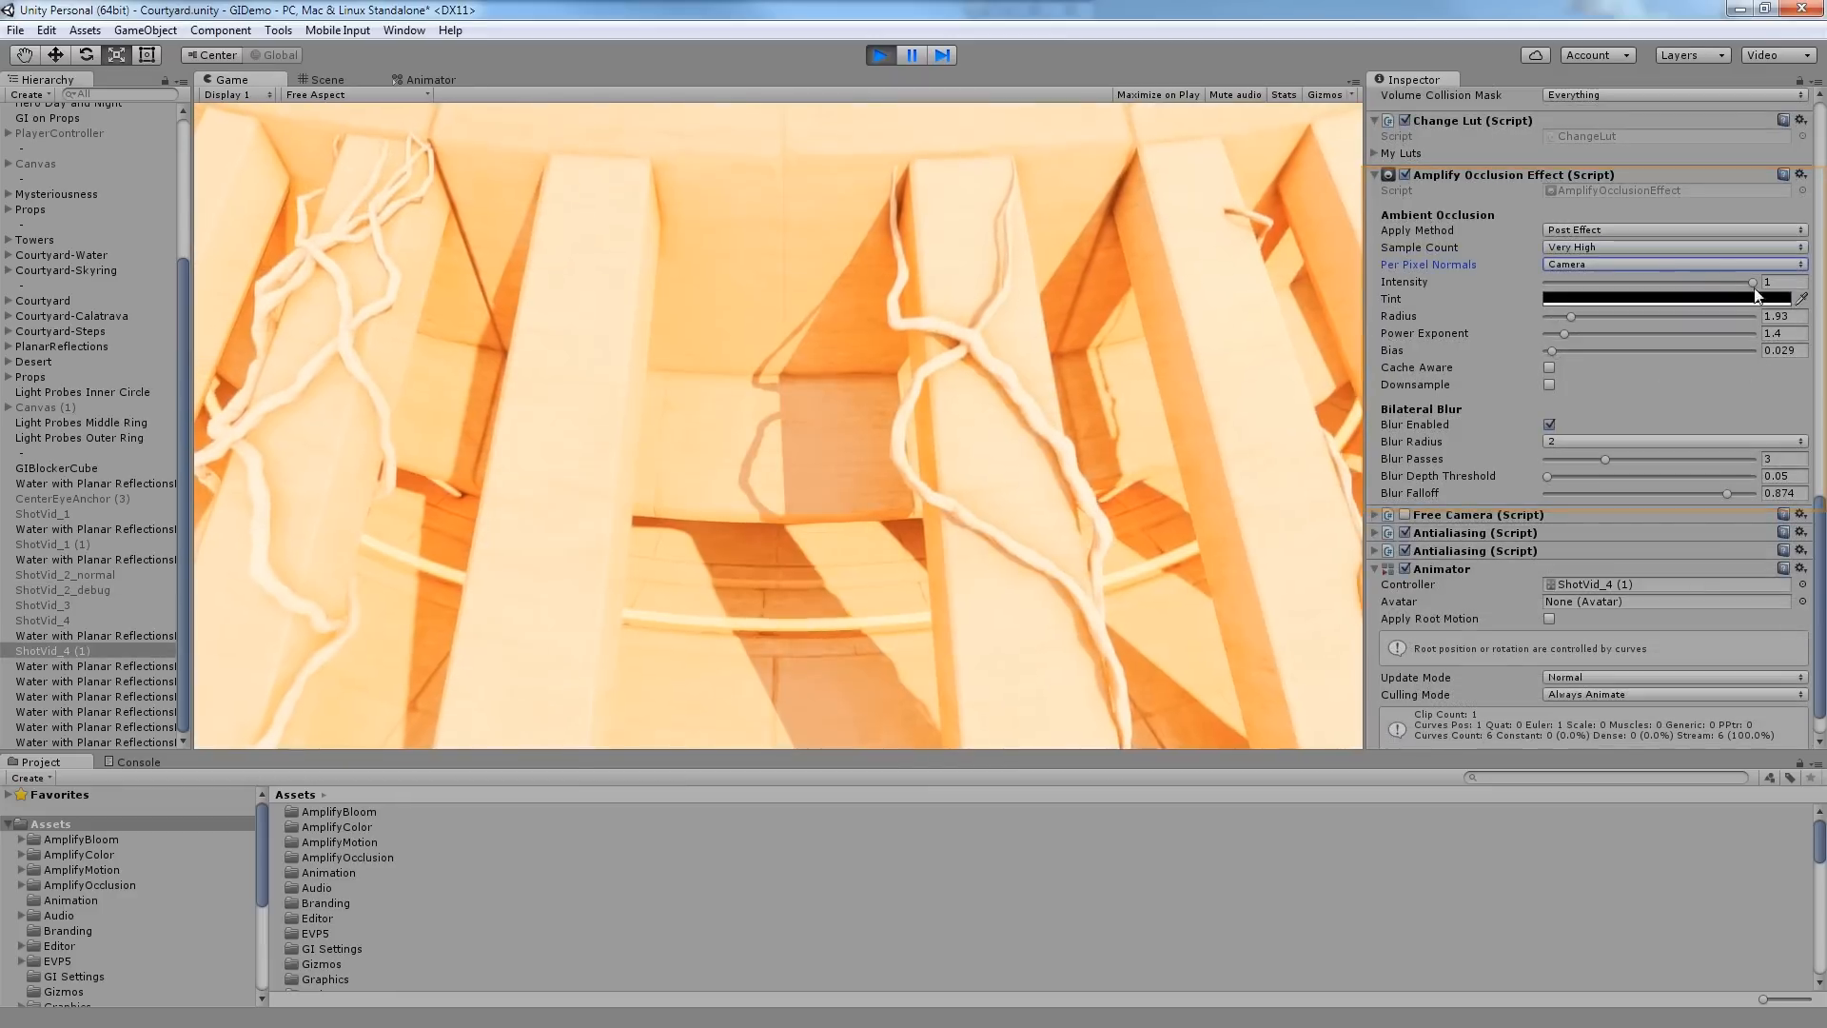
# - Review the Per Pixel Normals and Apply Method choices, choosing the Deferred apply method
pyautogui.click(1675, 262)
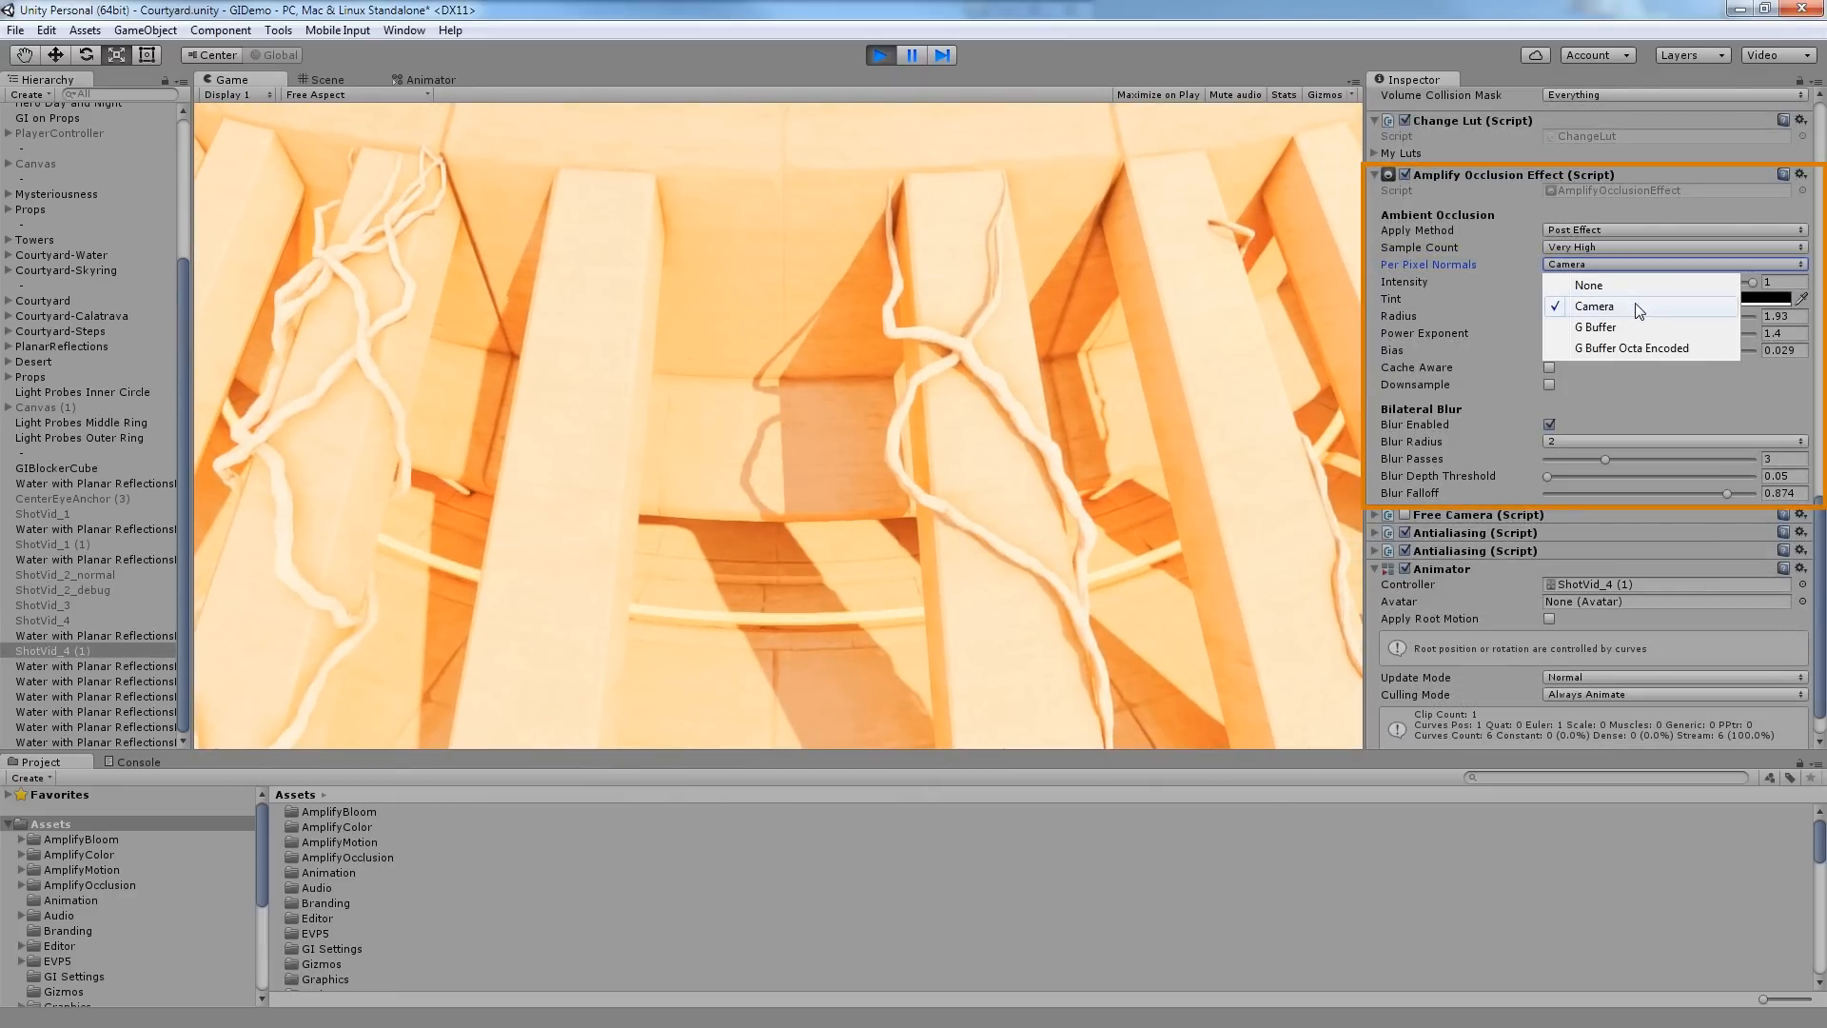
pyautogui.moveTo(1633, 347)
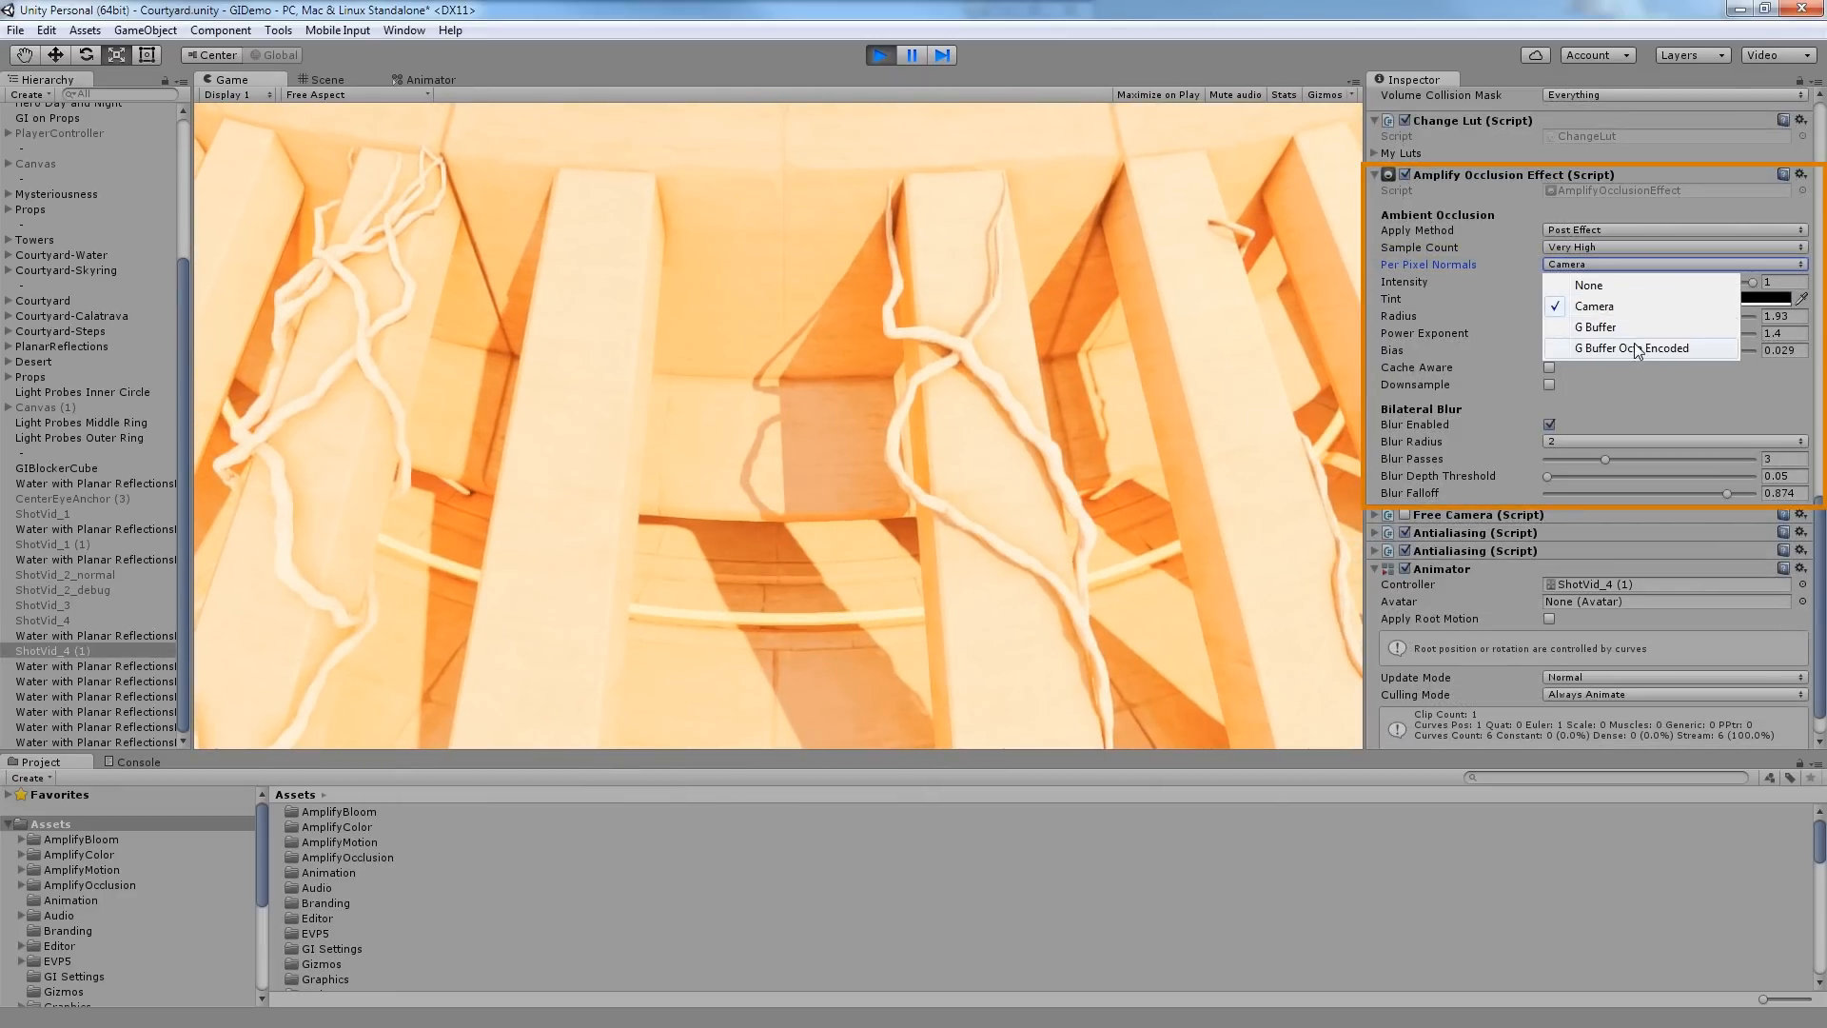
pyautogui.click(1671, 231)
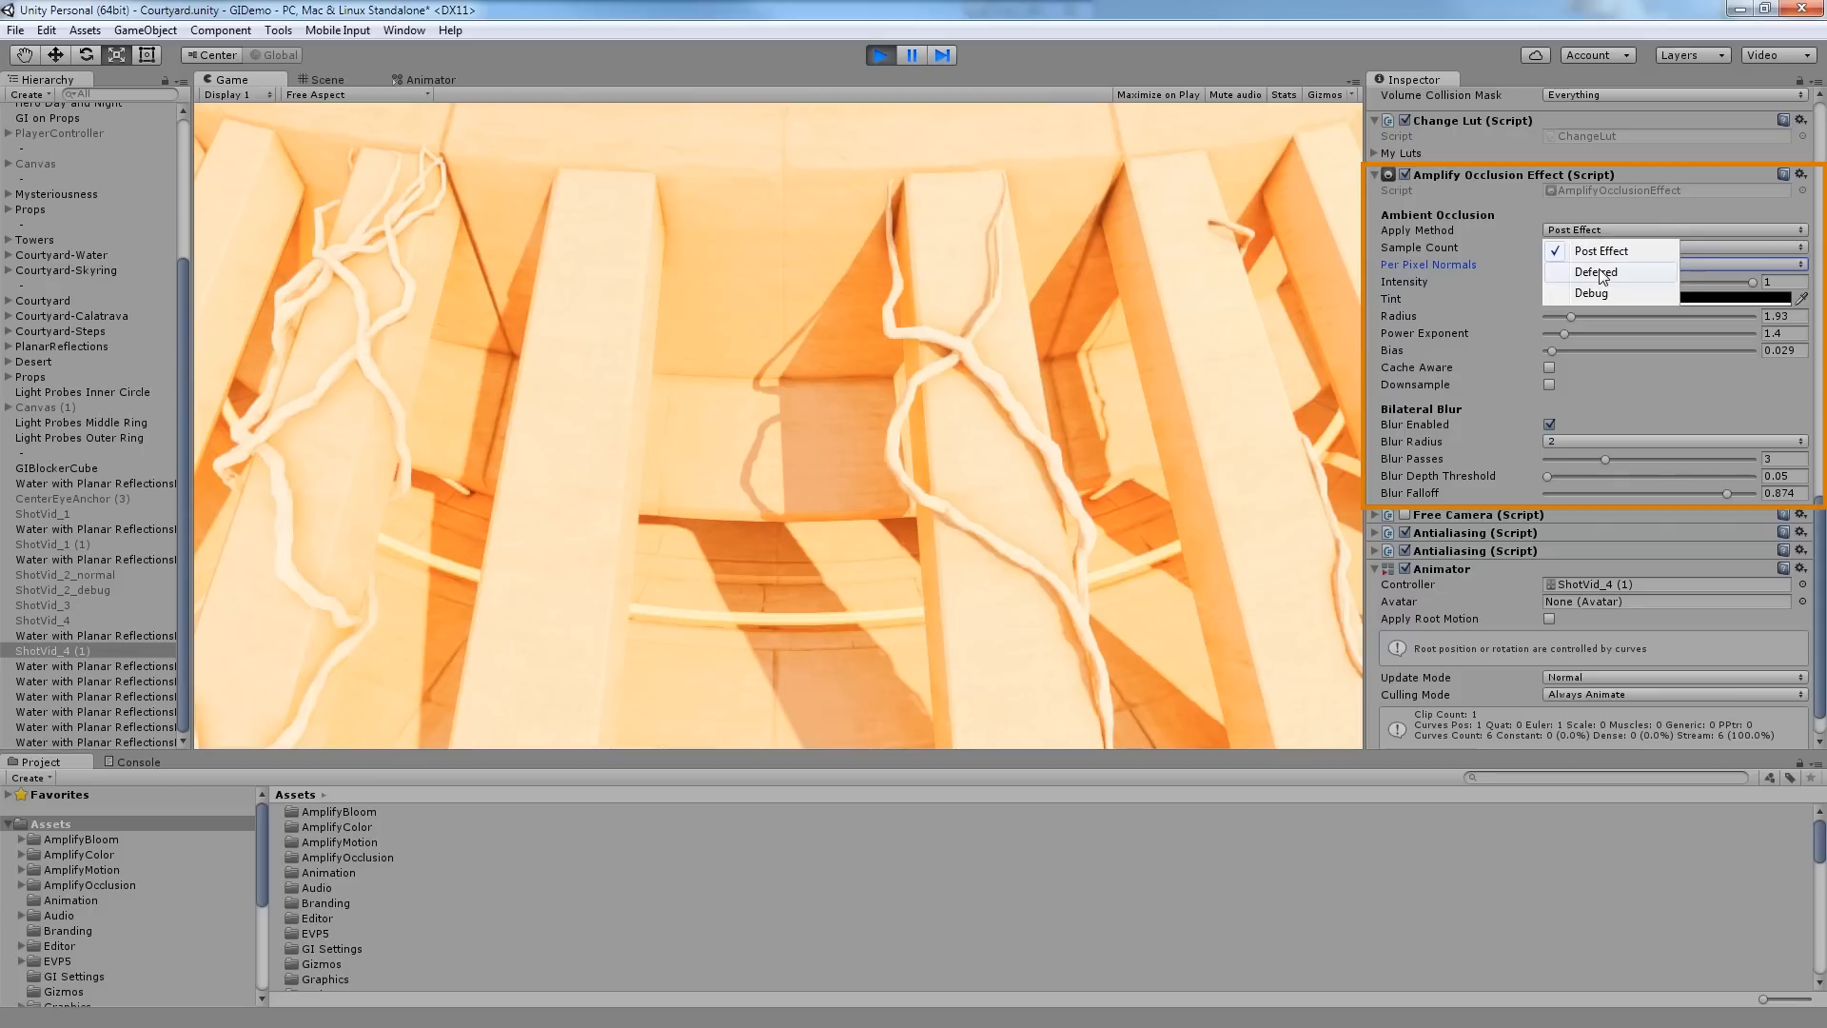
pyautogui.click(1597, 270)
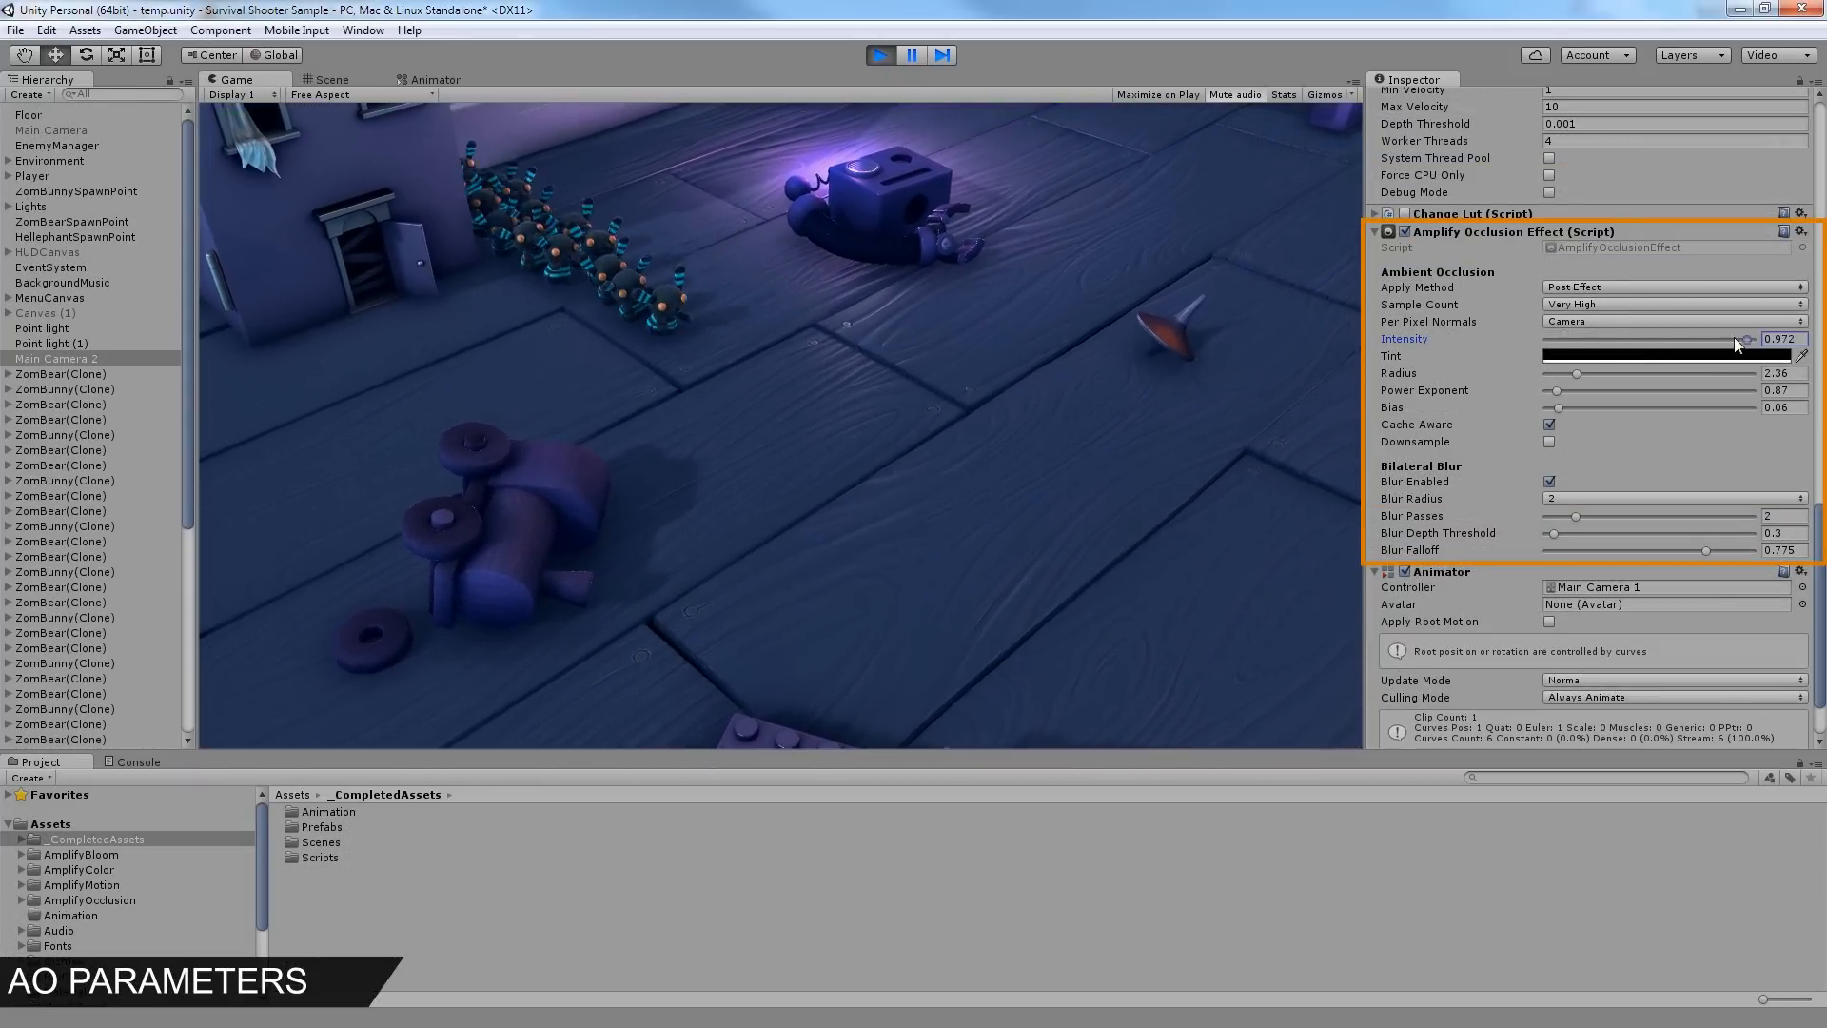
# - Raise occlusion intensity to 1, widen the radius and adjust the power exponent
pyautogui.moveTo(1748, 339); pyautogui.dragTo(1784, 339)
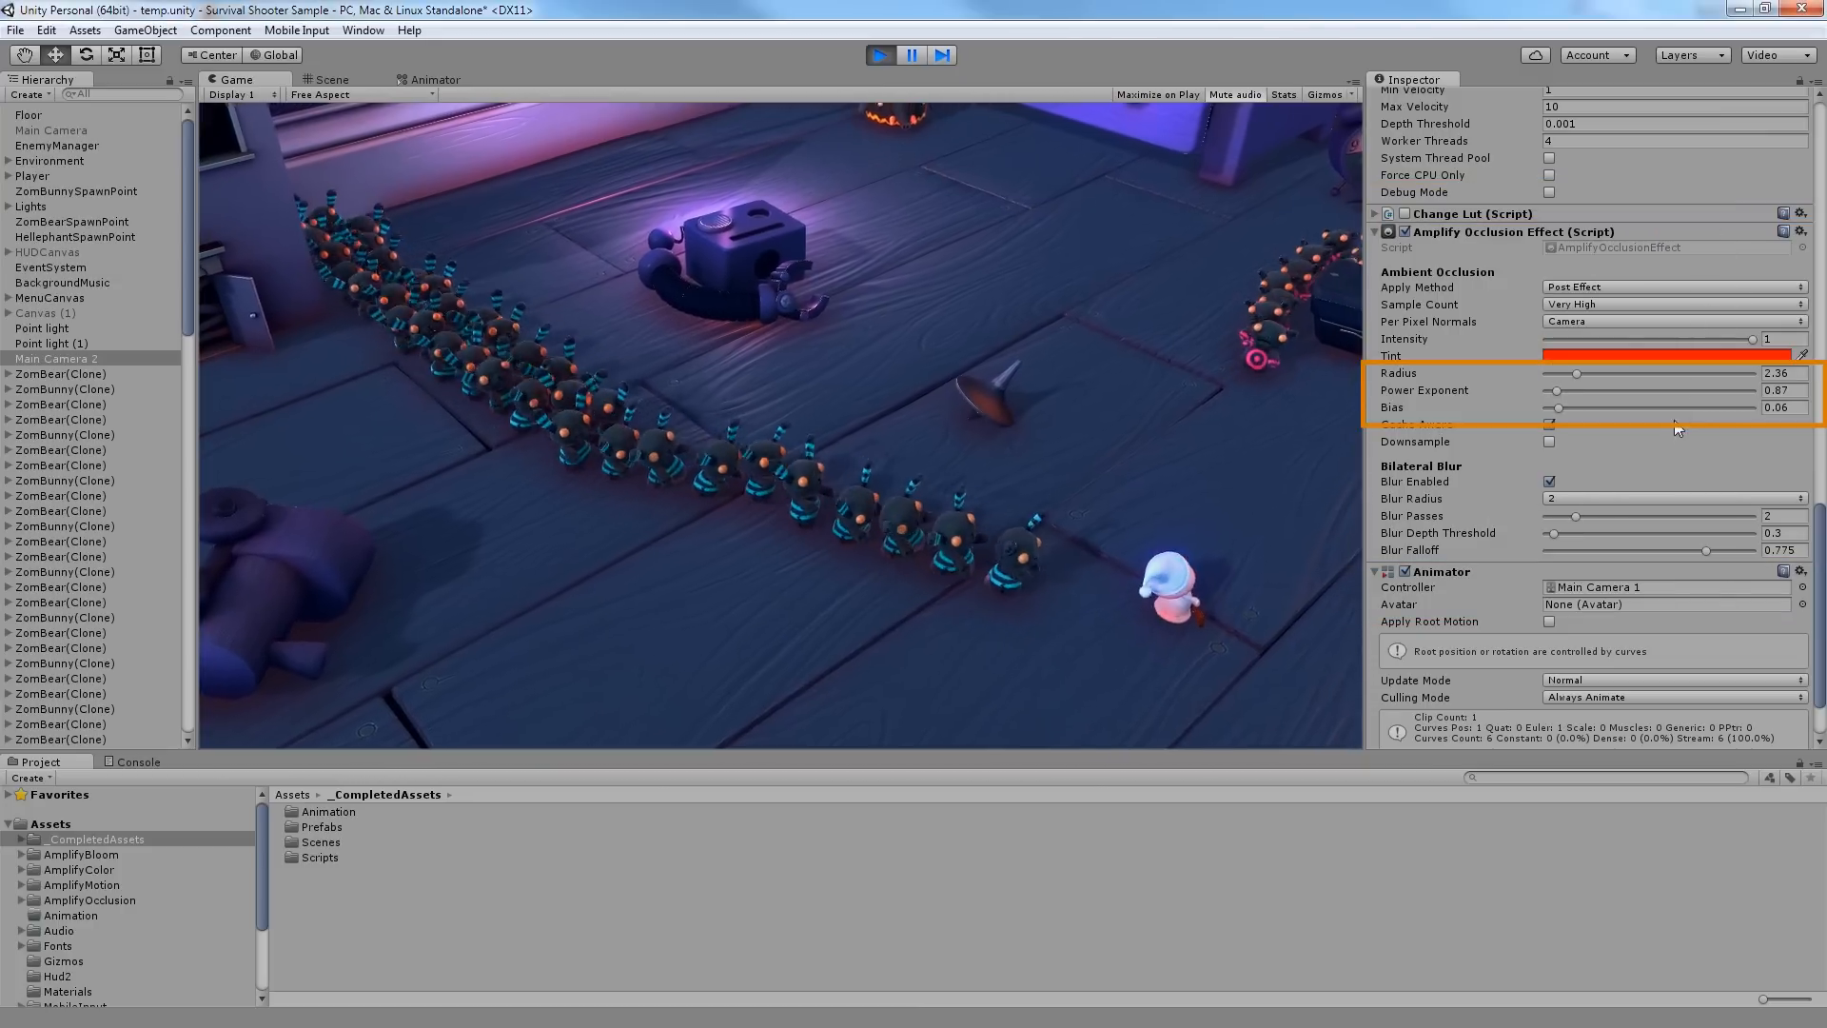
pyautogui.moveTo(1576, 373); pyautogui.dragTo(1592, 373)
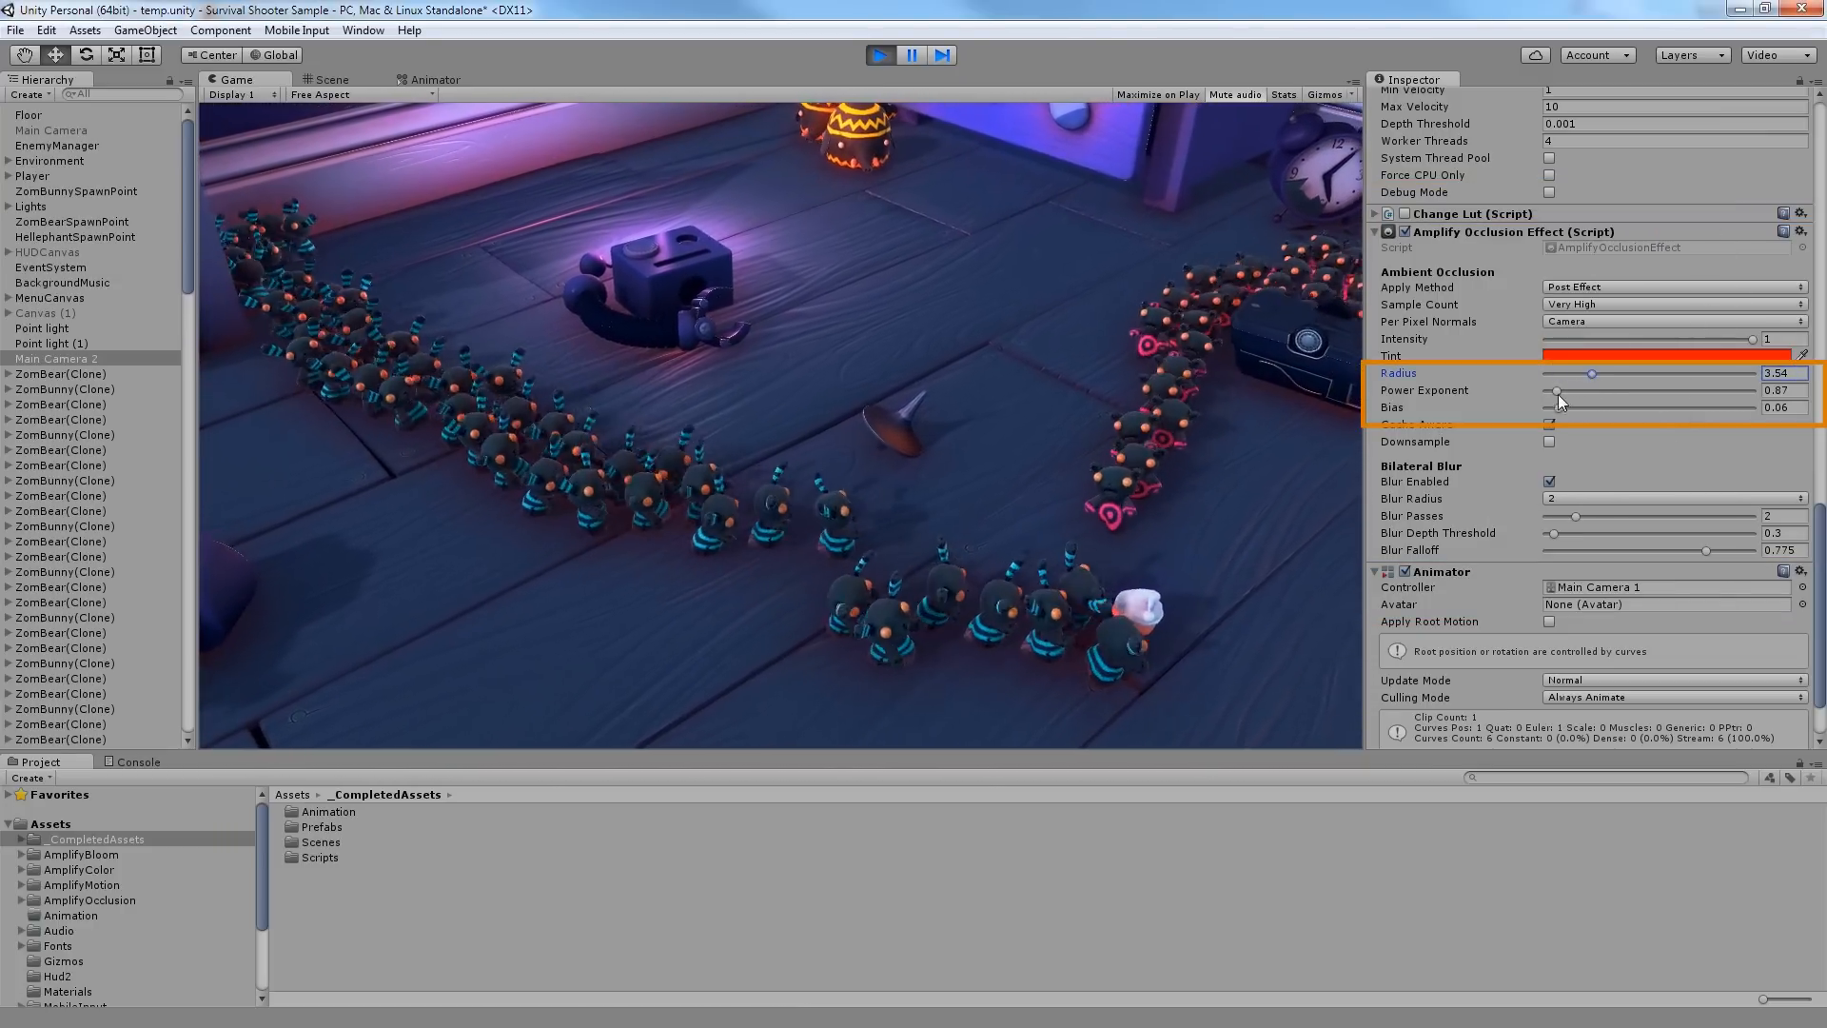
pyautogui.moveTo(1585, 391); pyautogui.dragTo(1553, 390)
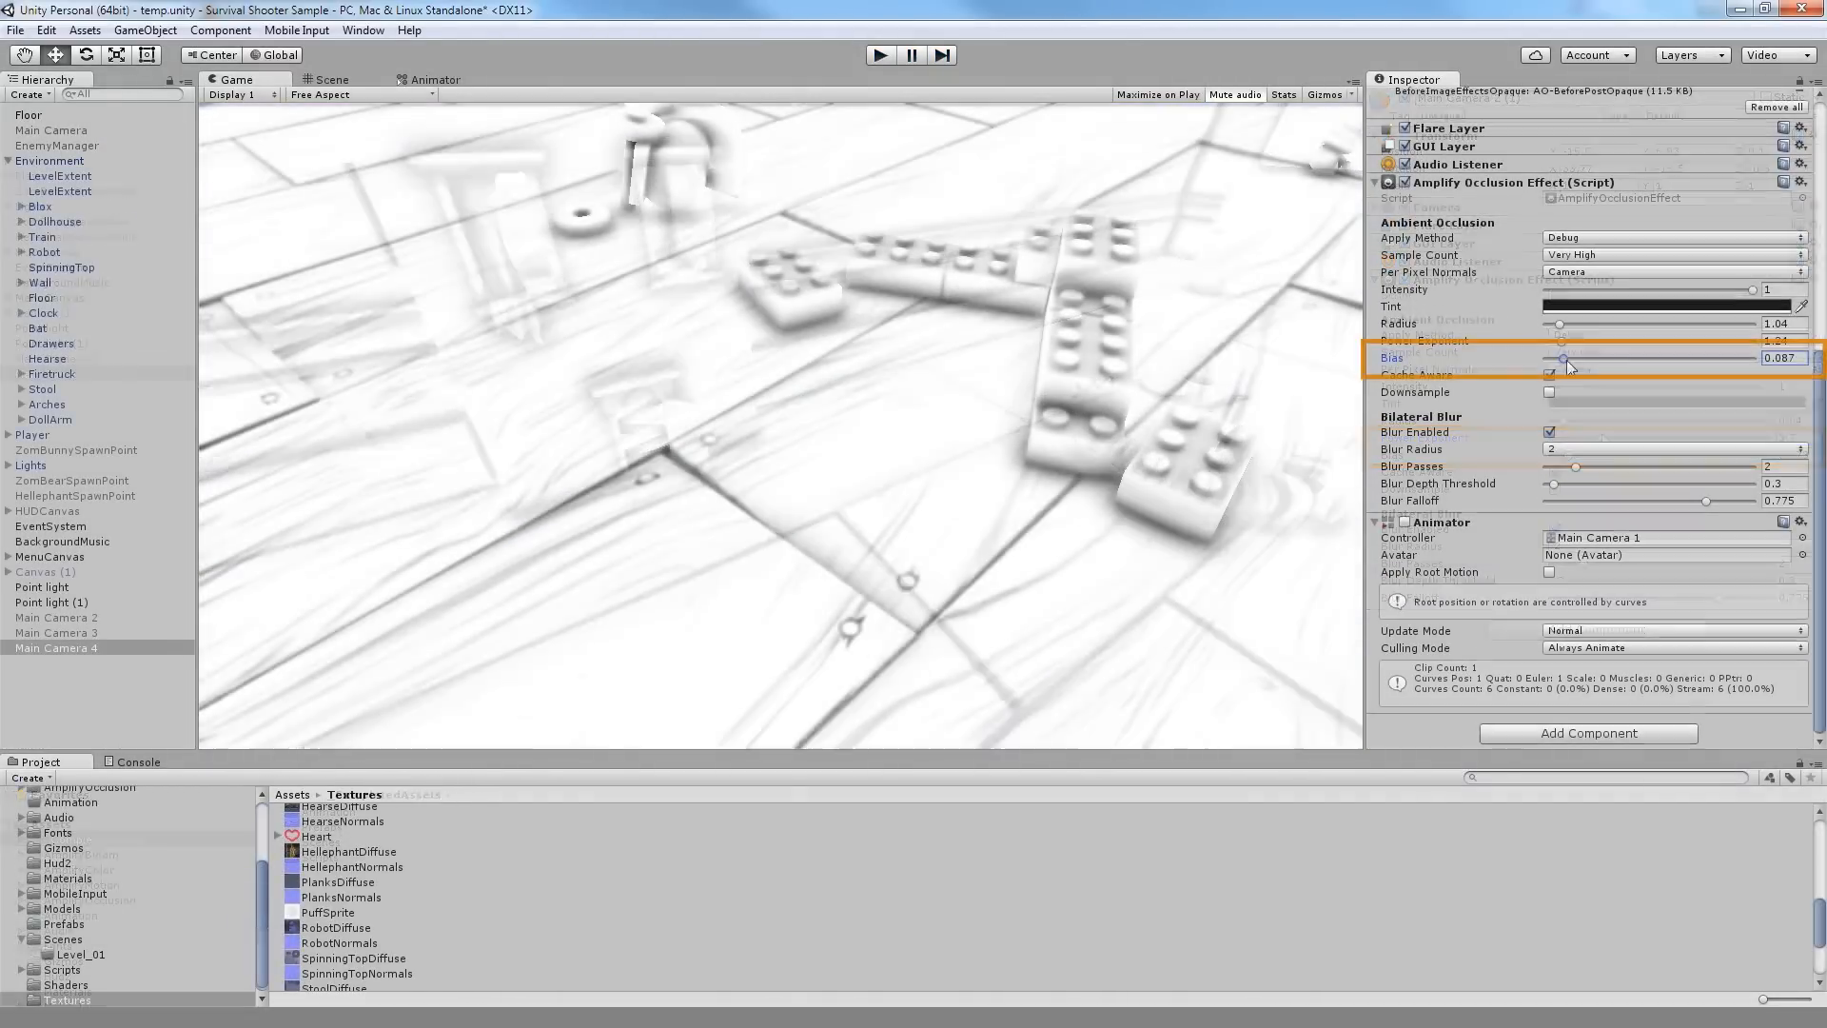
# - Tune the occlusion Bias slider through 0.5 and 0.18, settling around 0.24
pyautogui.moveTo(1560, 360); pyautogui.dragTo(1652, 360)
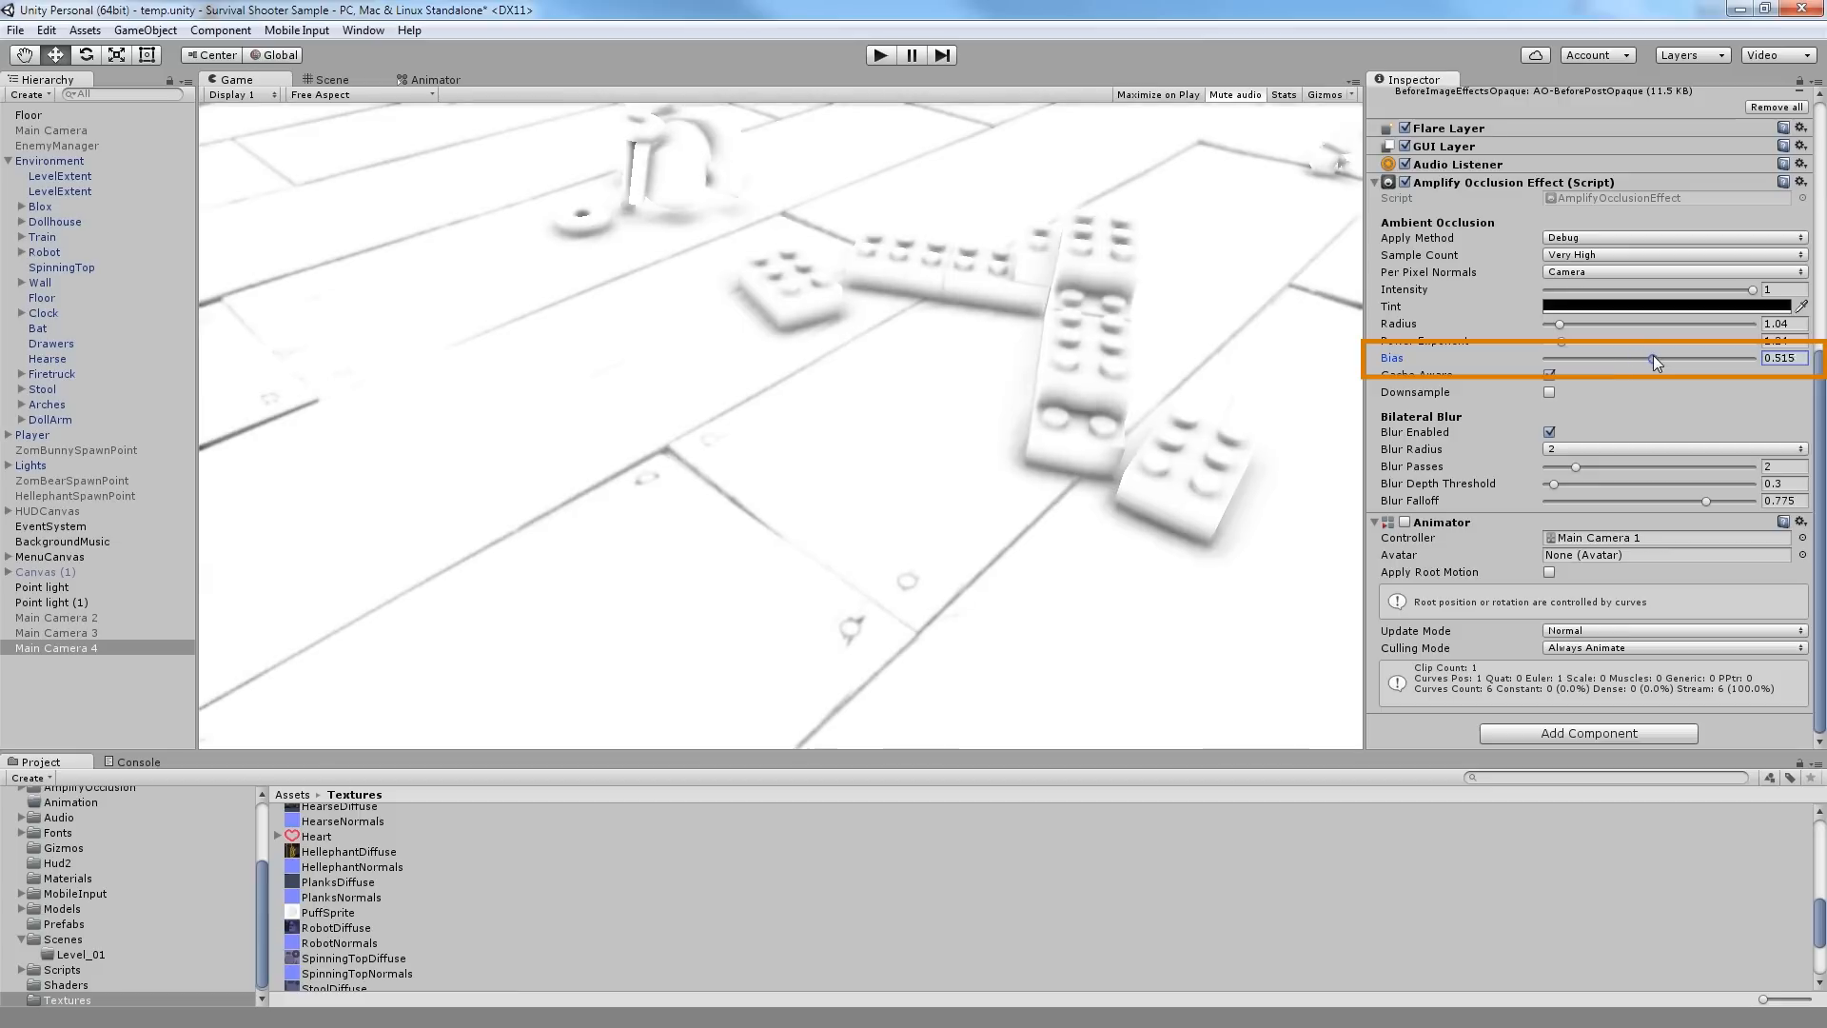
pyautogui.moveTo(1652, 362); pyautogui.dragTo(1582, 362)
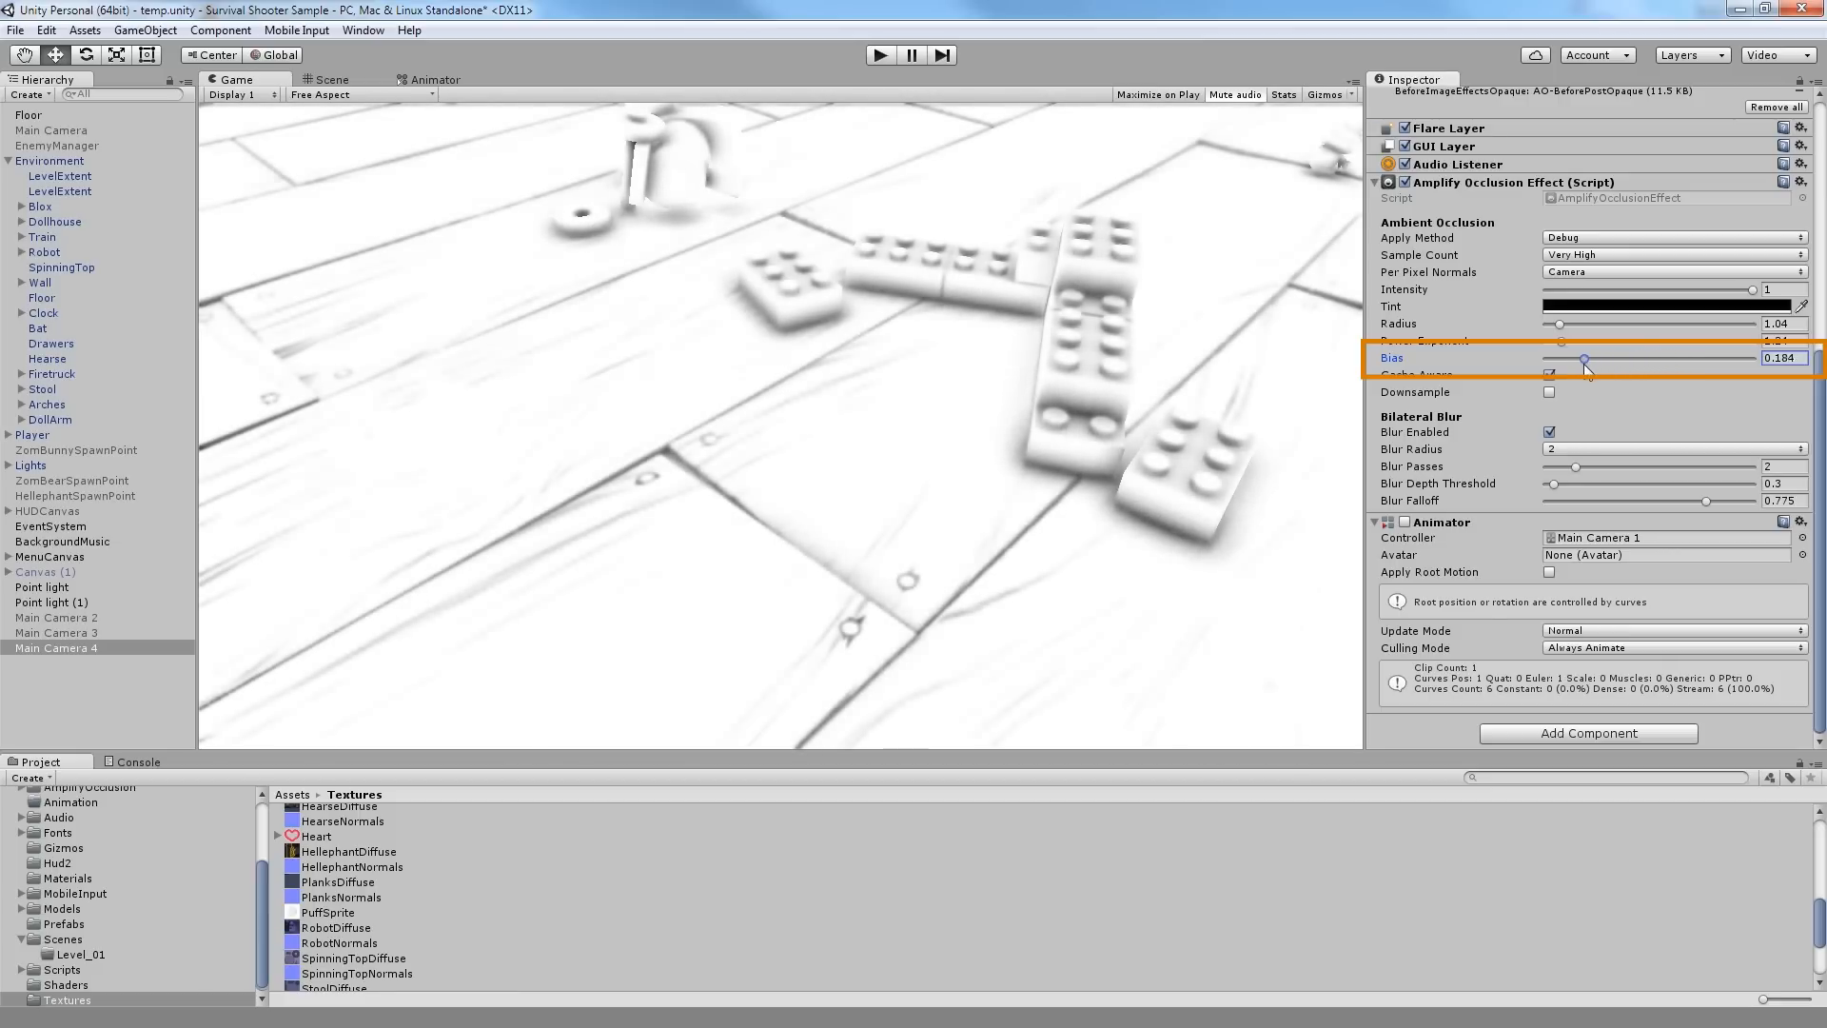
pyautogui.moveTo(1582, 362); pyautogui.dragTo(1597, 362)
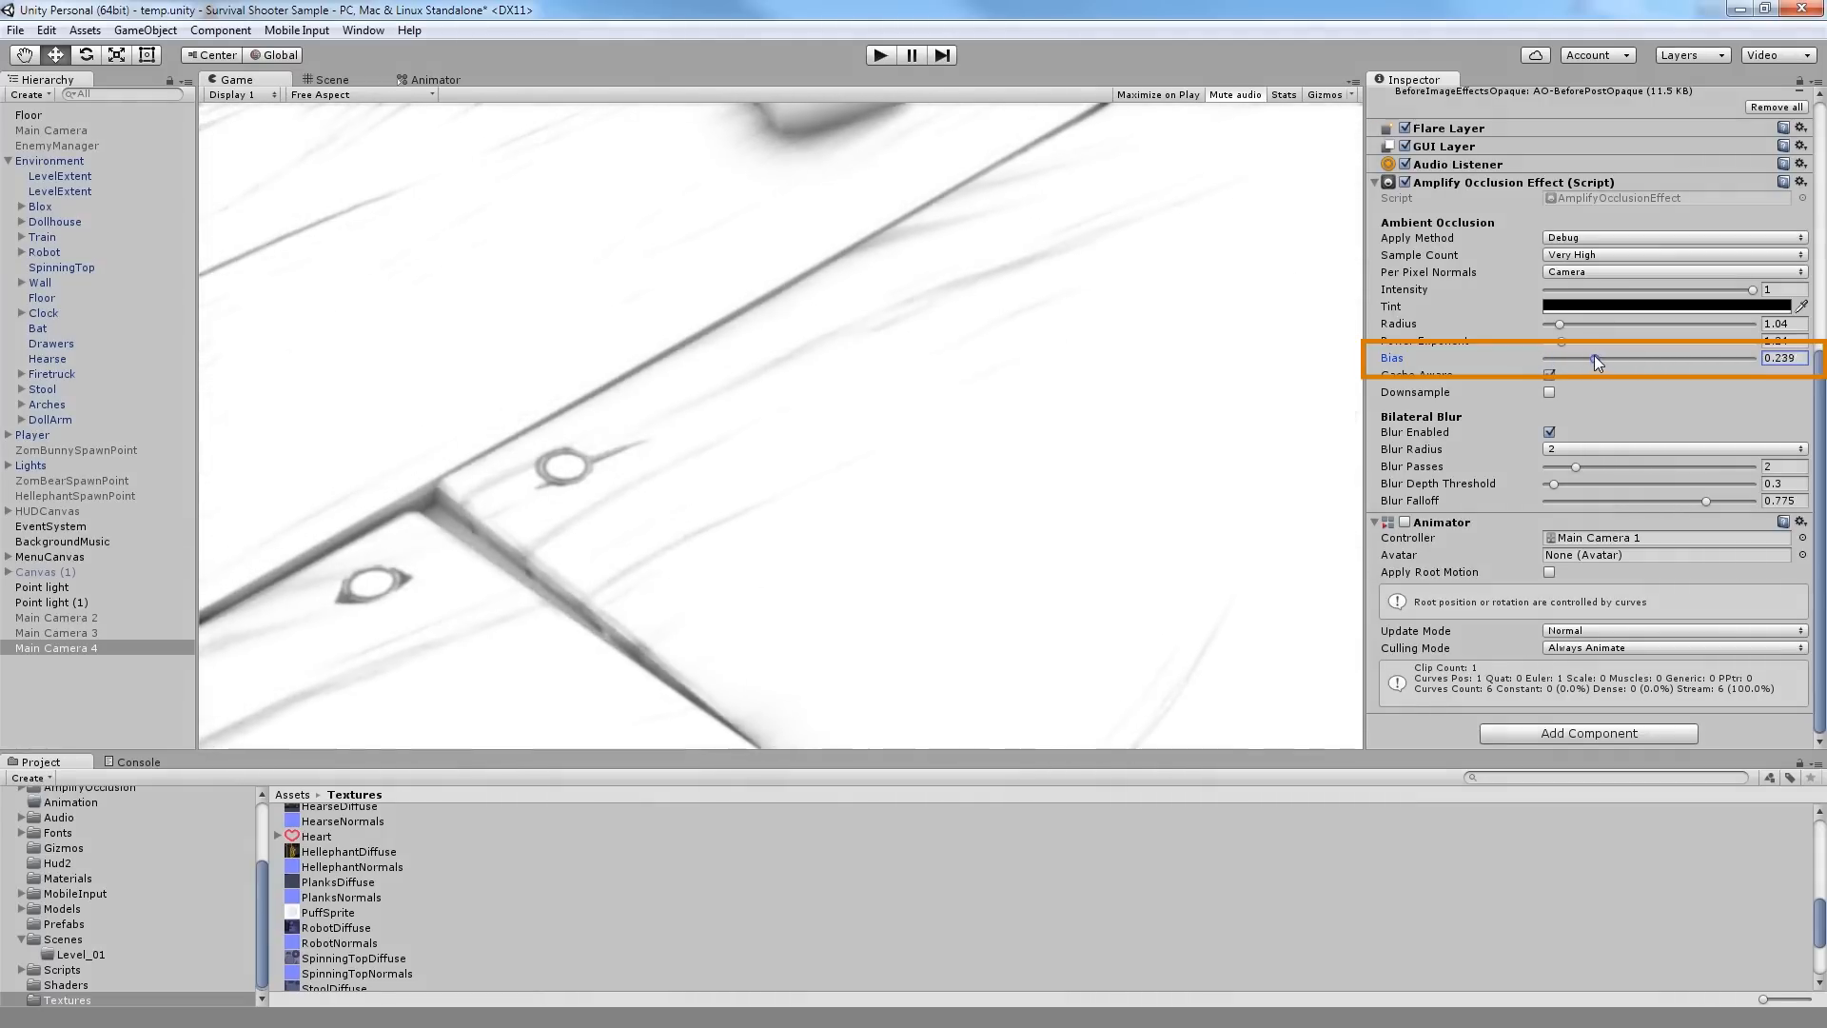
pyautogui.moveTo(1597, 358); pyautogui.dragTo(1593, 357)
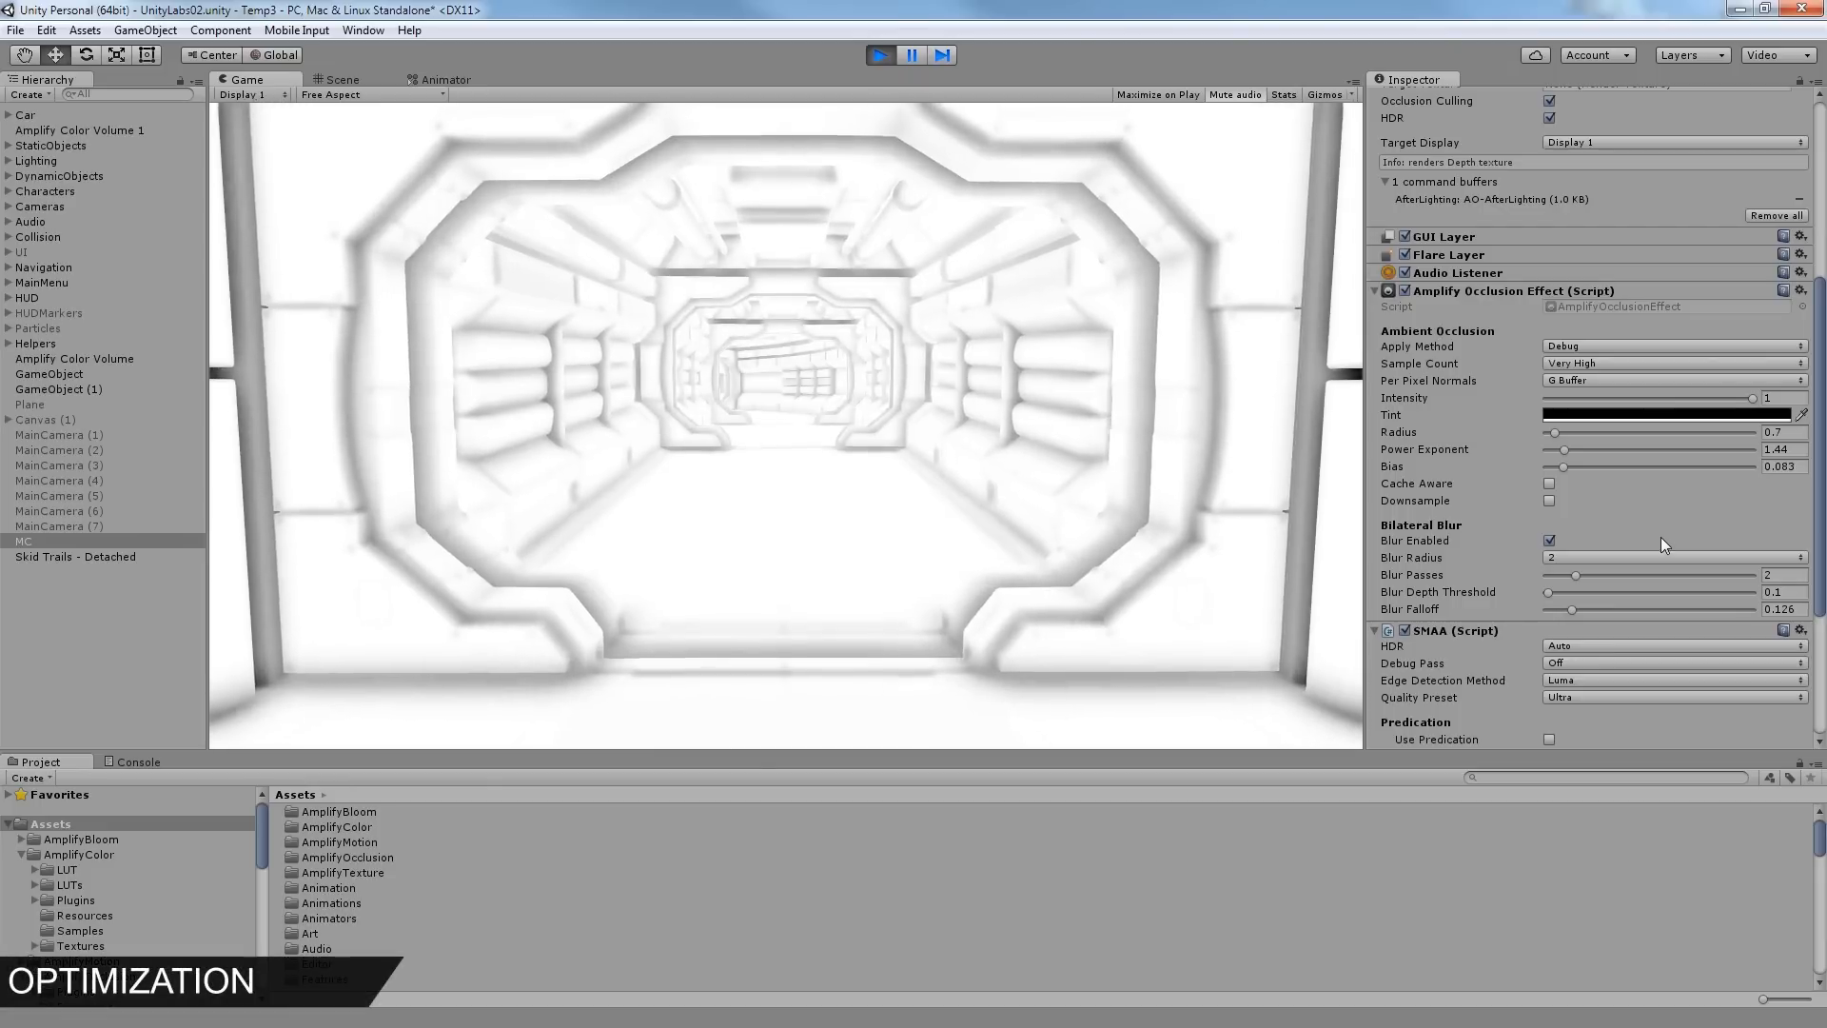
# - Toggle Cache Aware and Downsample on and off to compare the occlusion result
pyautogui.click(1549, 483)
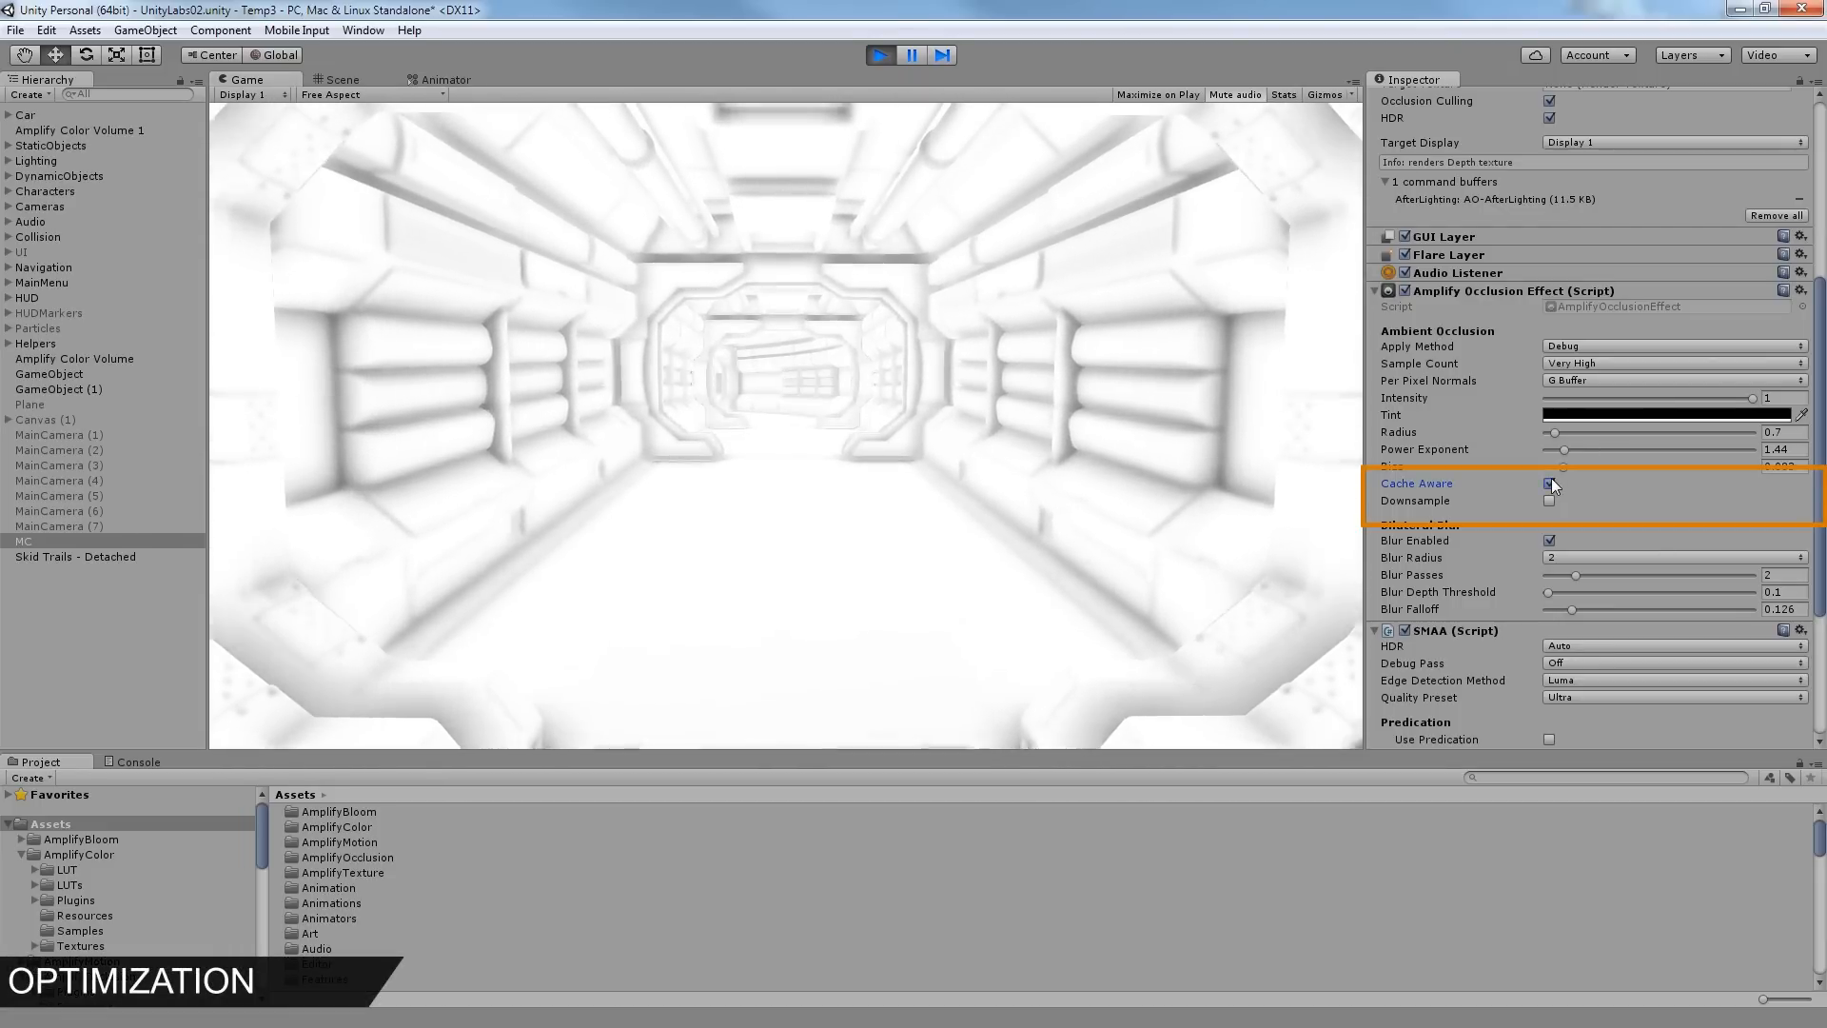
pyautogui.click(1550, 484)
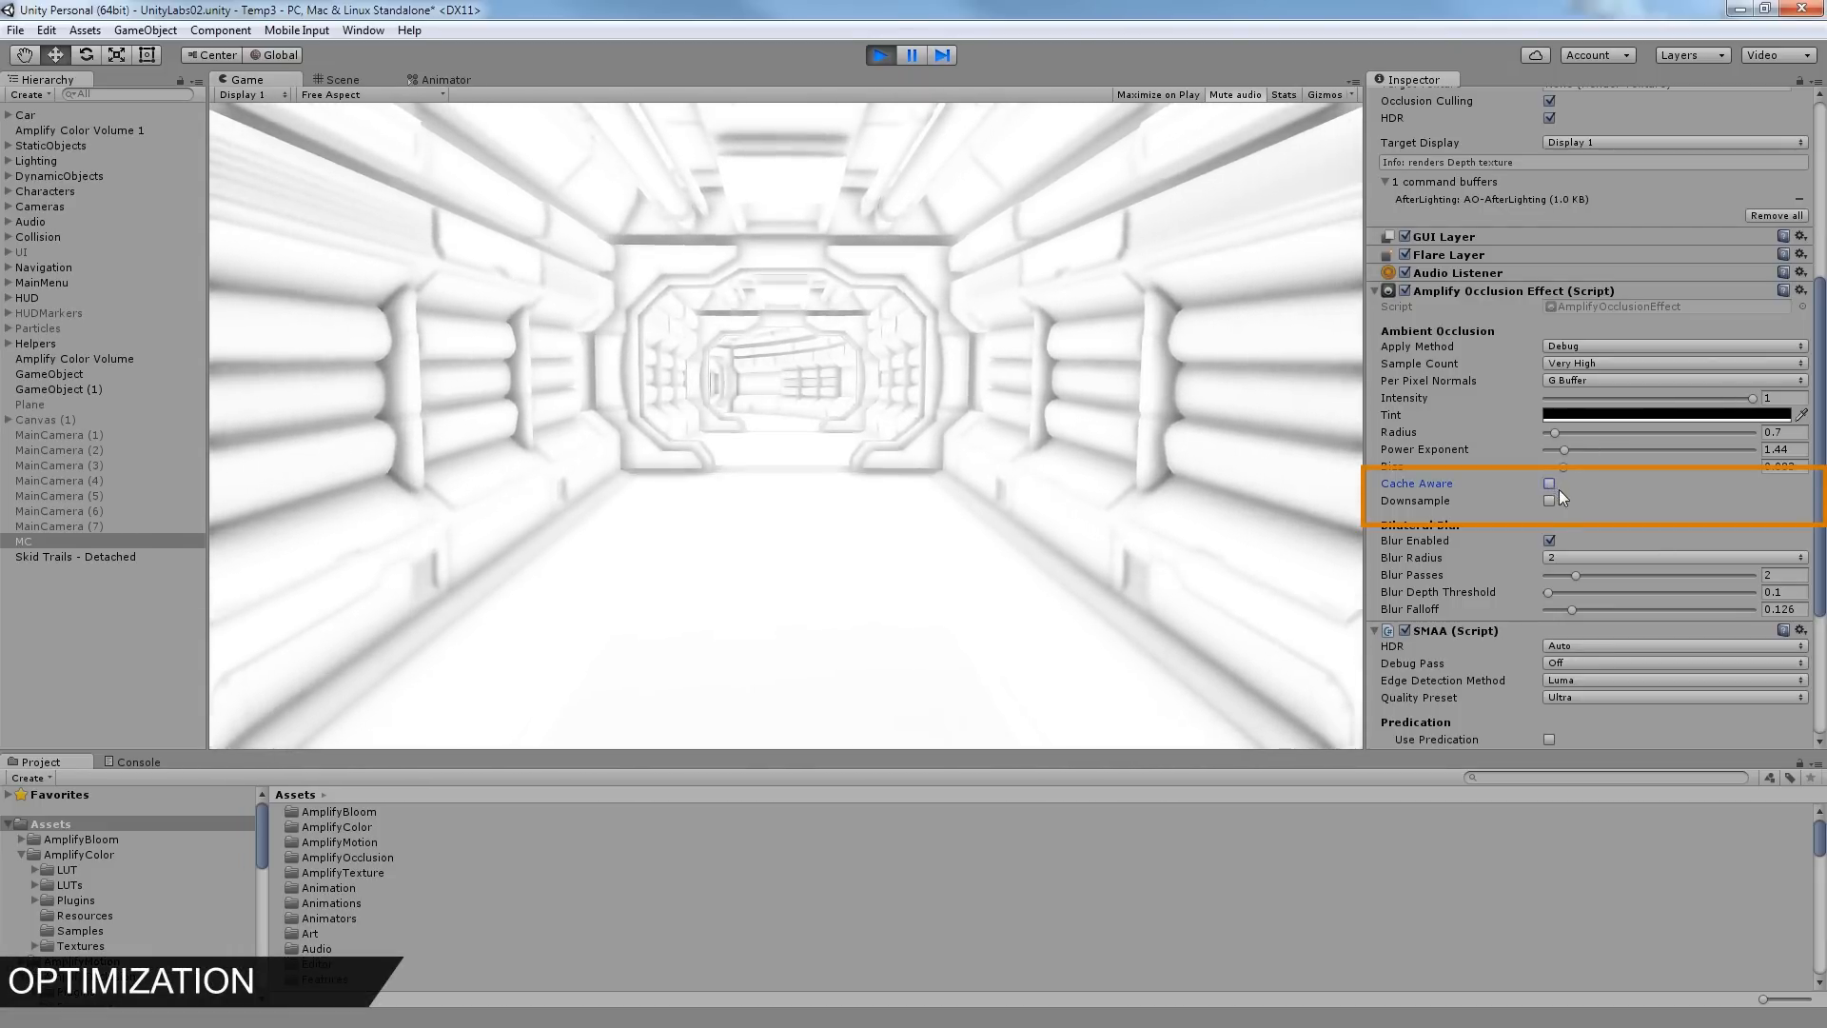
pyautogui.click(1550, 501)
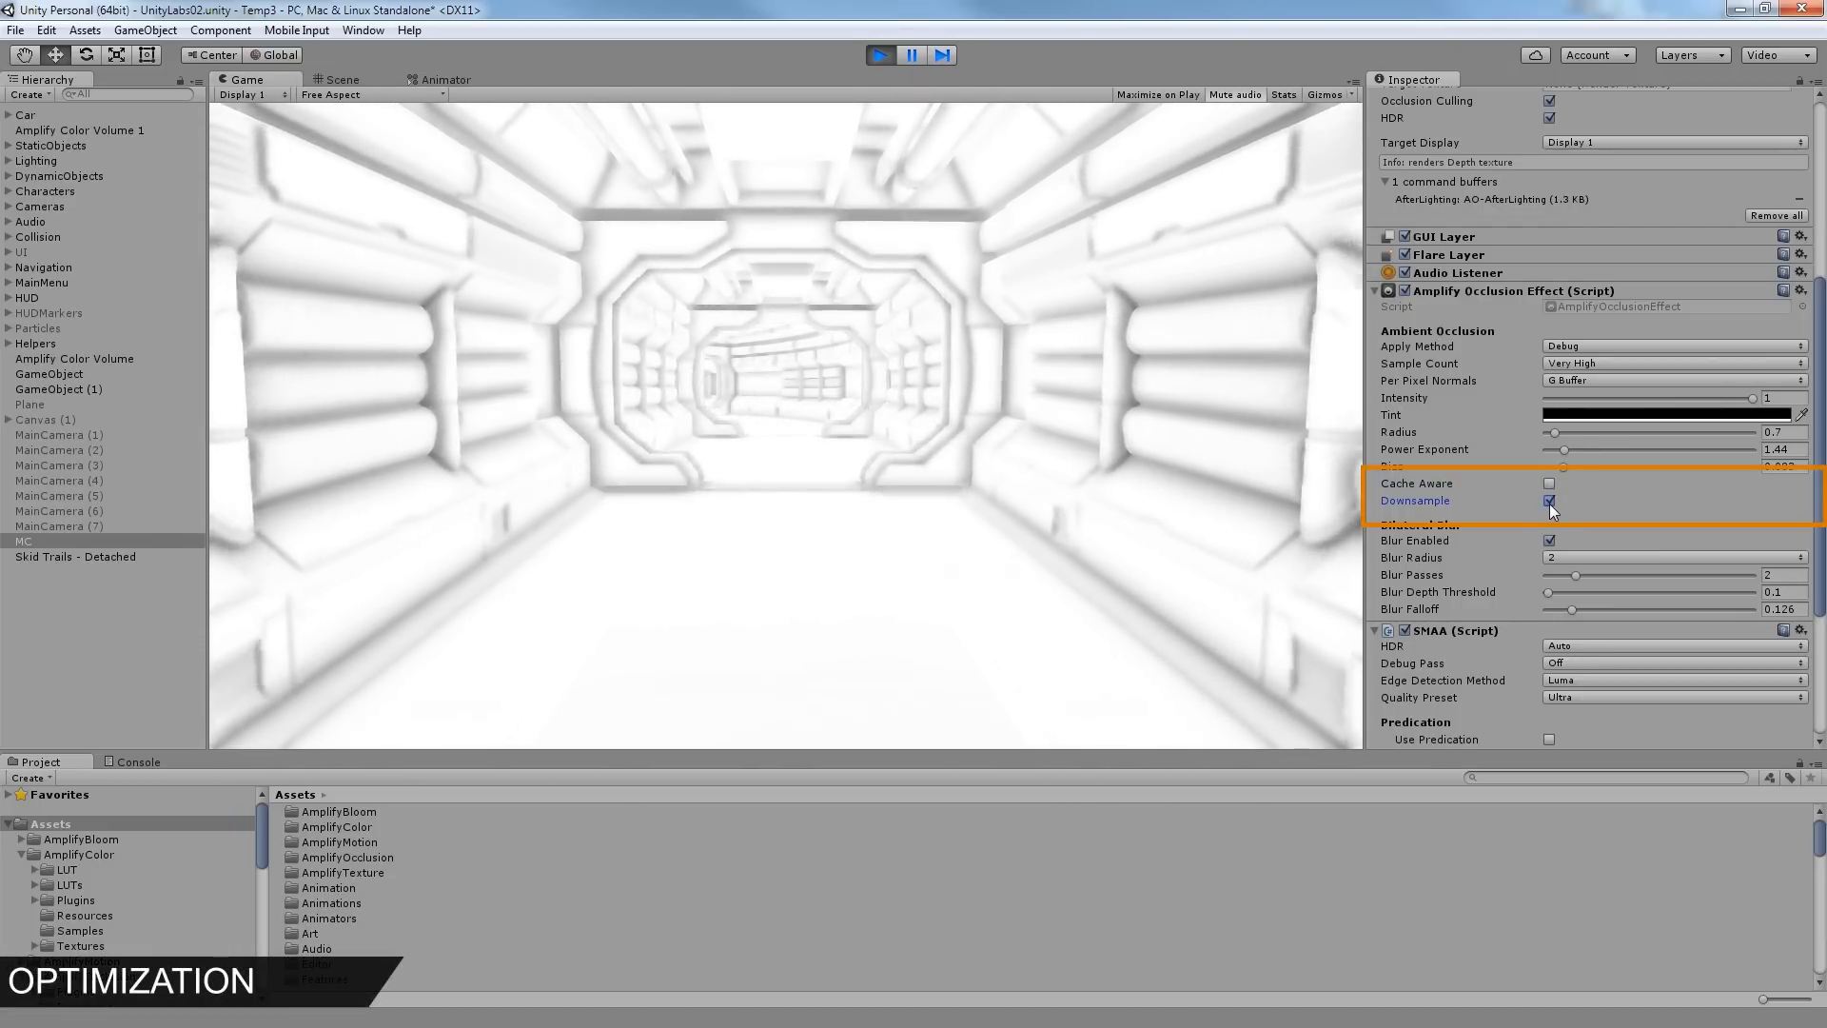
pyautogui.click(1550, 498)
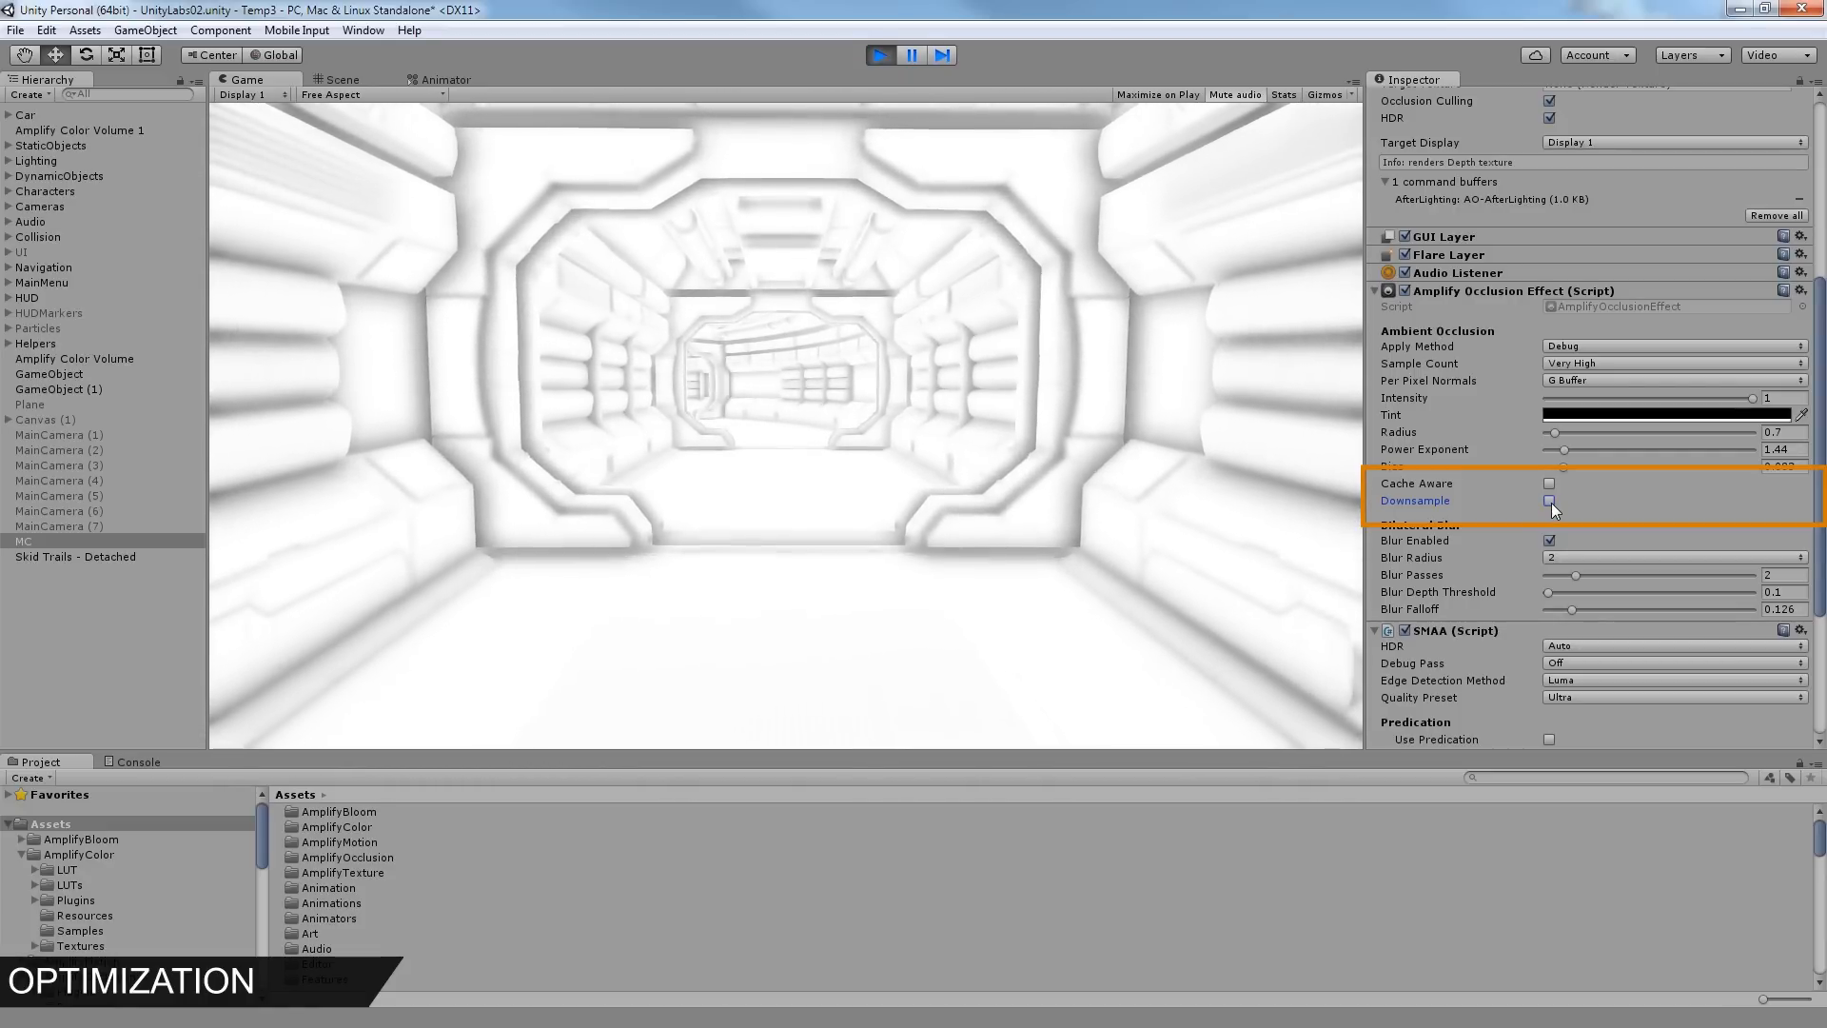
pyautogui.click(1549, 501)
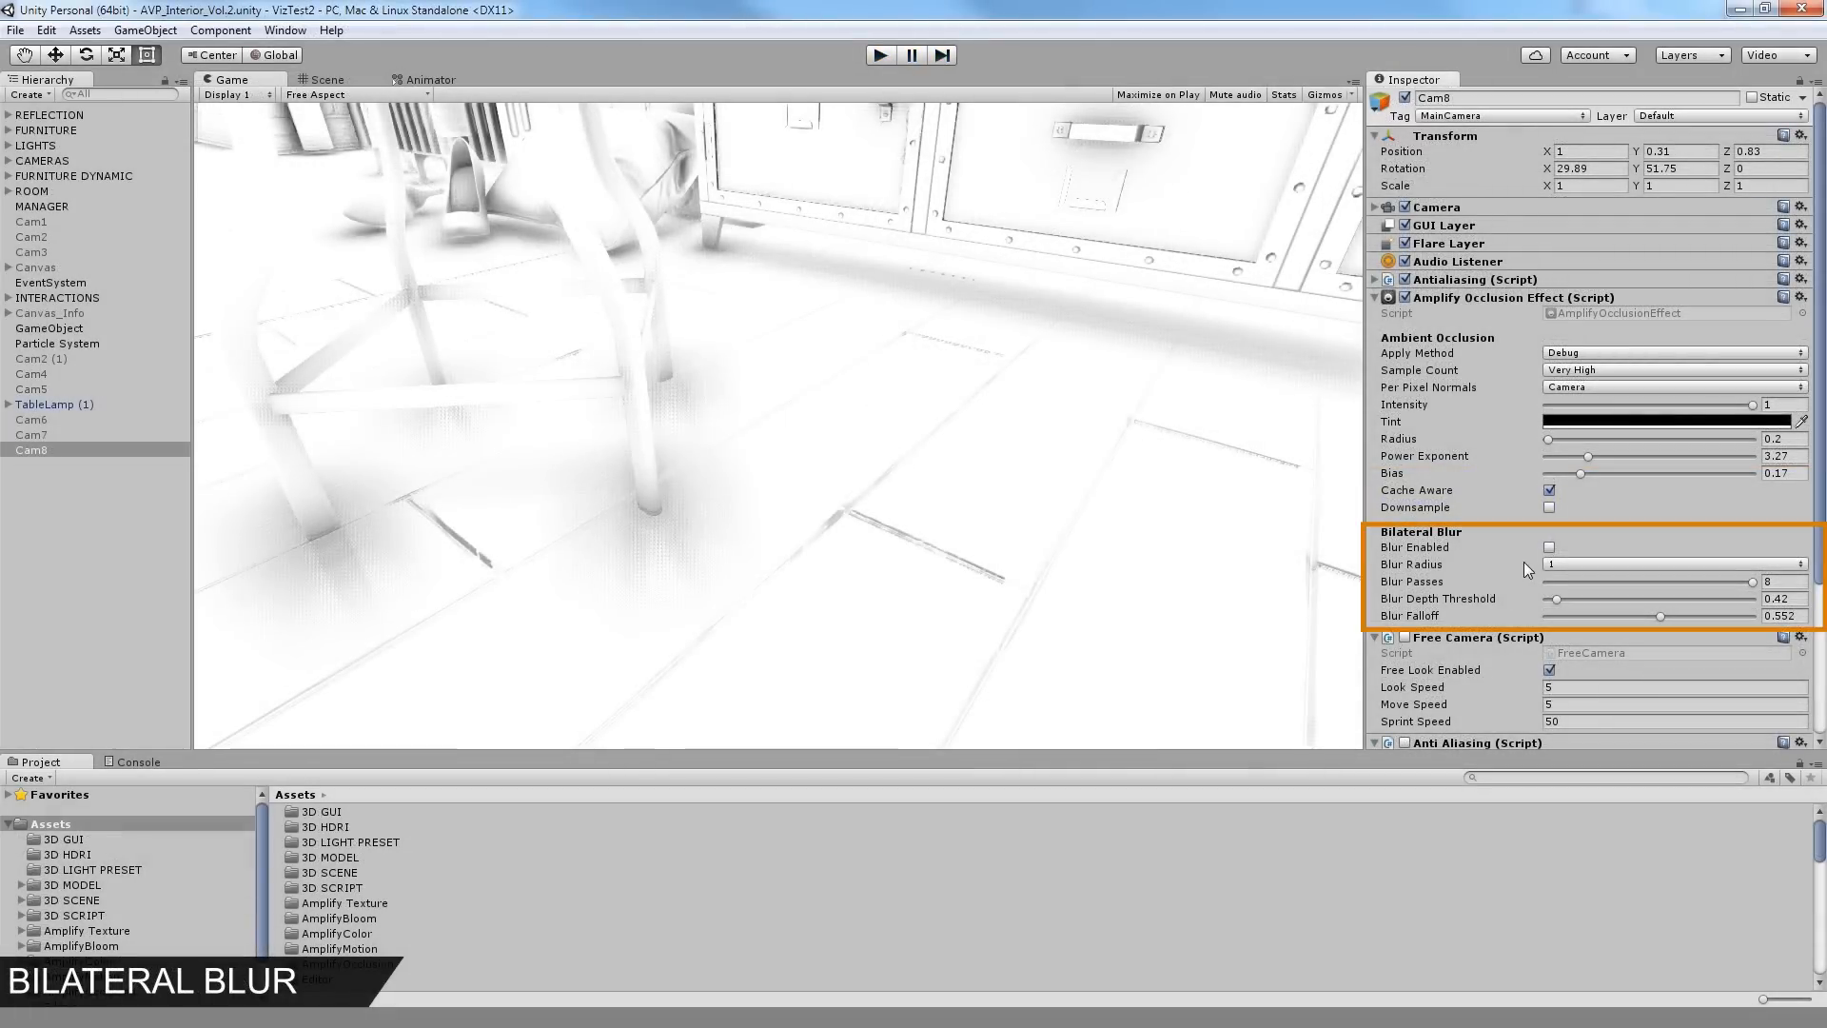
# - Enable bilateral blur for the occlusion and set the blur radius to 4
pyautogui.click(1550, 548)
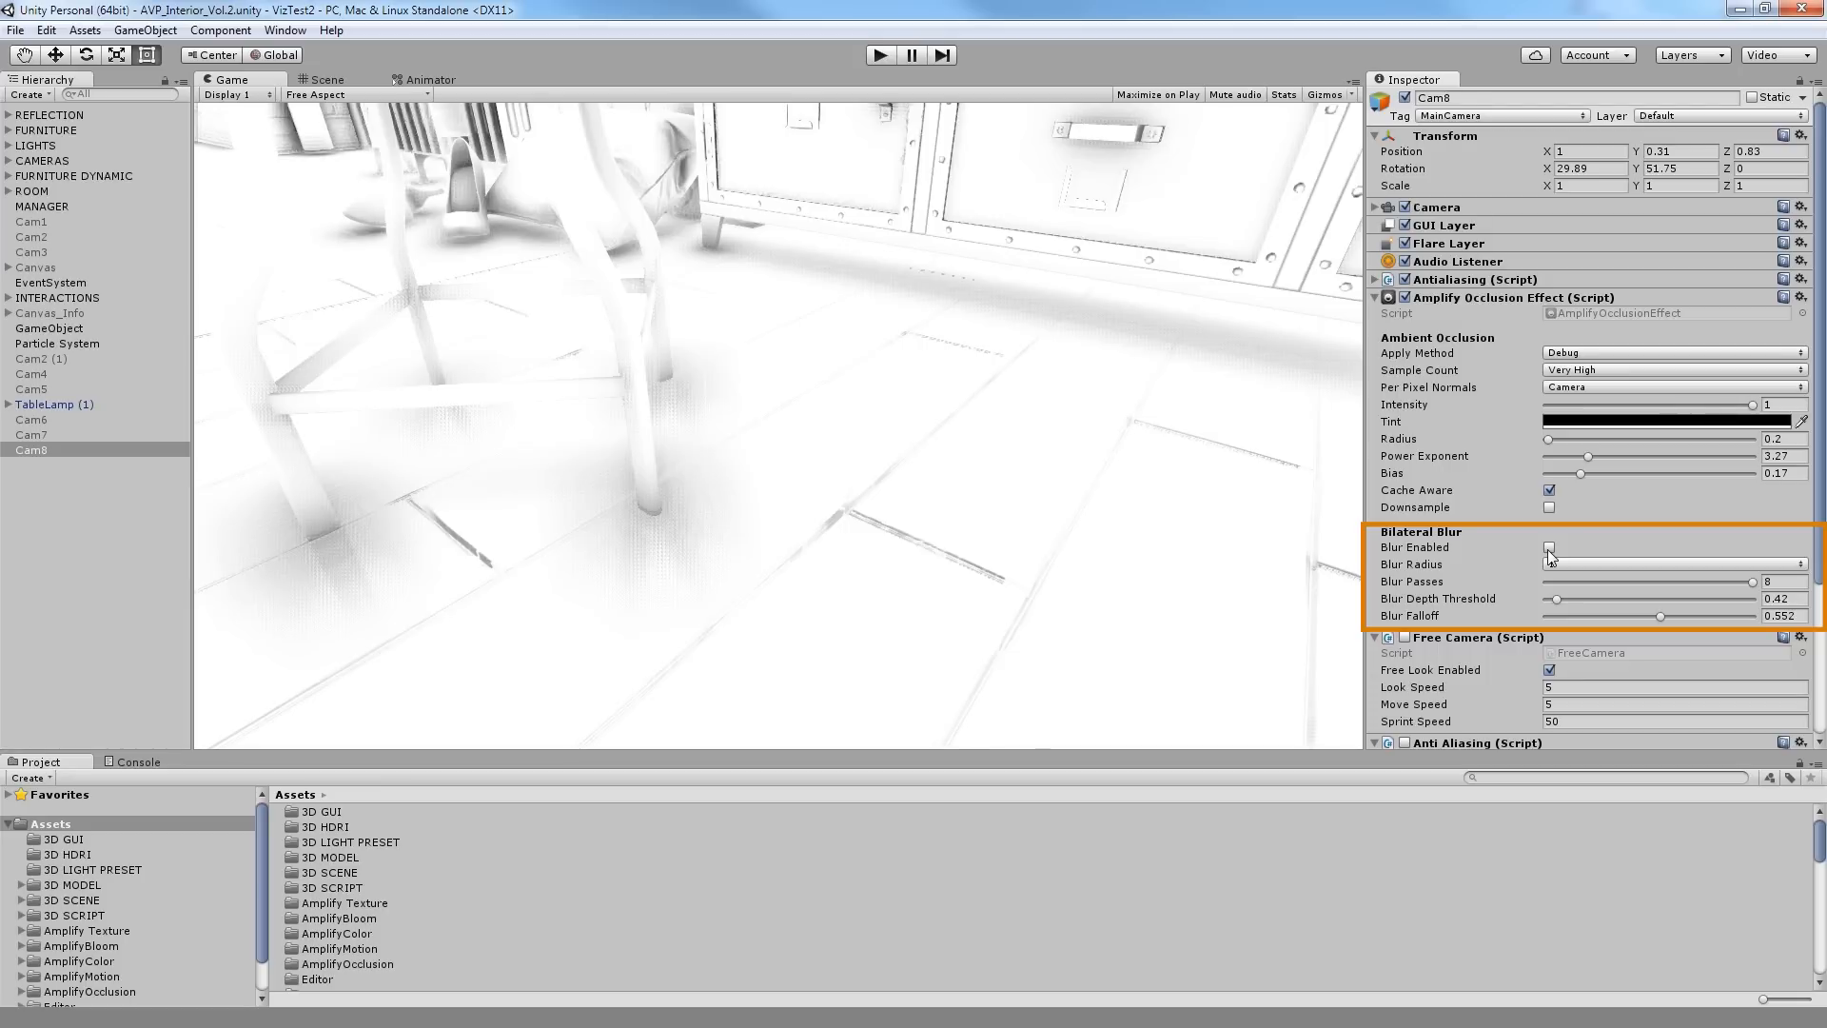
pyautogui.click(1550, 548)
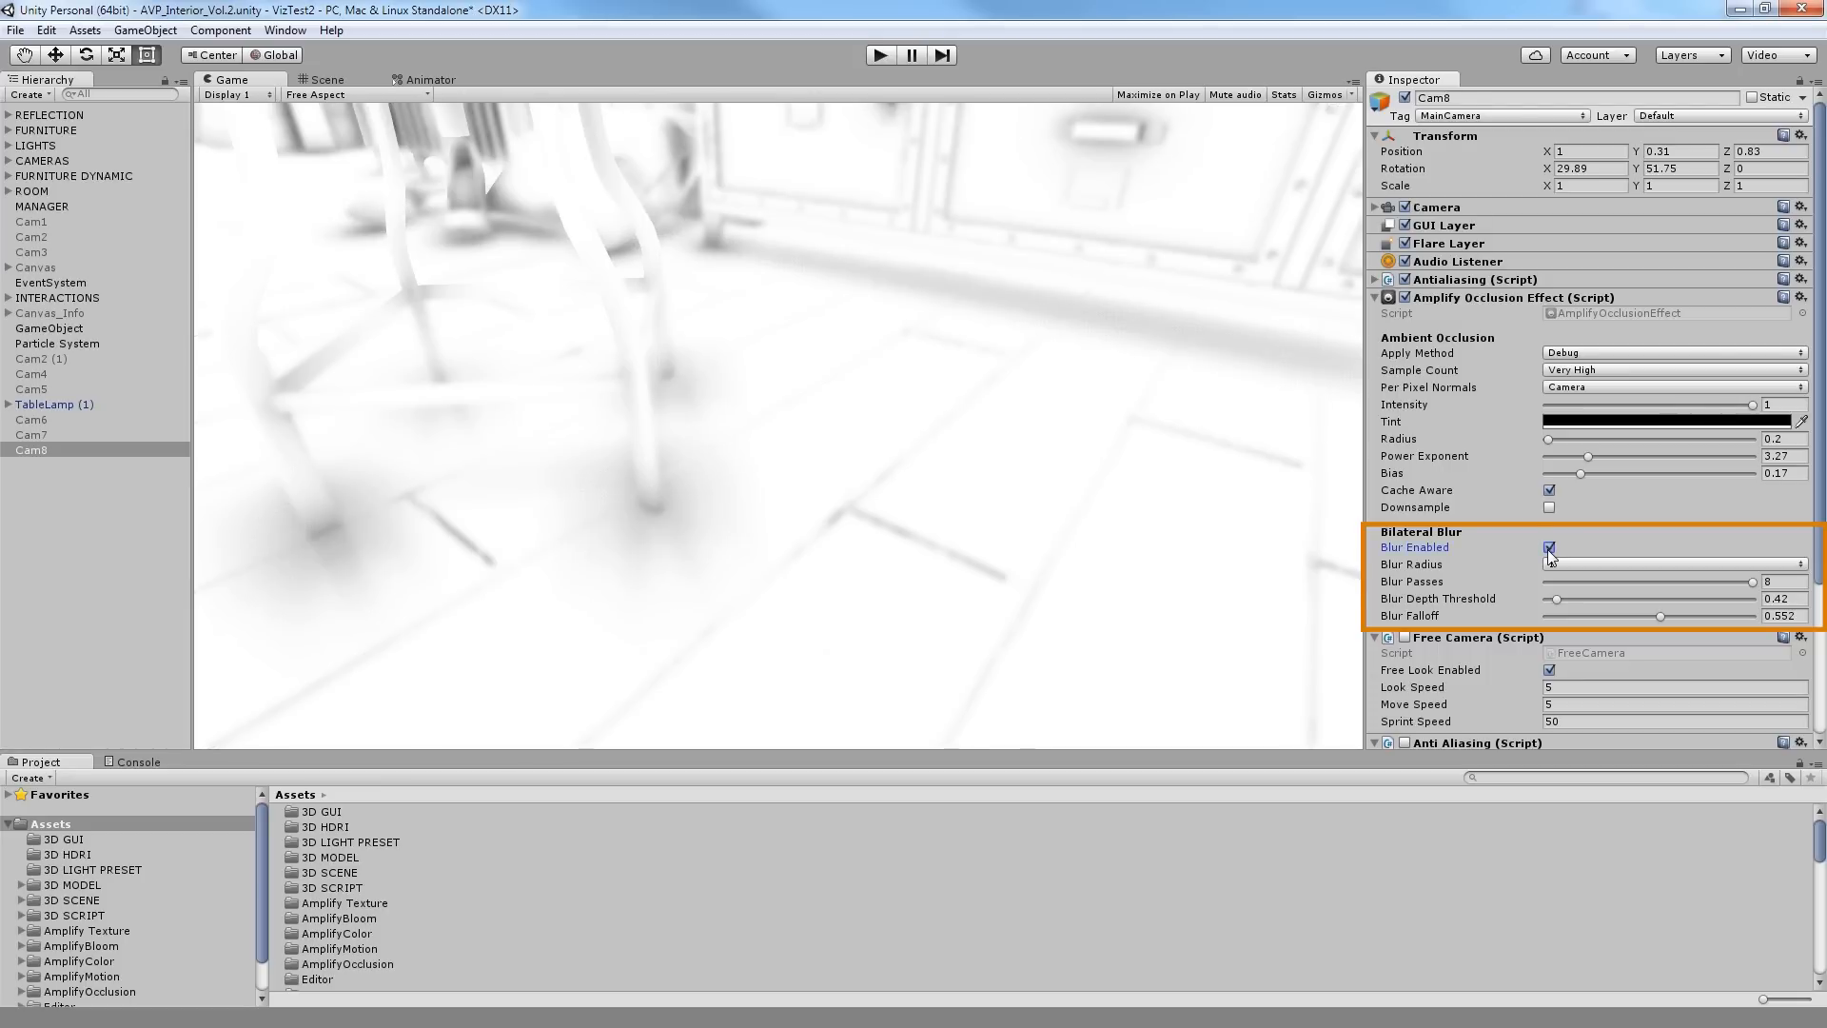
pyautogui.click(1675, 564)
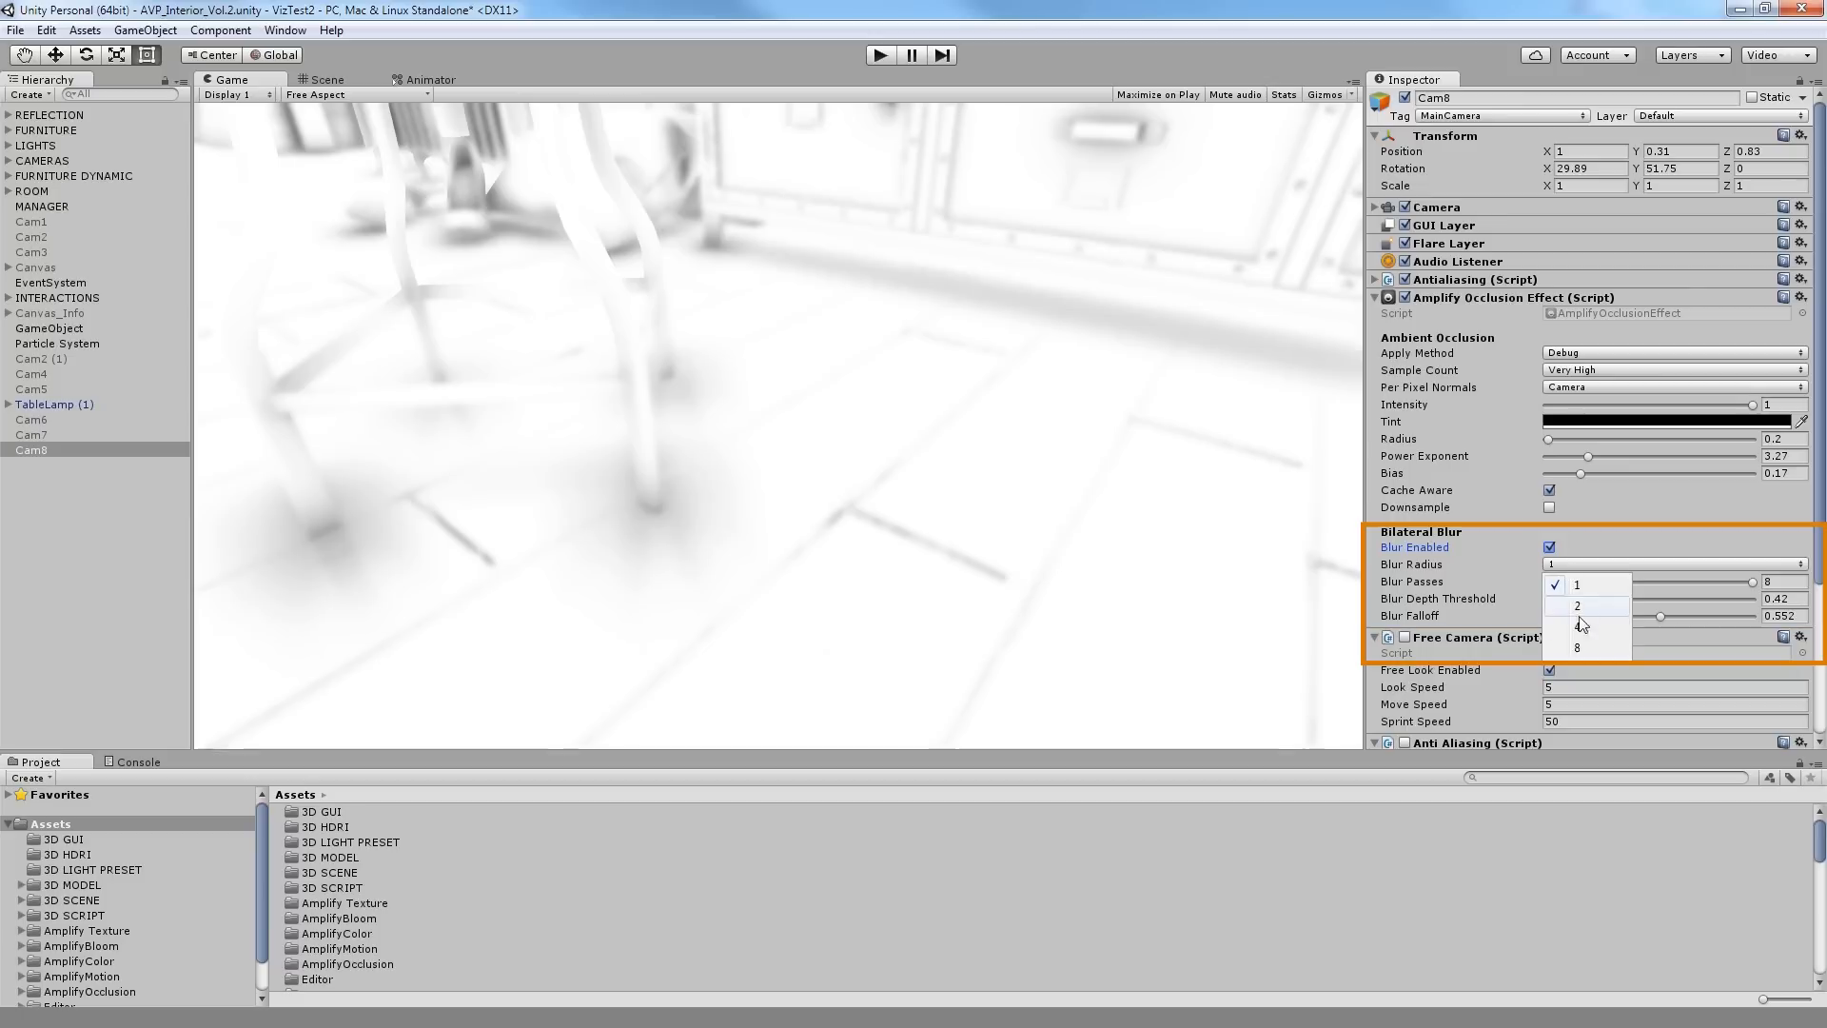
pyautogui.click(1578, 625)
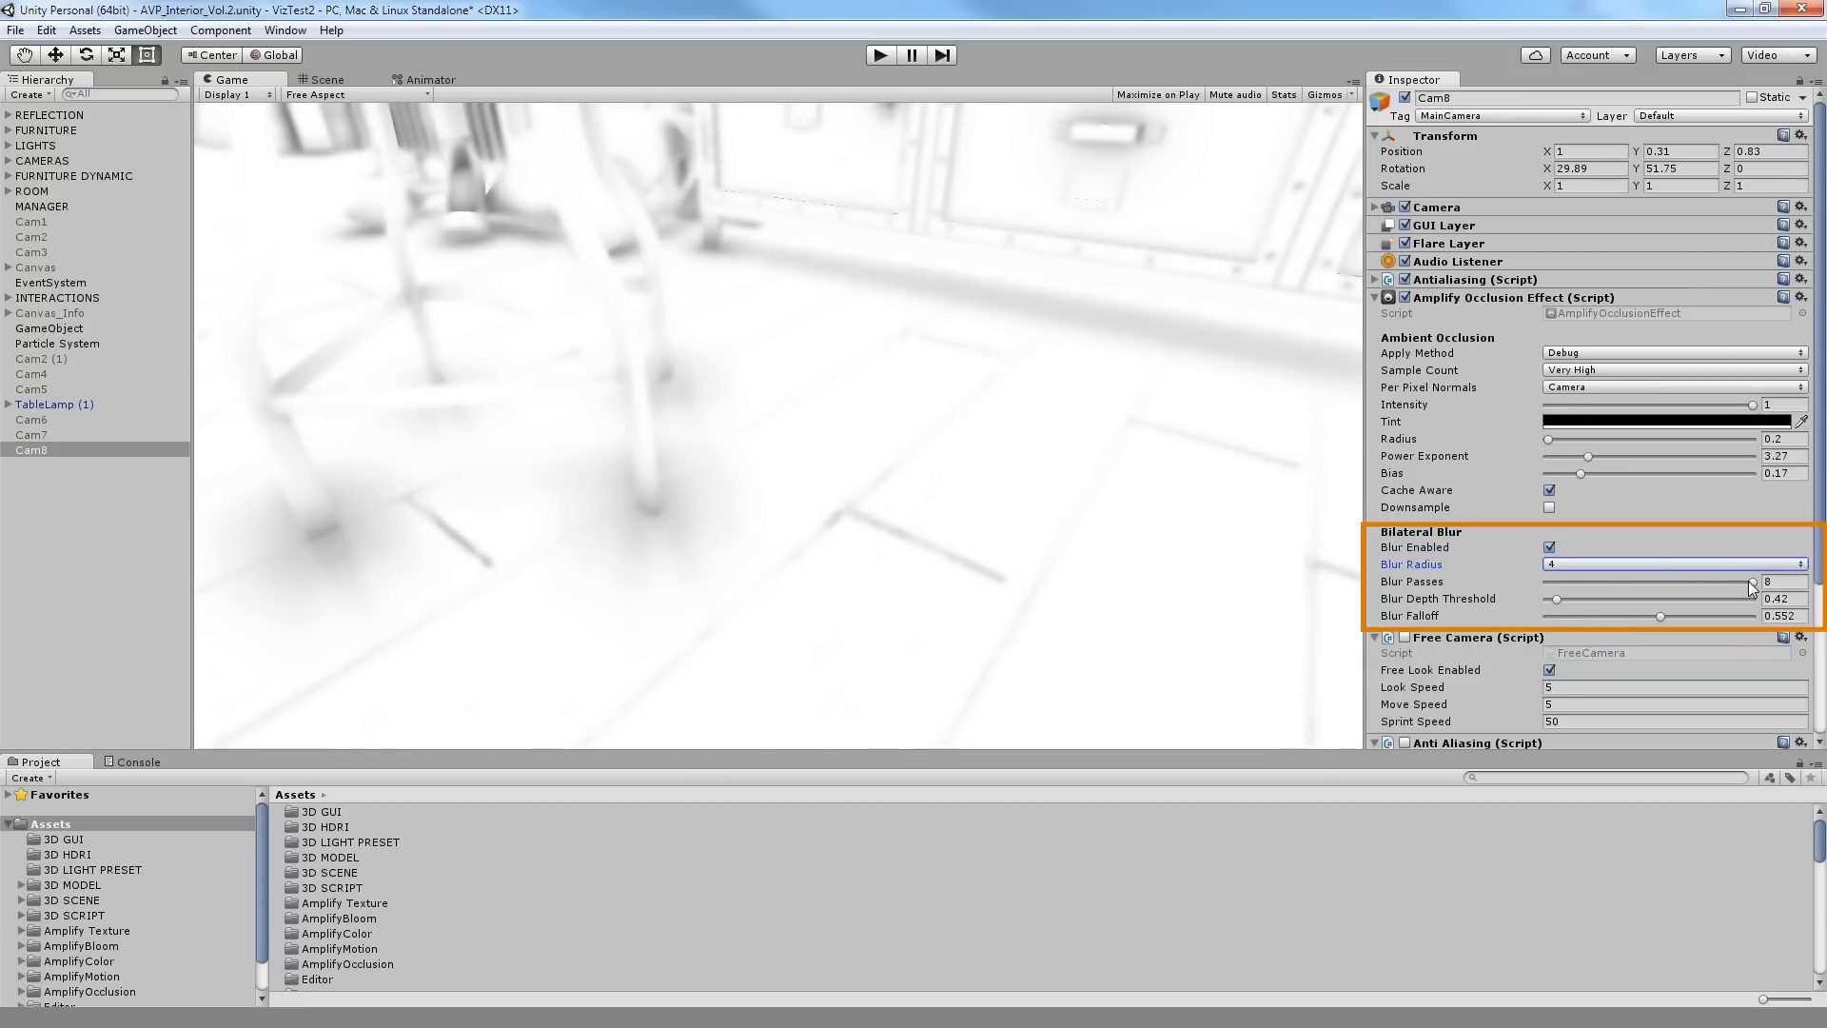
# - Reduce blur passes from 8 to 2 and raise the blur depth threshold to 0.82
pyautogui.moveTo(1747, 583); pyautogui.dragTo(1695, 583)
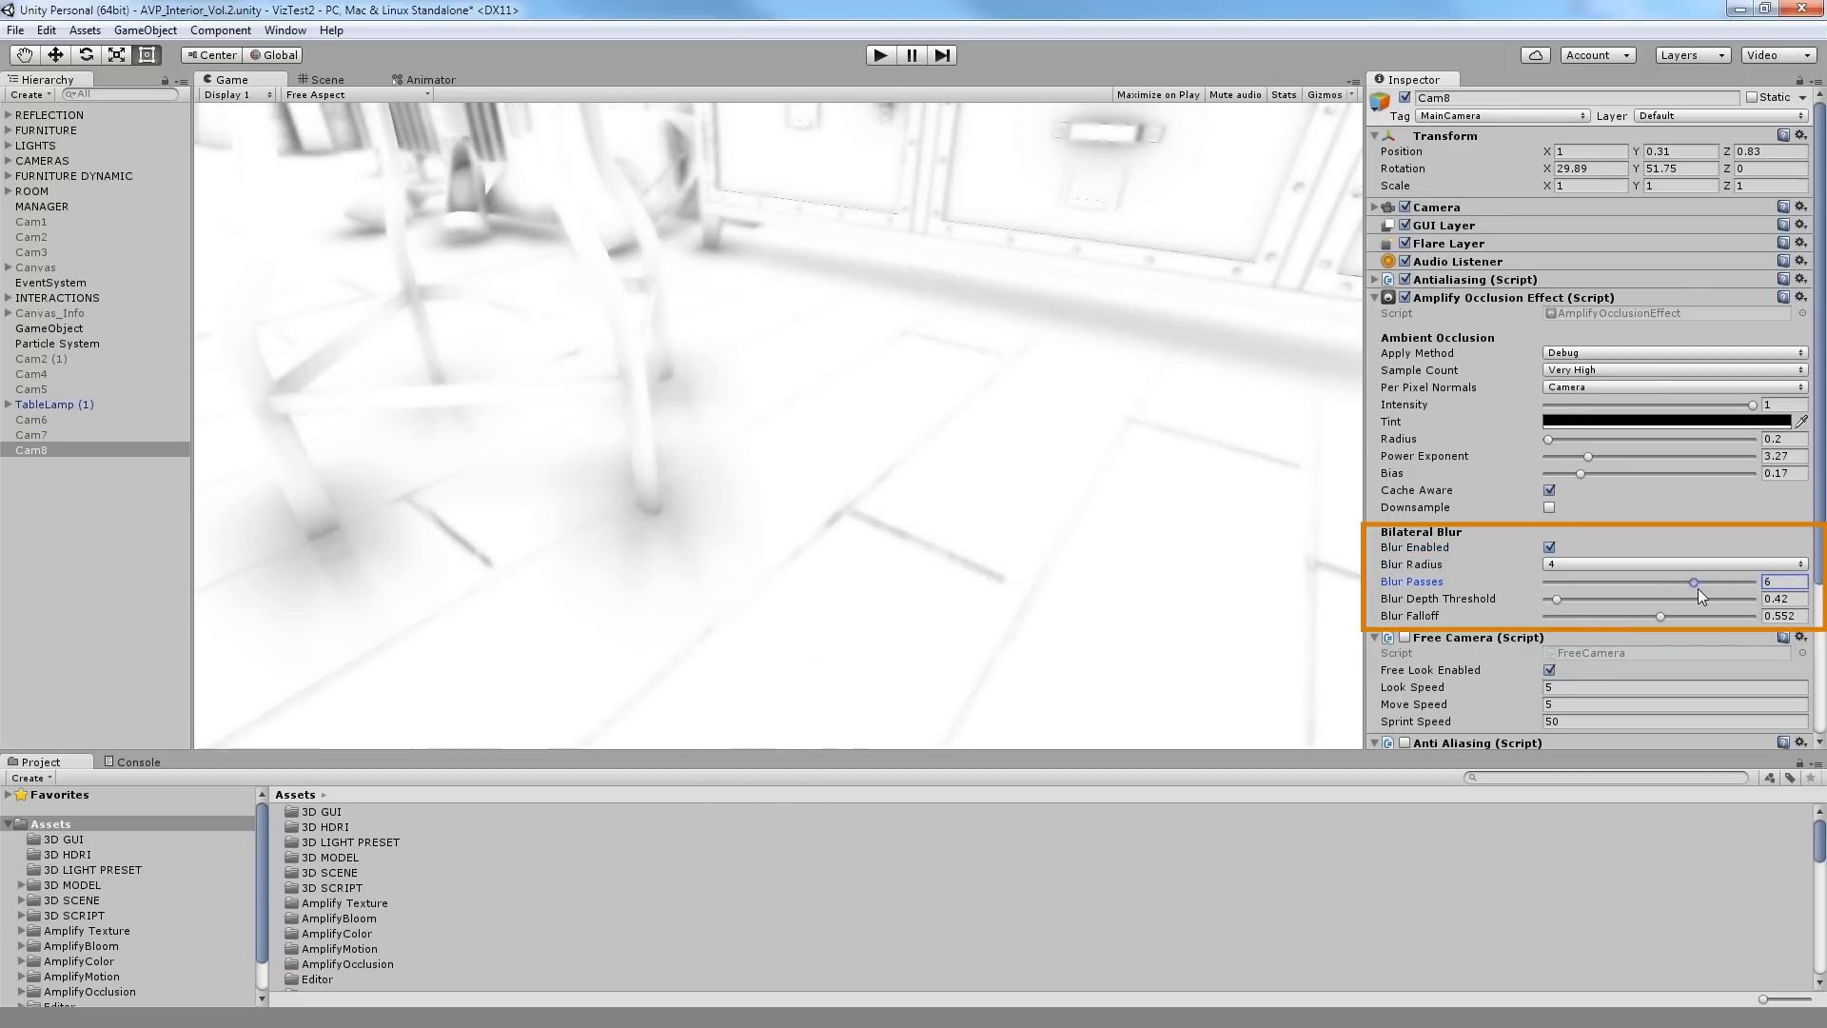
pyautogui.moveTo(1694, 583); pyautogui.dragTo(1576, 582)
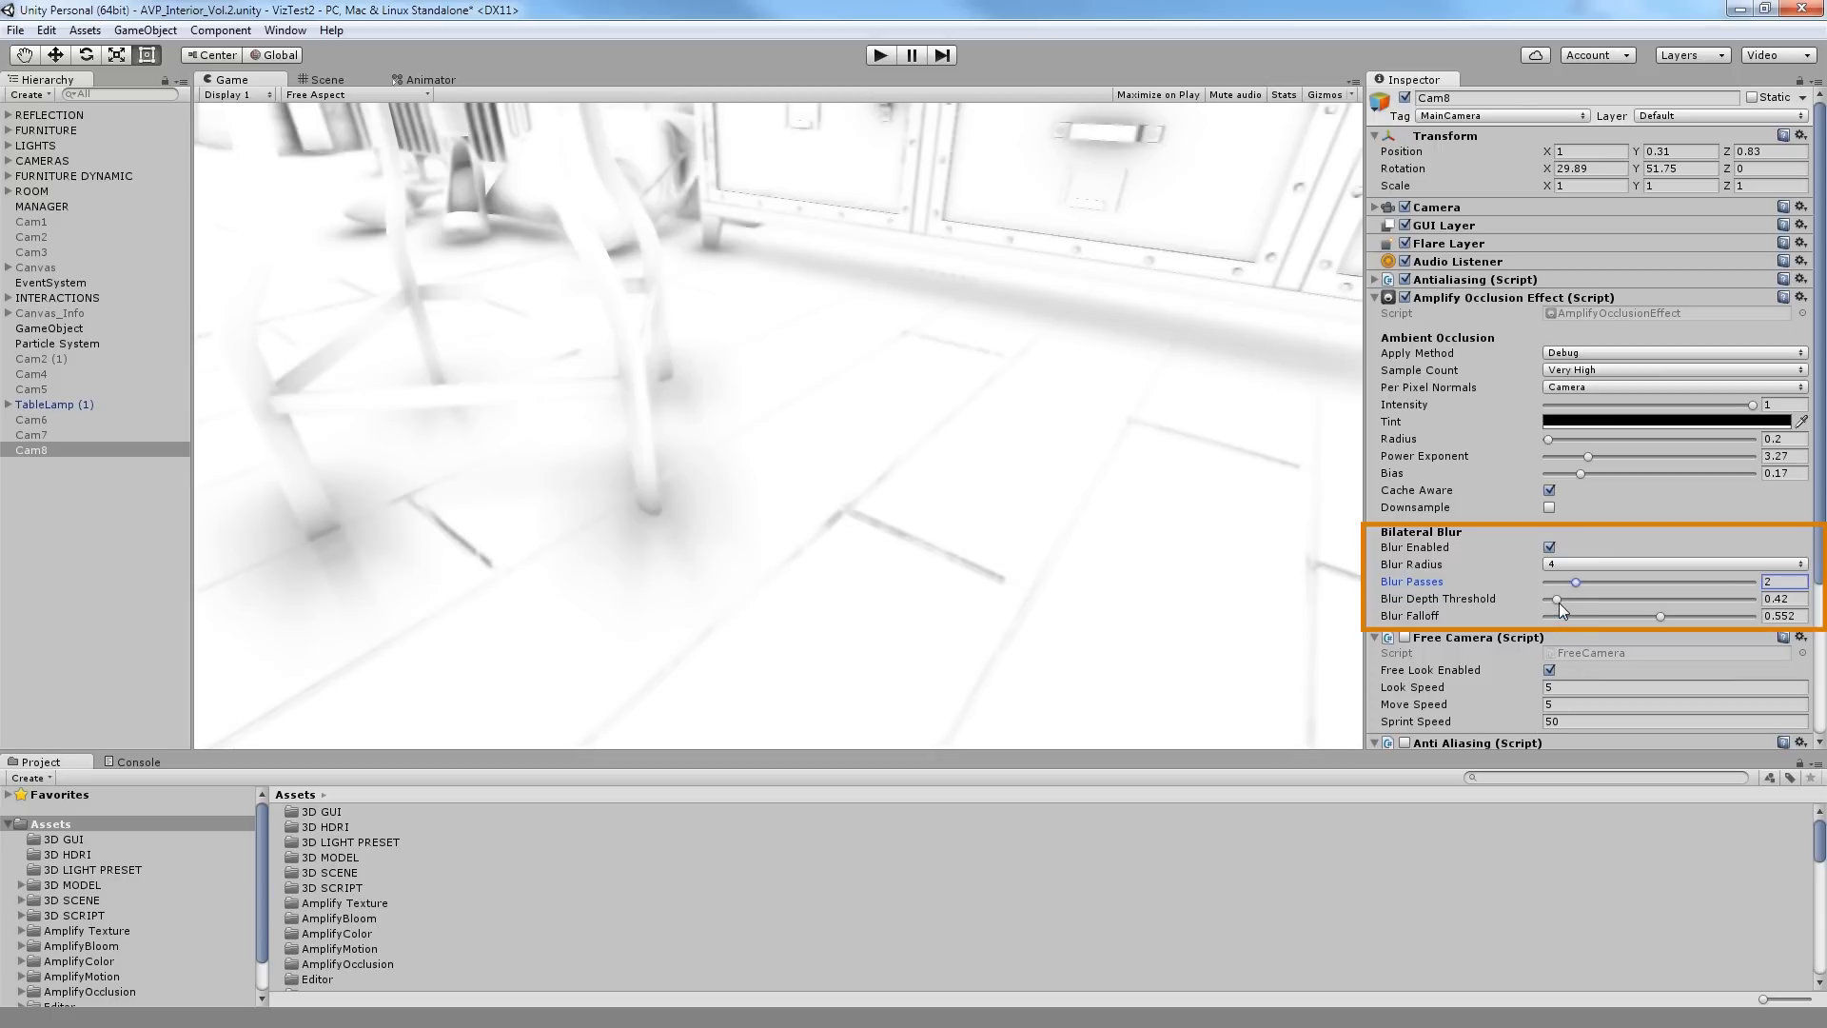
pyautogui.moveTo(1555, 598); pyautogui.dragTo(1566, 598)
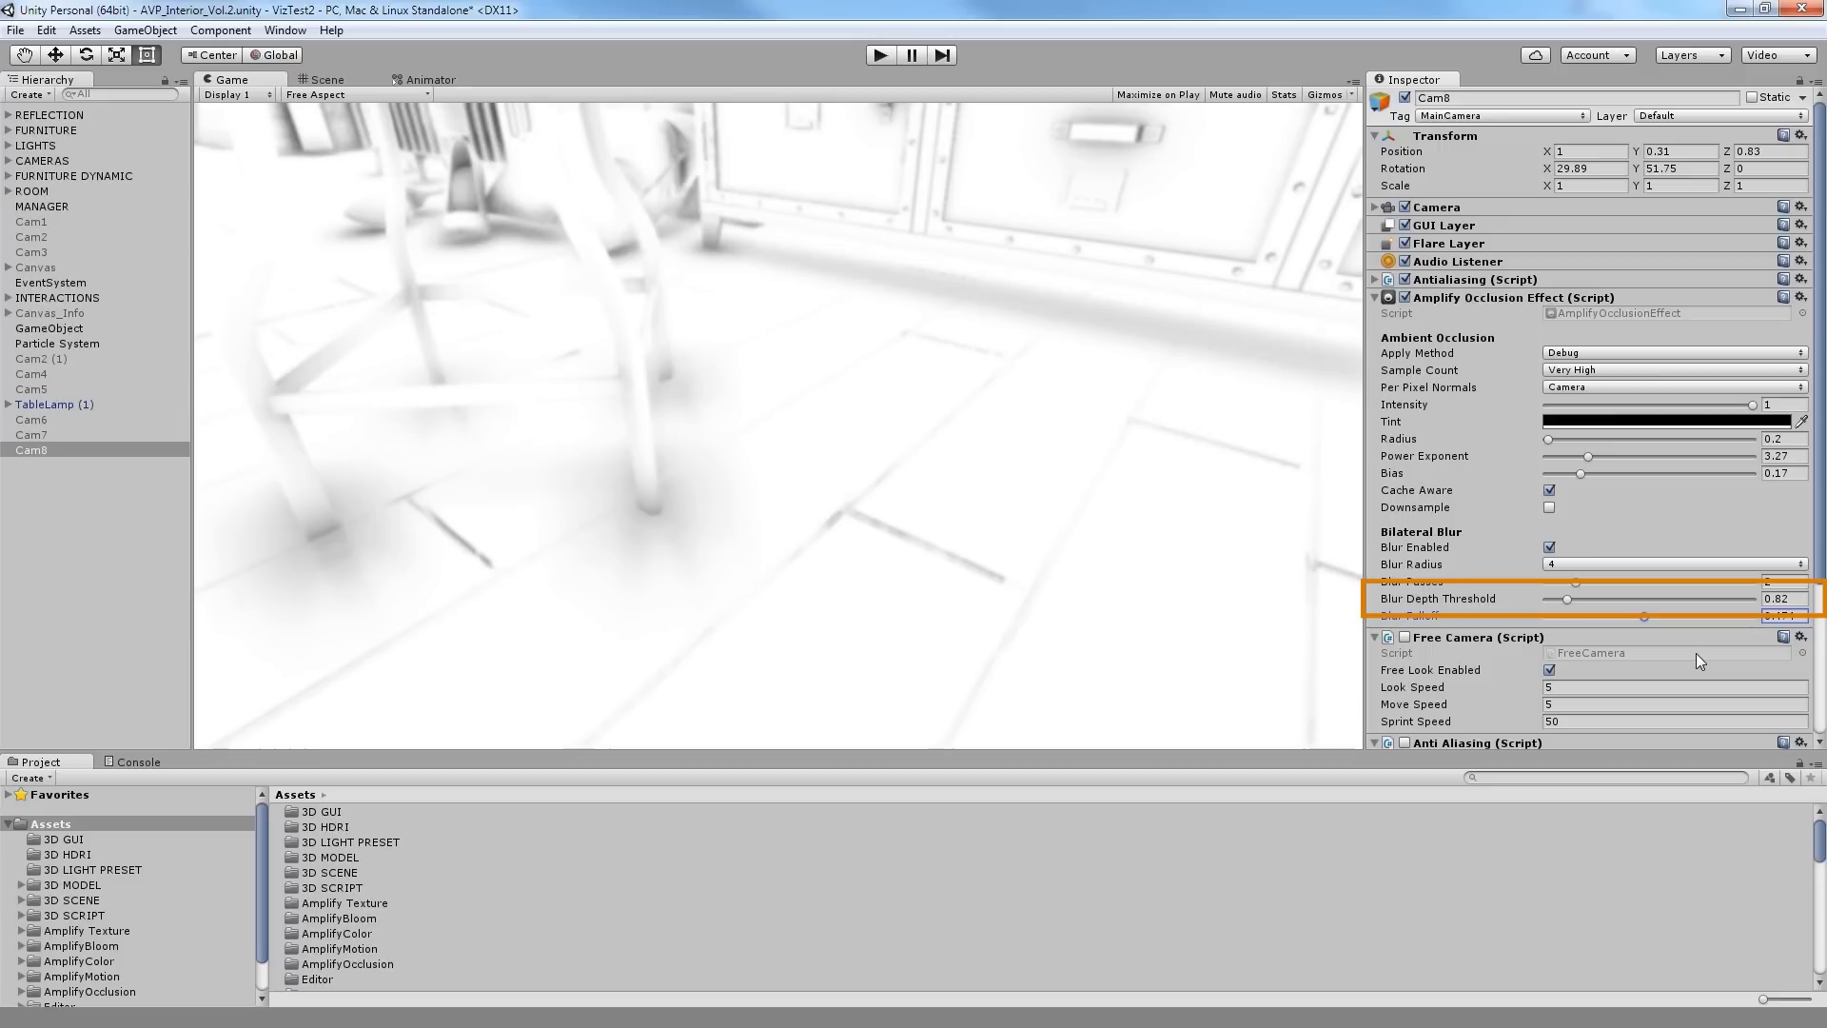
pyautogui.moveTo(1669, 529)
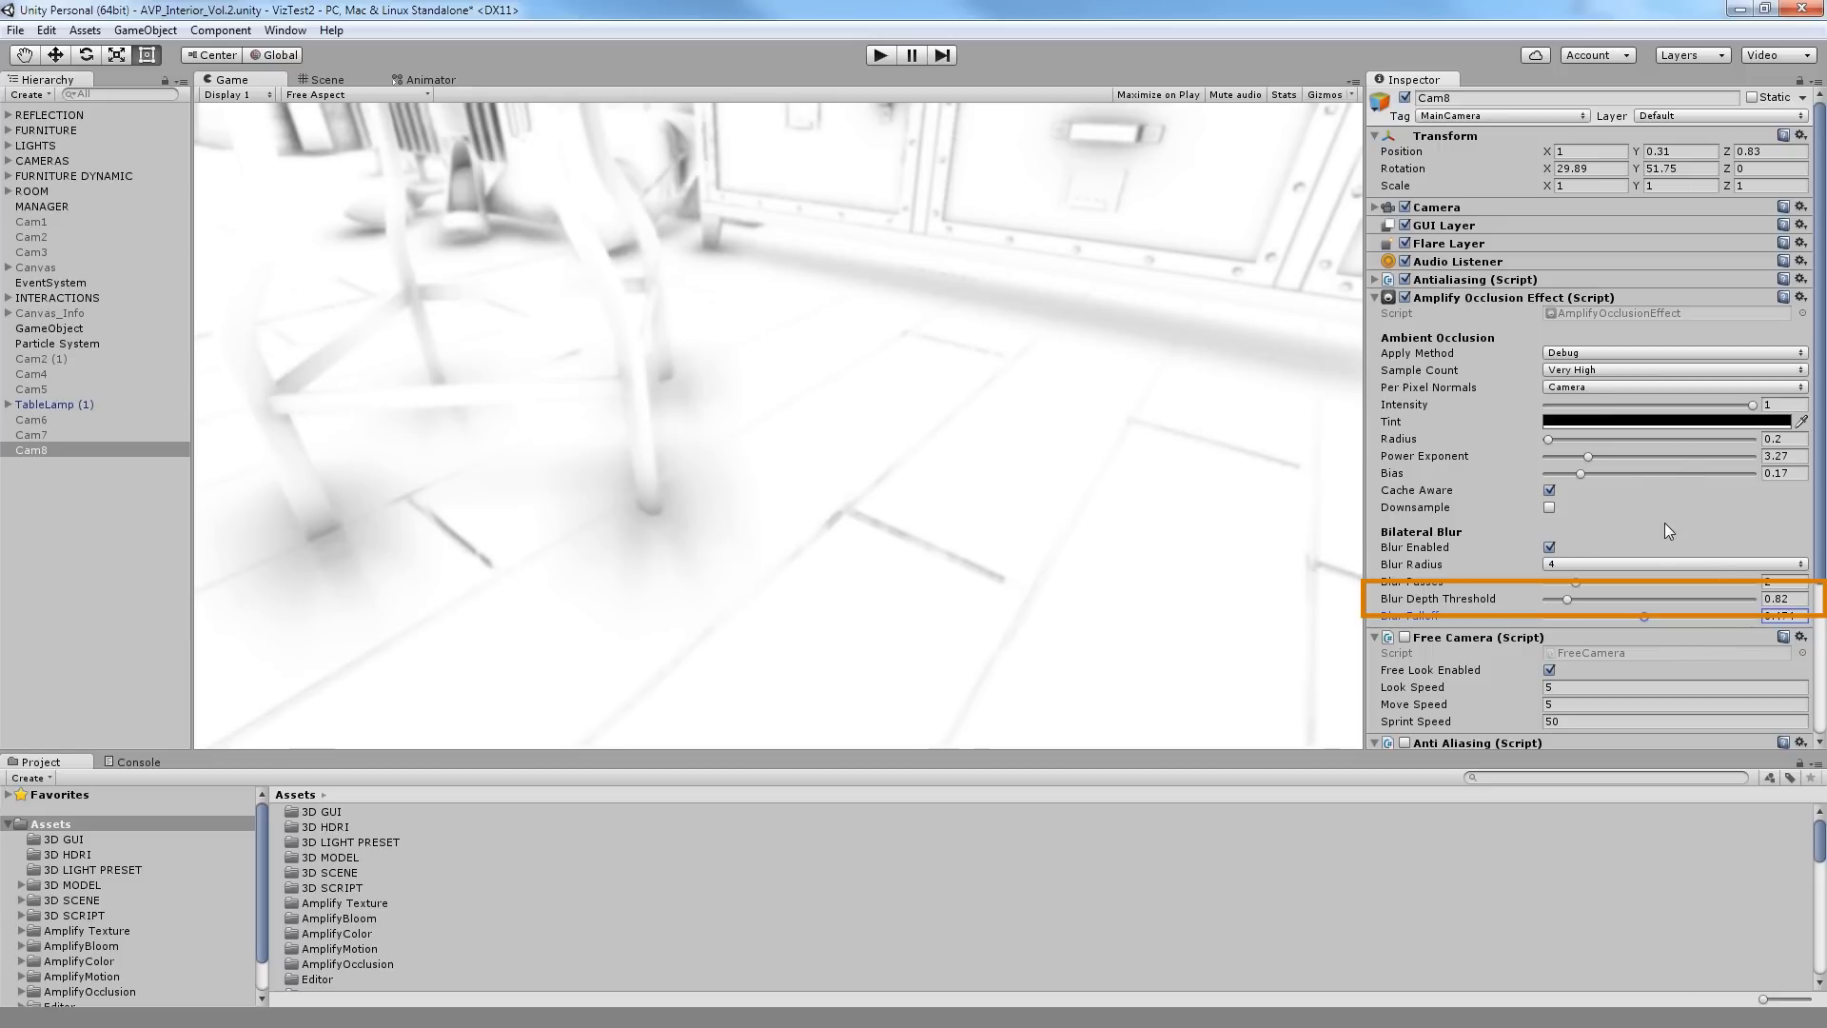
# - Expand Cam8's Camera component to show its near and far clipping planes
pyautogui.click(1388, 206)
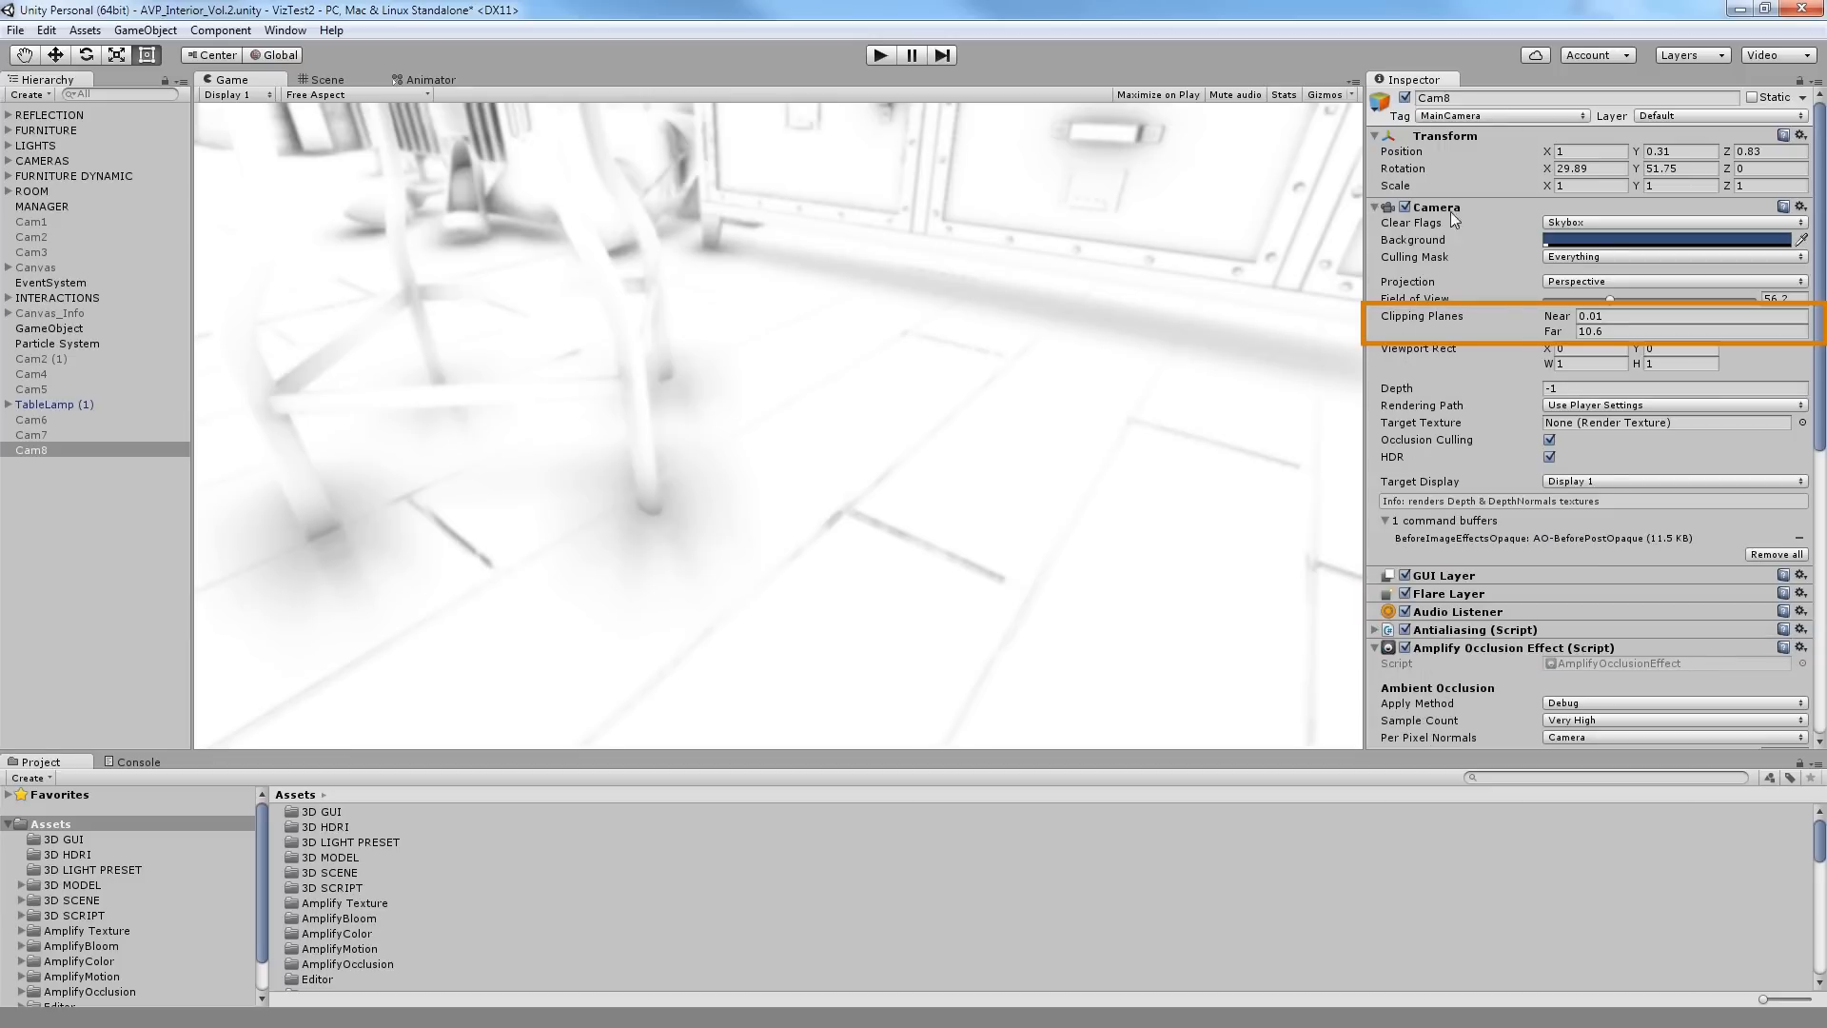